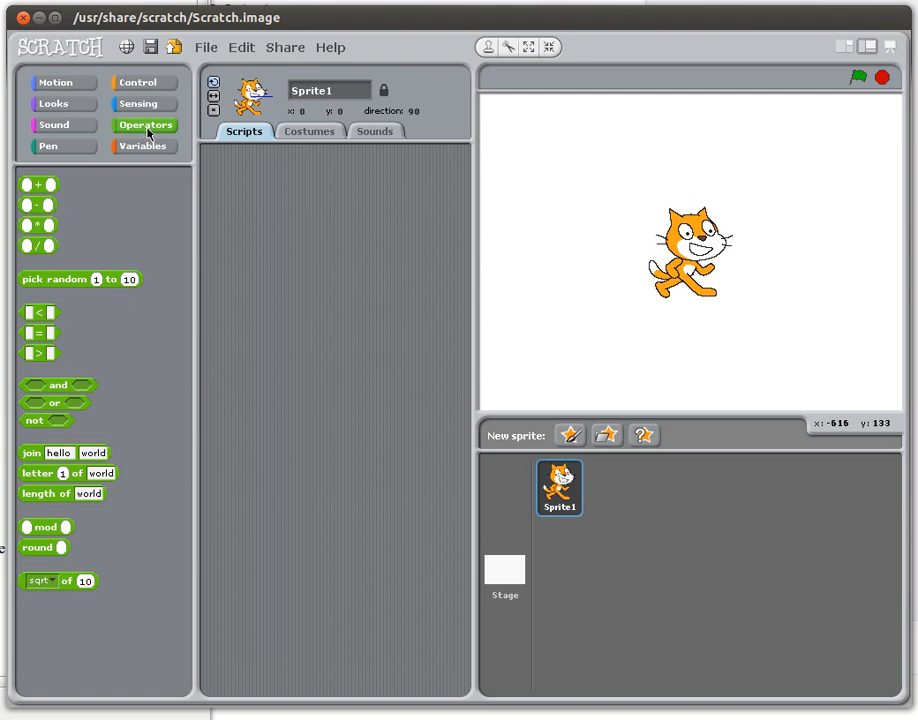
{"action": "mouse_move", "coordinate": [149, 183]}
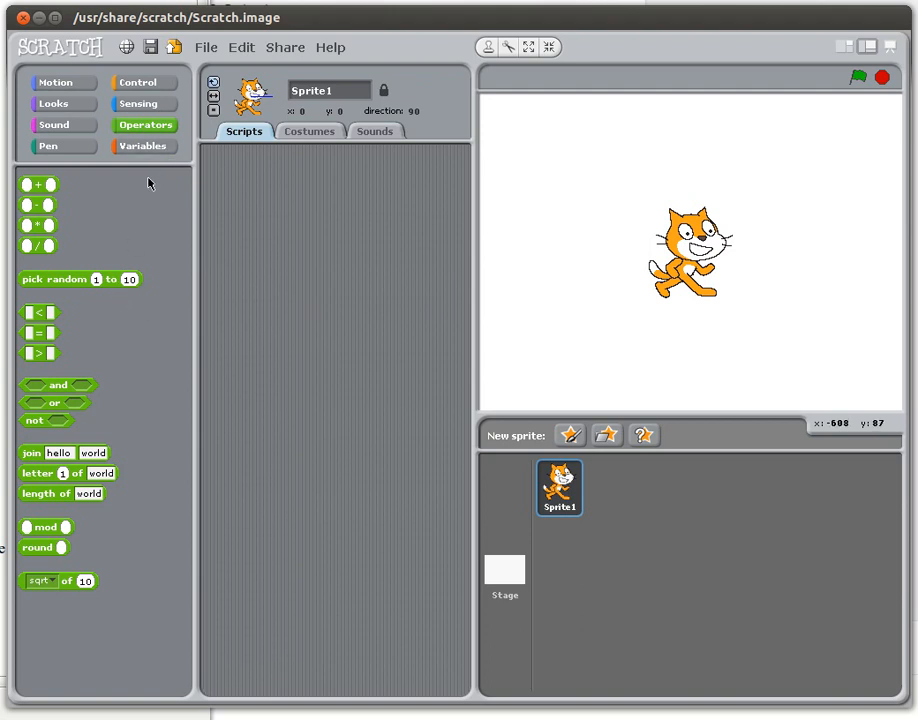
- Drag the +, -, * and / operator blocks from Operators into Sprite1's Scripts area
{"action": "left_click_drag", "start_coordinate": [38, 184], "coordinate": [318, 220]}
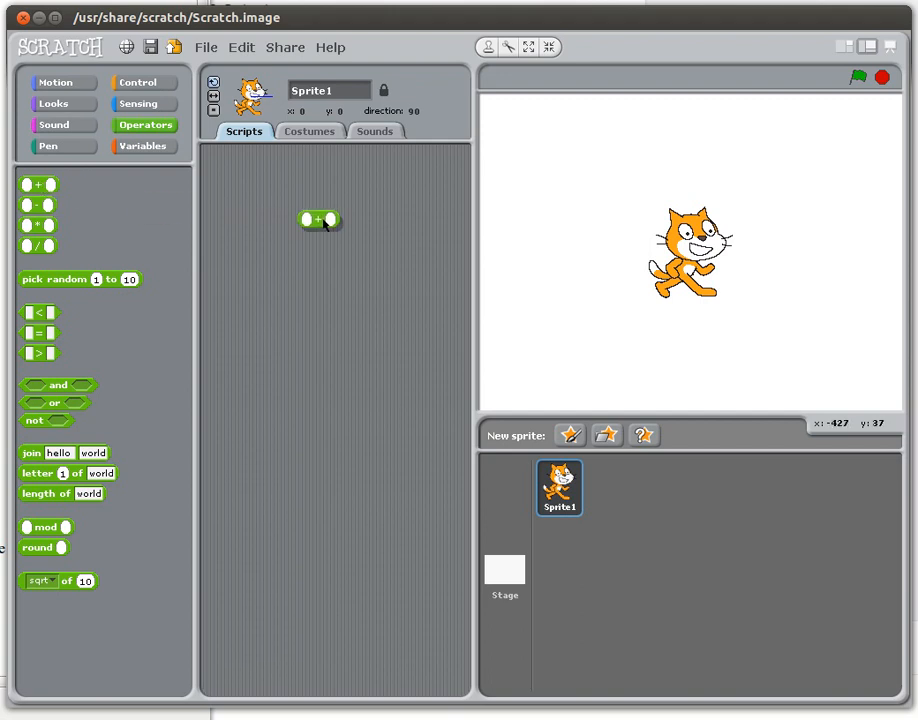
{"action": "left_click_drag", "start_coordinate": [40, 204], "coordinate": [300, 296]}
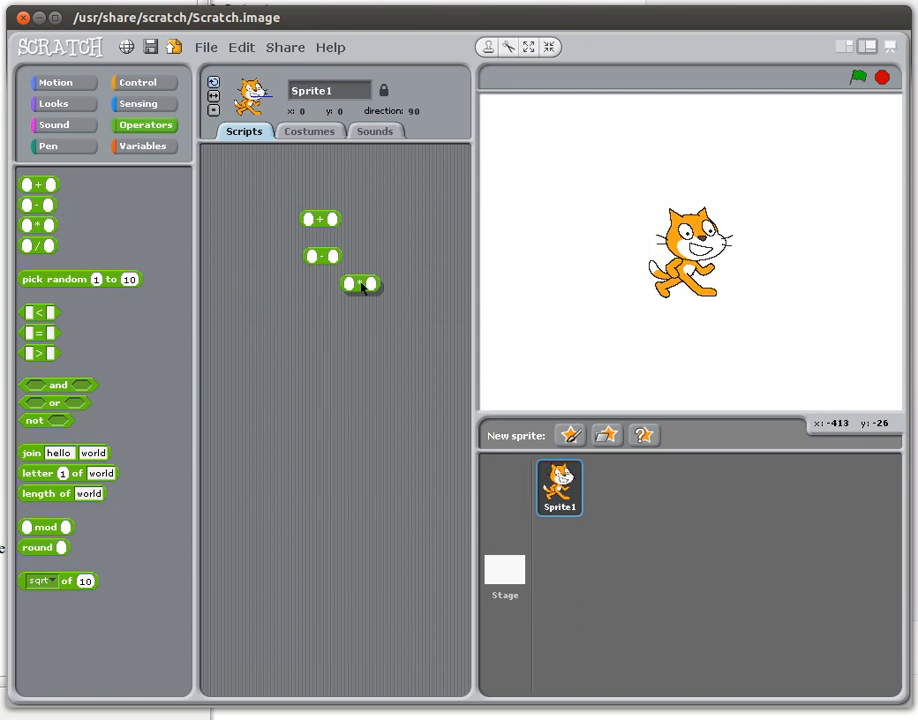
{"action": "left_click_drag", "start_coordinate": [362, 285], "coordinate": [325, 290]}
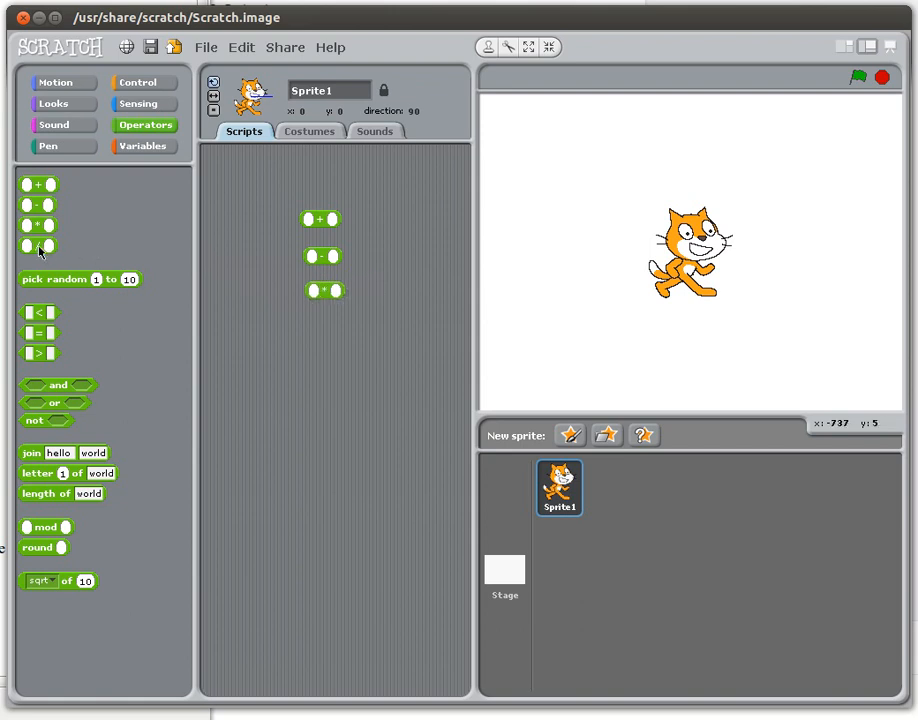
{"action": "left_click_drag", "start_coordinate": [38, 245], "coordinate": [325, 327]}
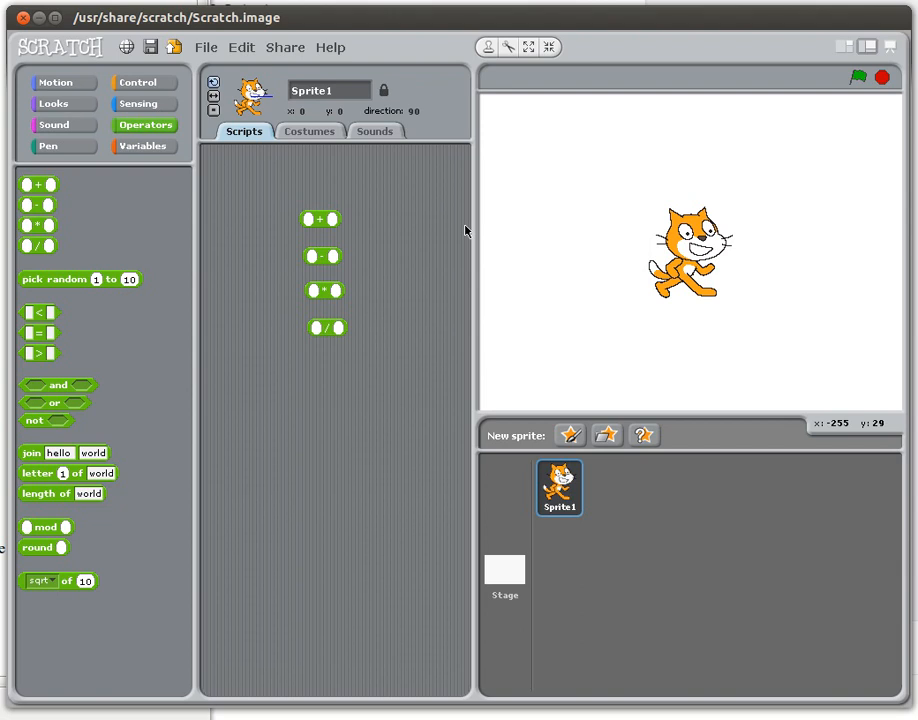
{"action": "mouse_move", "coordinate": [431, 251]}
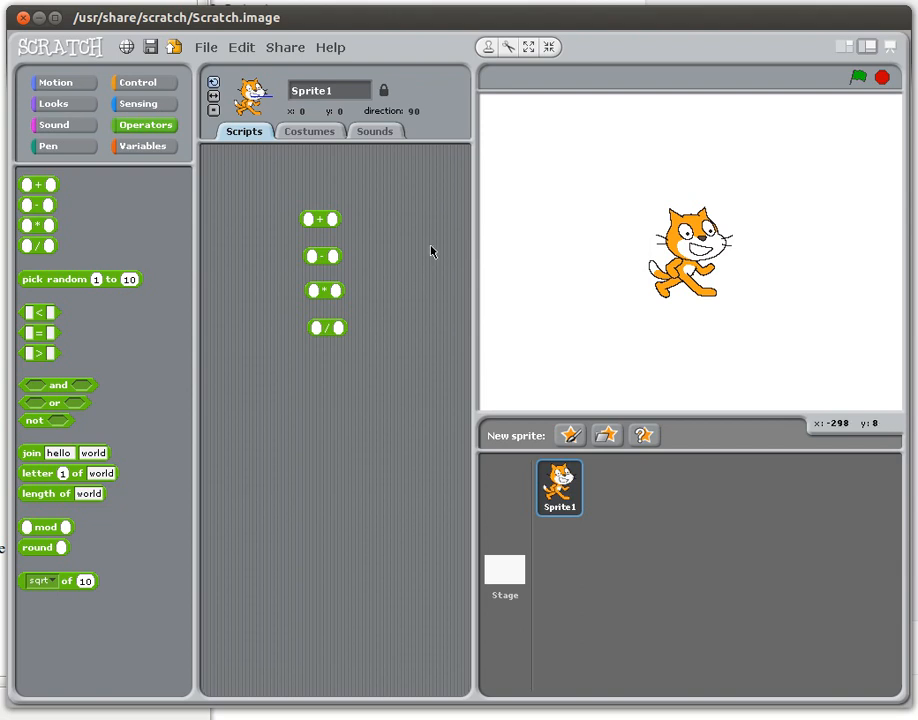
{"action": "mouse_move", "coordinate": [413, 257]}
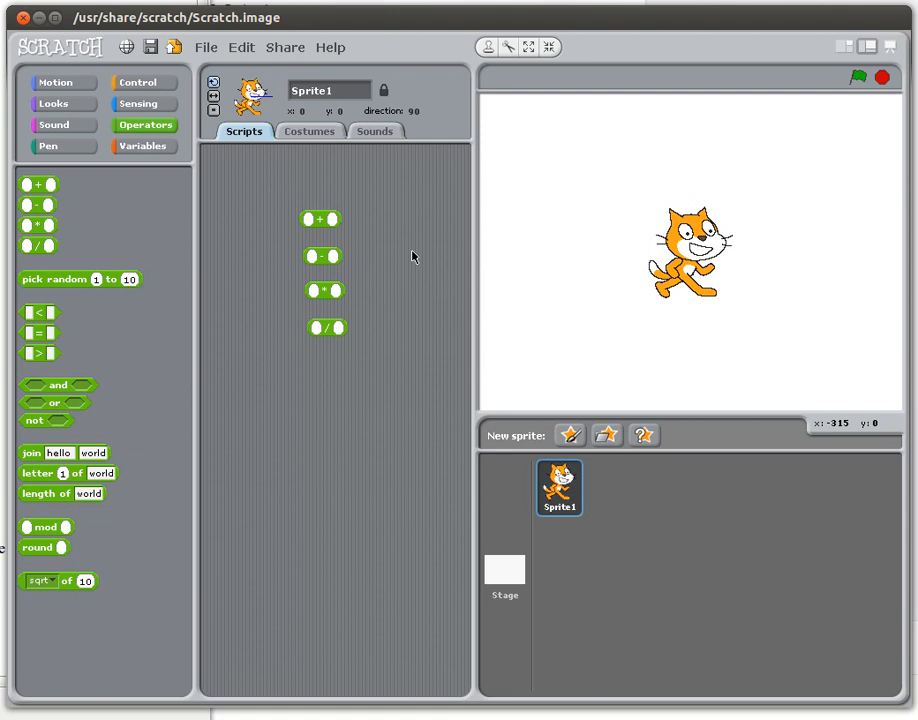
{"action": "mouse_move", "coordinate": [85, 274]}
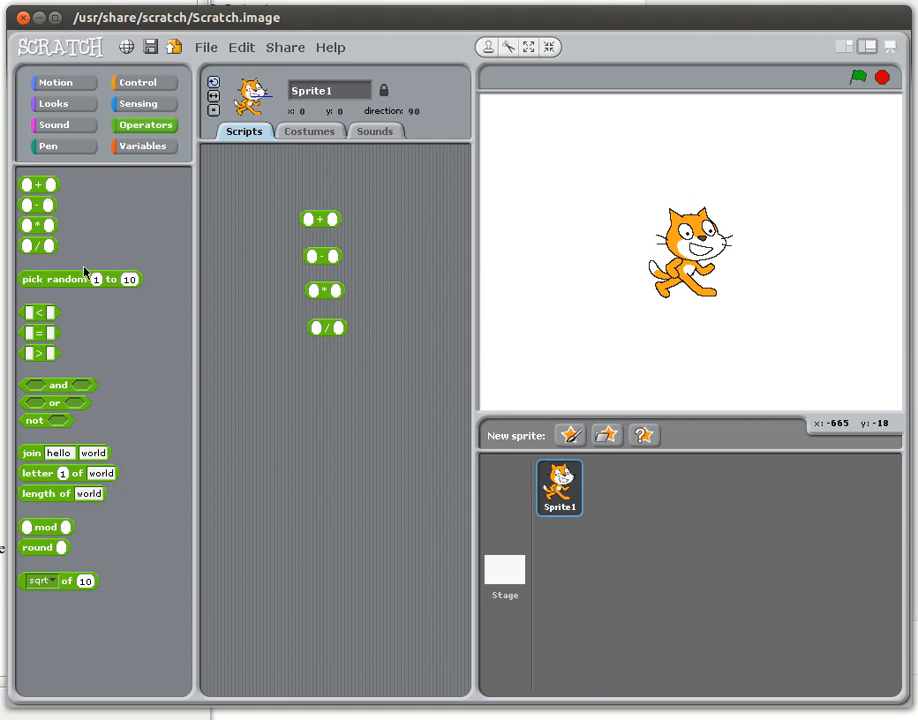
{"action": "mouse_move", "coordinate": [57, 285]}
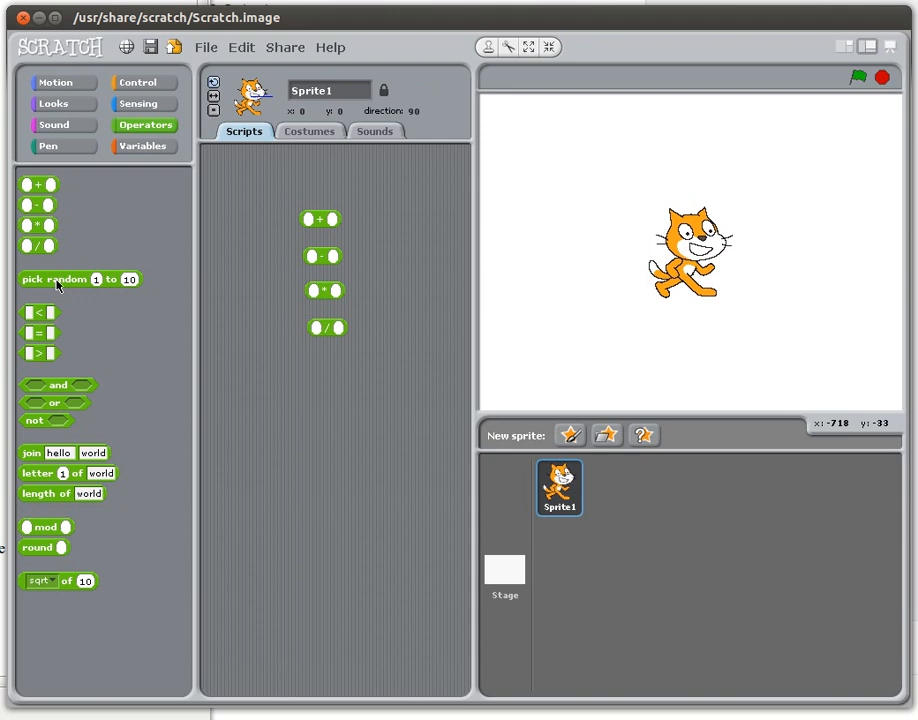
{"action": "mouse_move", "coordinate": [163, 543]}
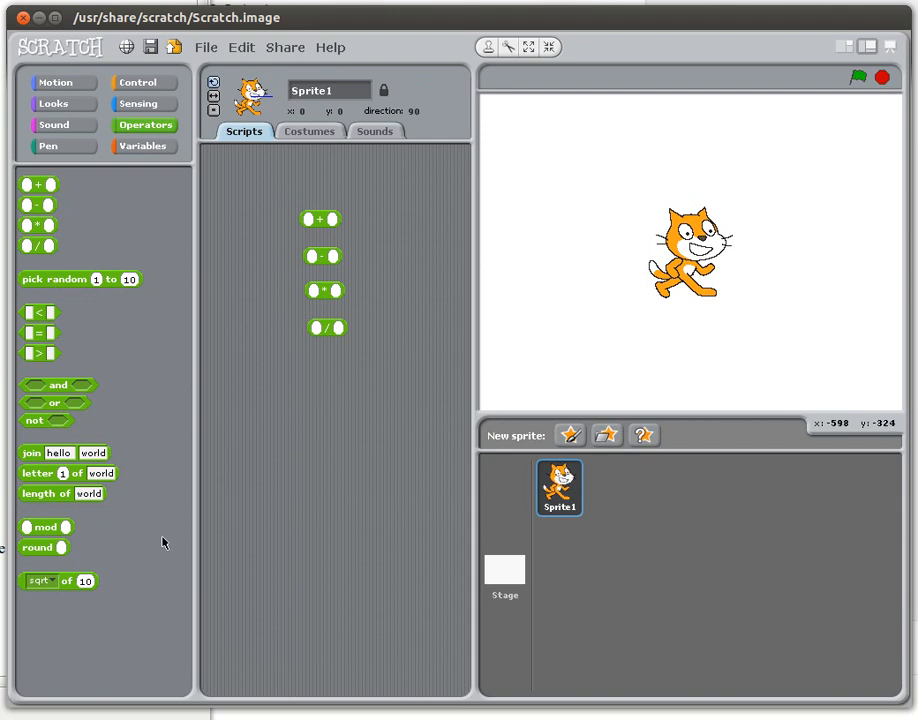
{"action": "mouse_move", "coordinate": [44, 527]}
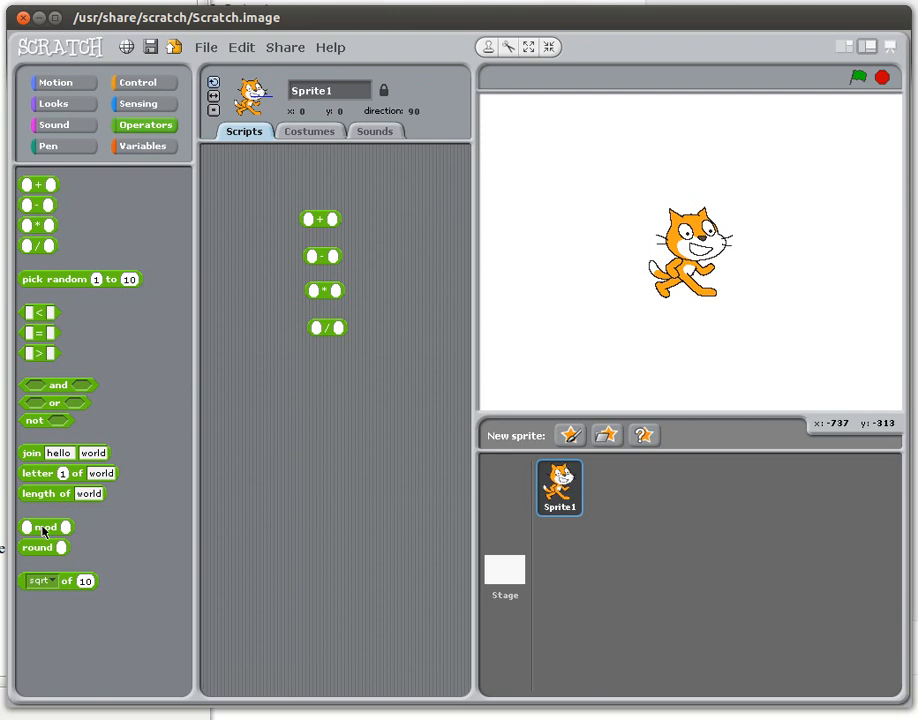
{"action": "mouse_move", "coordinate": [40, 547]}
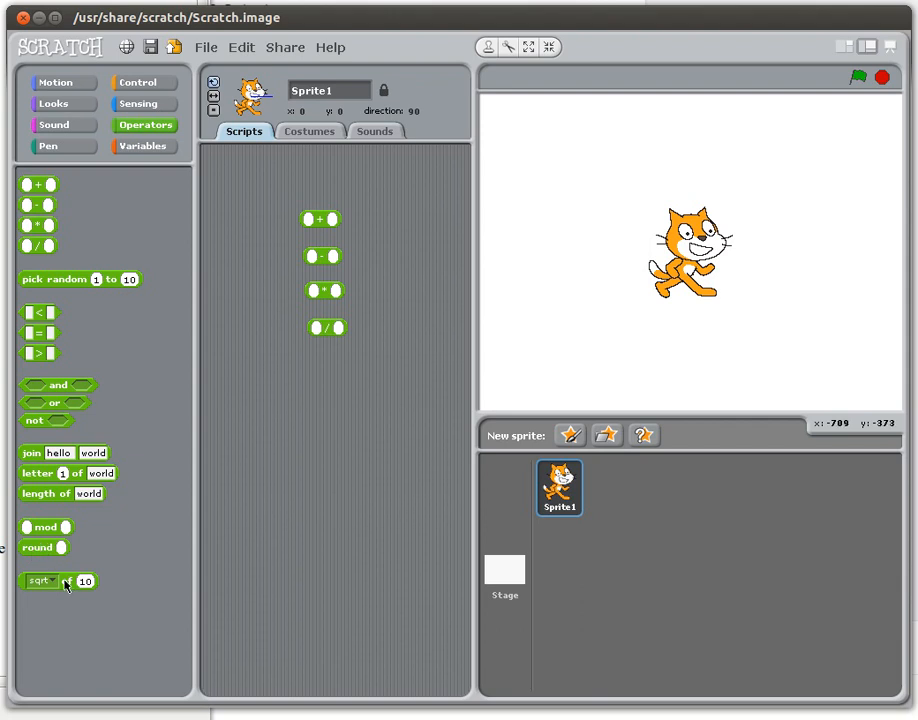
{"action": "left_click_drag", "start_coordinate": [40, 580], "coordinate": [215, 550]}
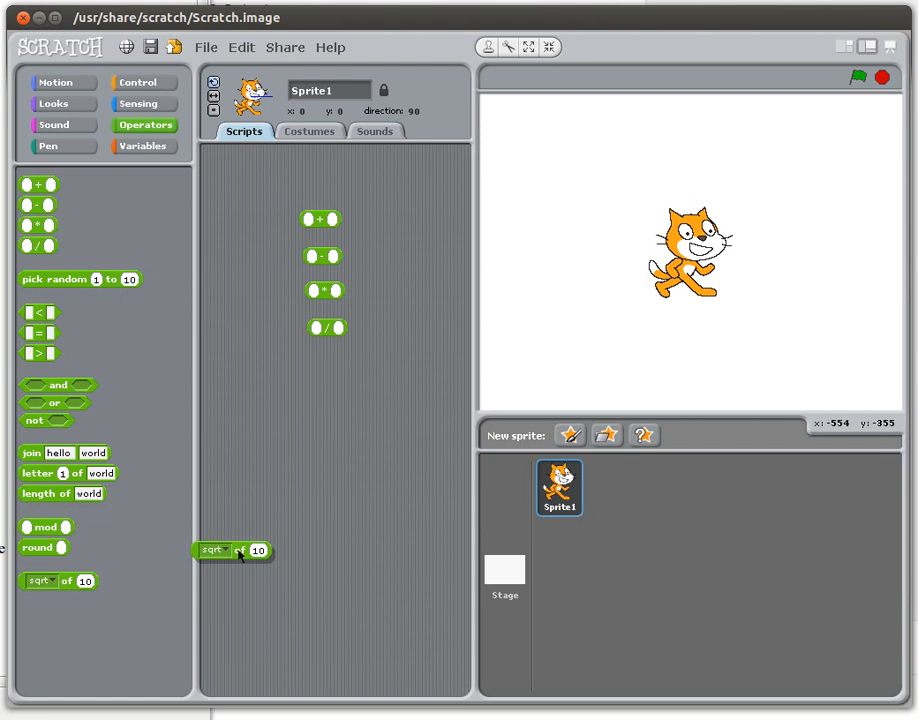
{"action": "left_click_drag", "start_coordinate": [235, 550], "coordinate": [335, 430]}
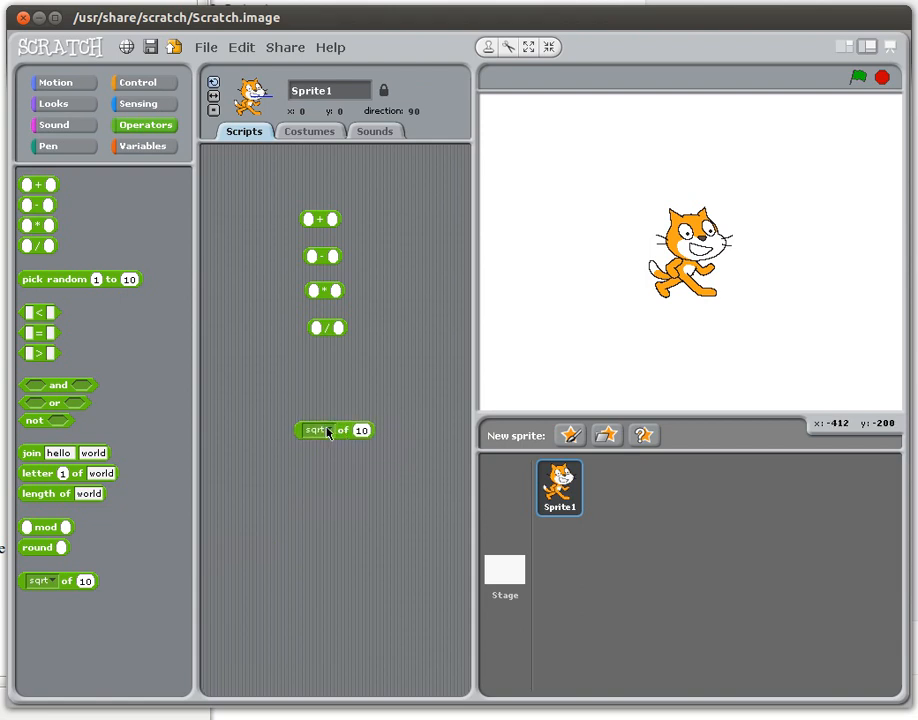
{"action": "left_click", "coordinate": [318, 431]}
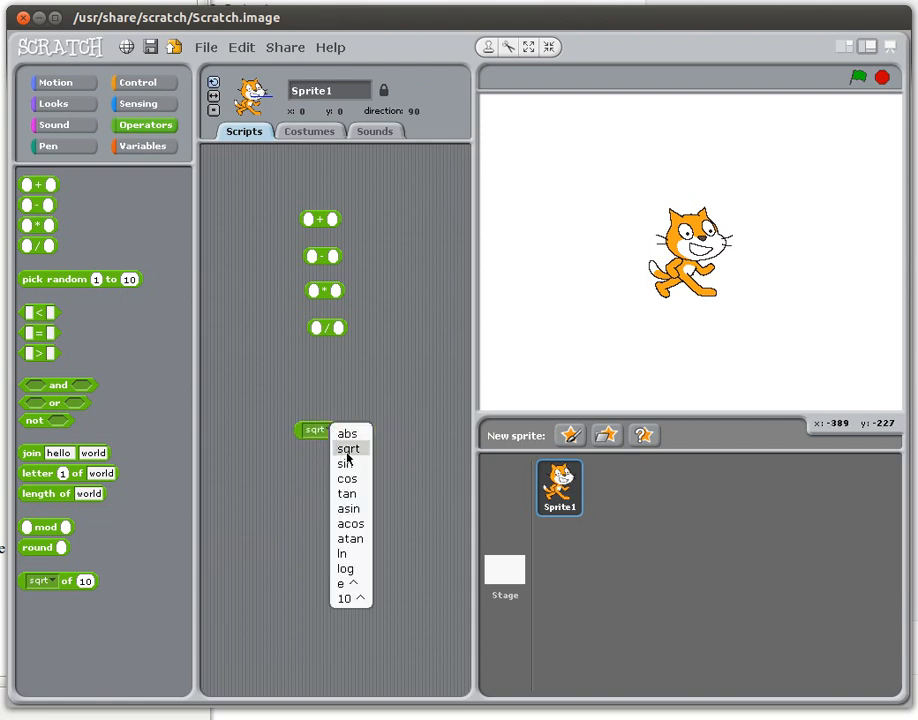
{"action": "mouse_move", "coordinate": [347, 493]}
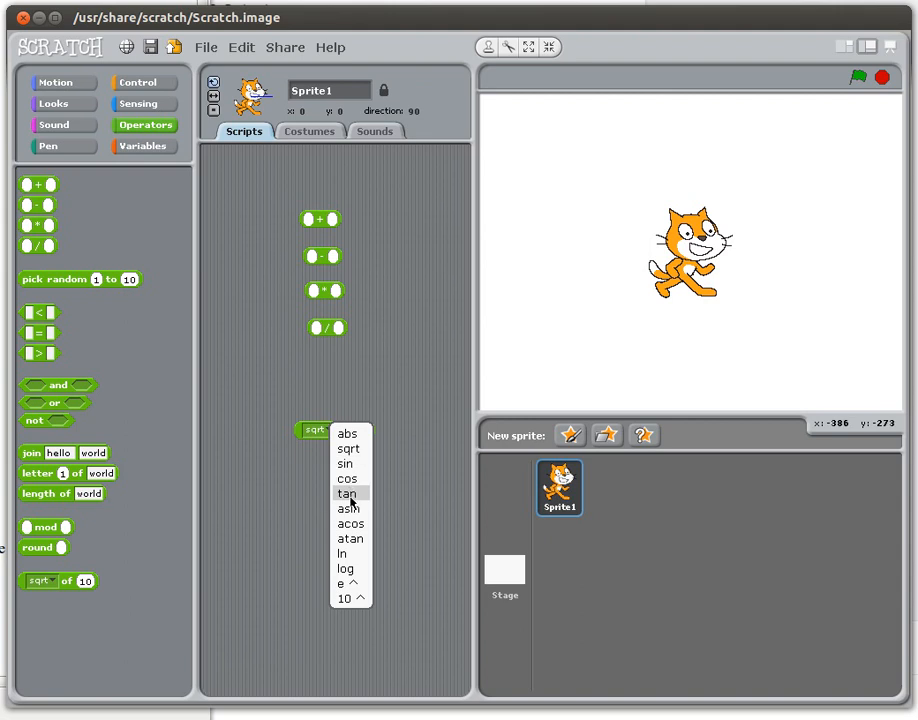
{"action": "mouse_move", "coordinate": [346, 568]}
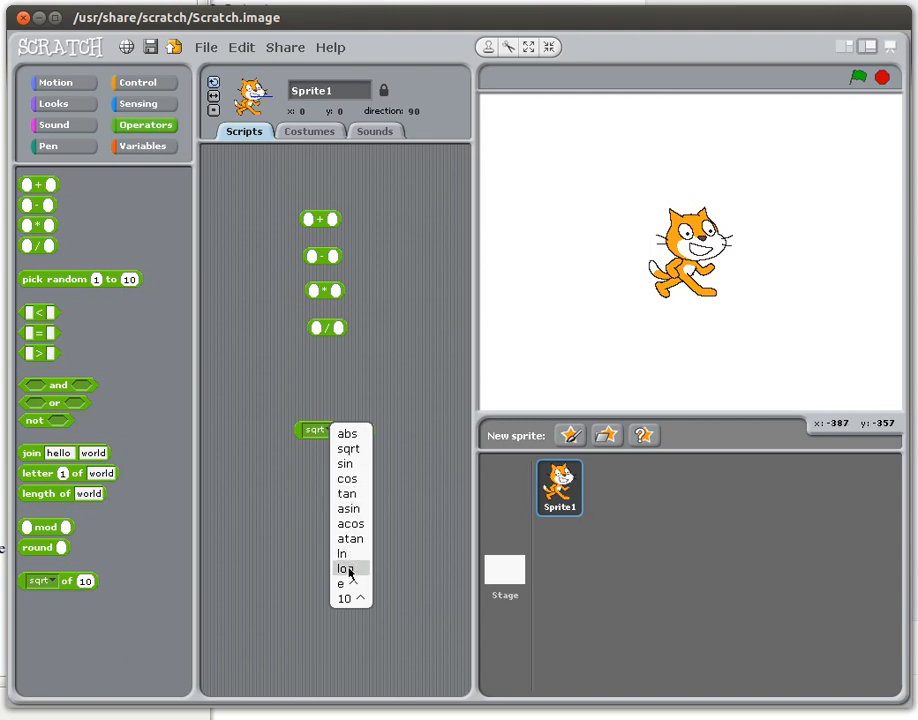
{"action": "mouse_move", "coordinate": [349, 448]}
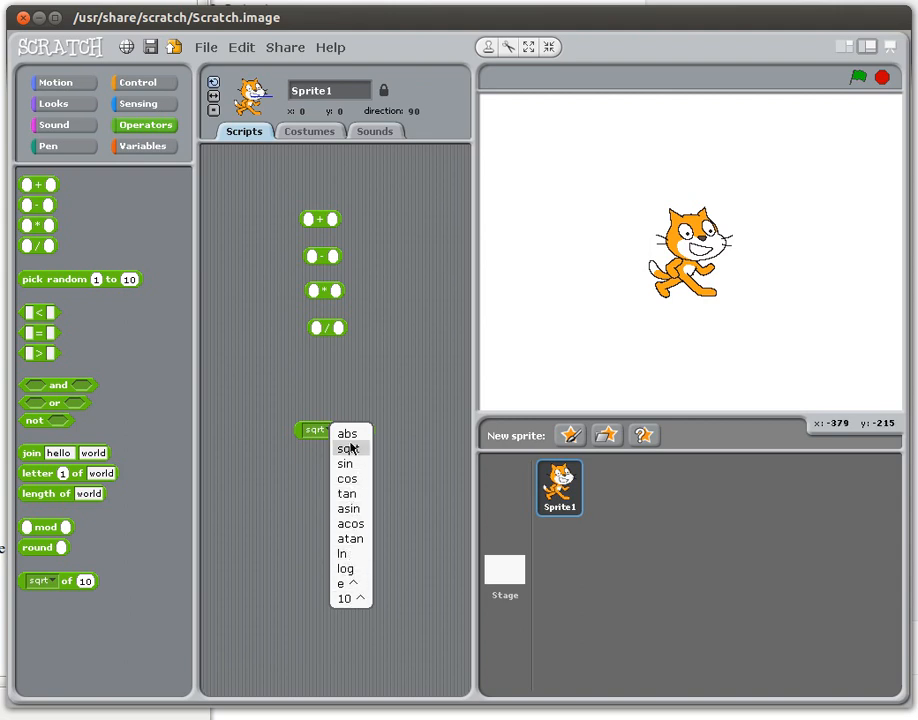
{"action": "left_click", "coordinate": [348, 448]}
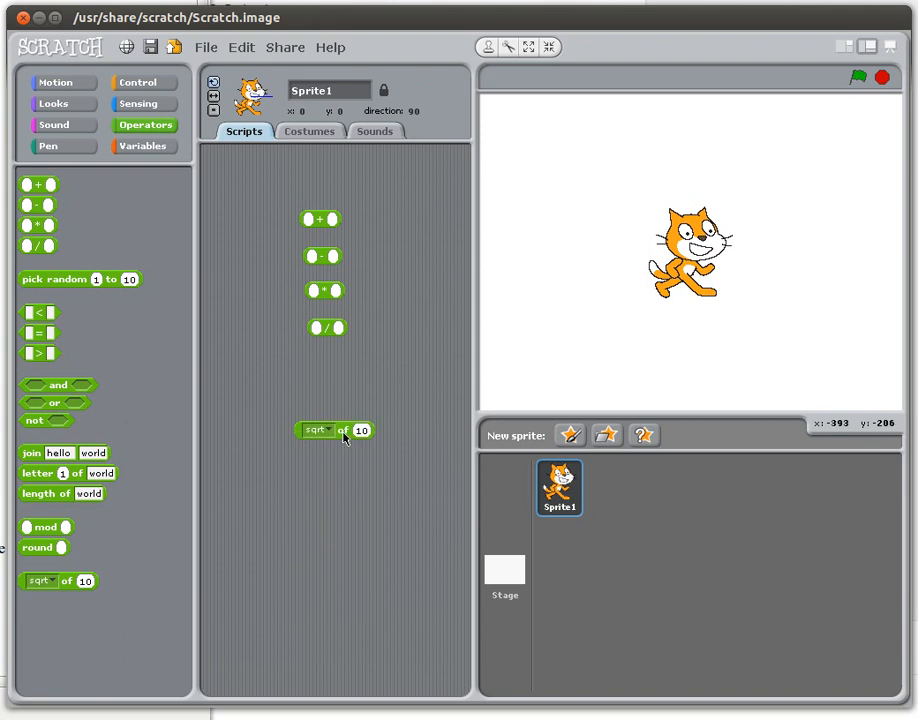
{"action": "left_click_drag", "start_coordinate": [335, 430], "coordinate": [200, 518]}
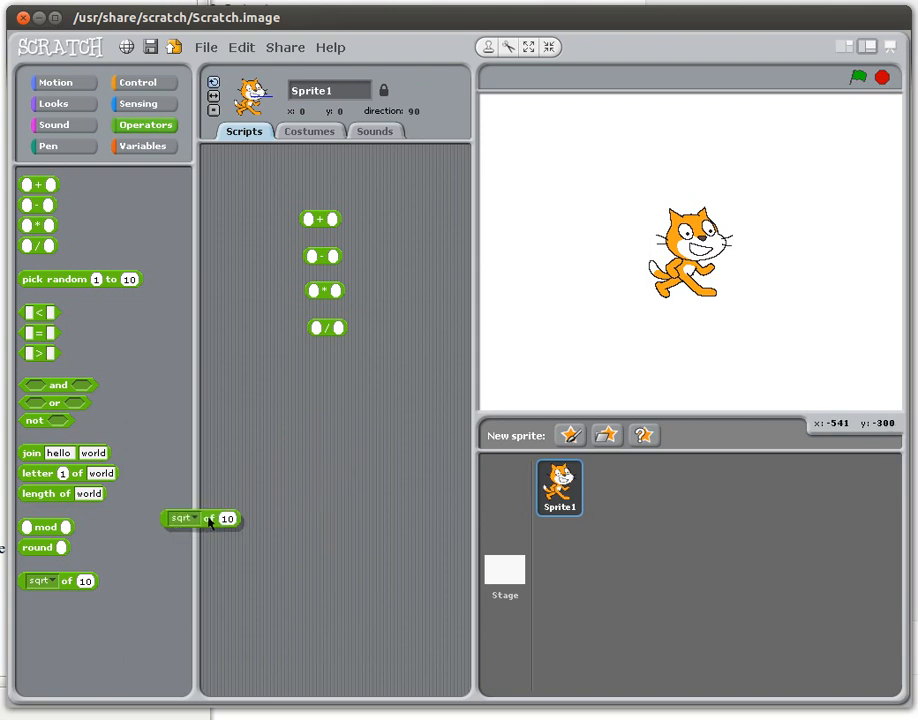
{"action": "left_click_drag", "start_coordinate": [200, 518], "coordinate": [140, 541]}
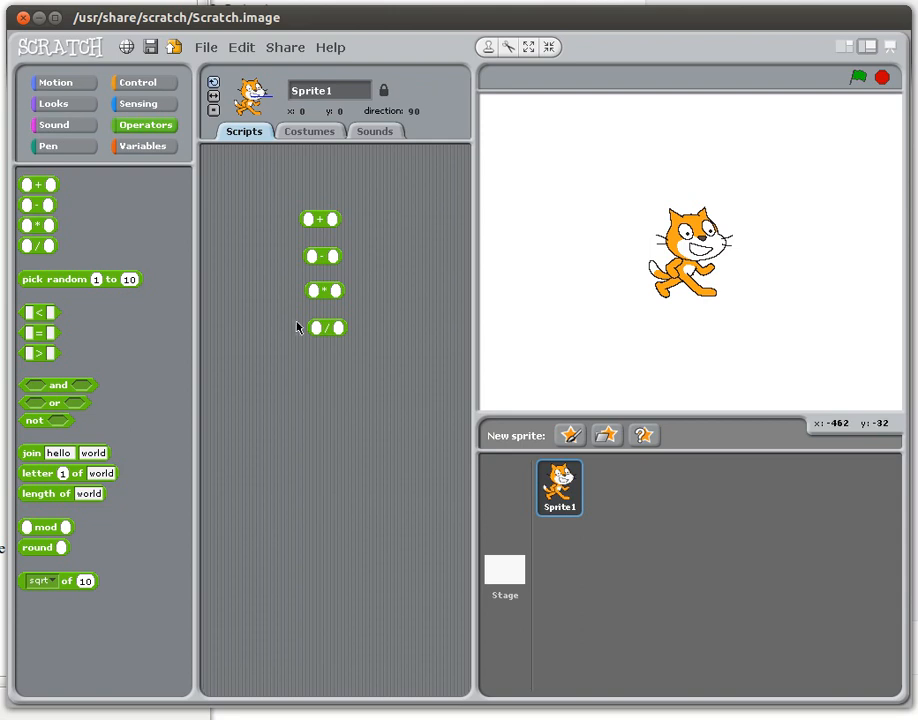
{"action": "mouse_move", "coordinate": [337, 350]}
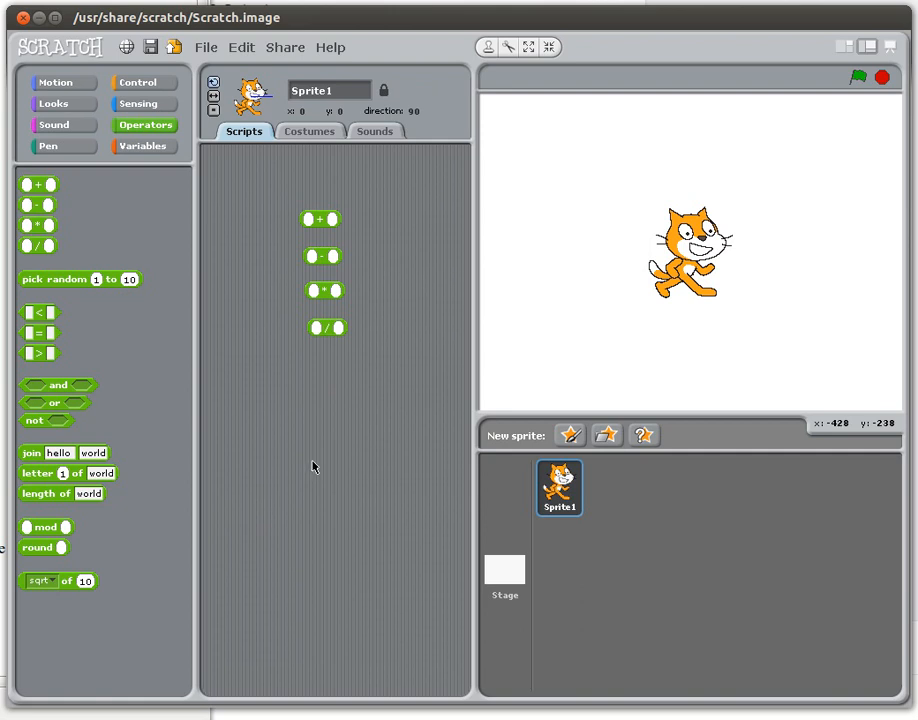
{"action": "mouse_move", "coordinate": [340, 253]}
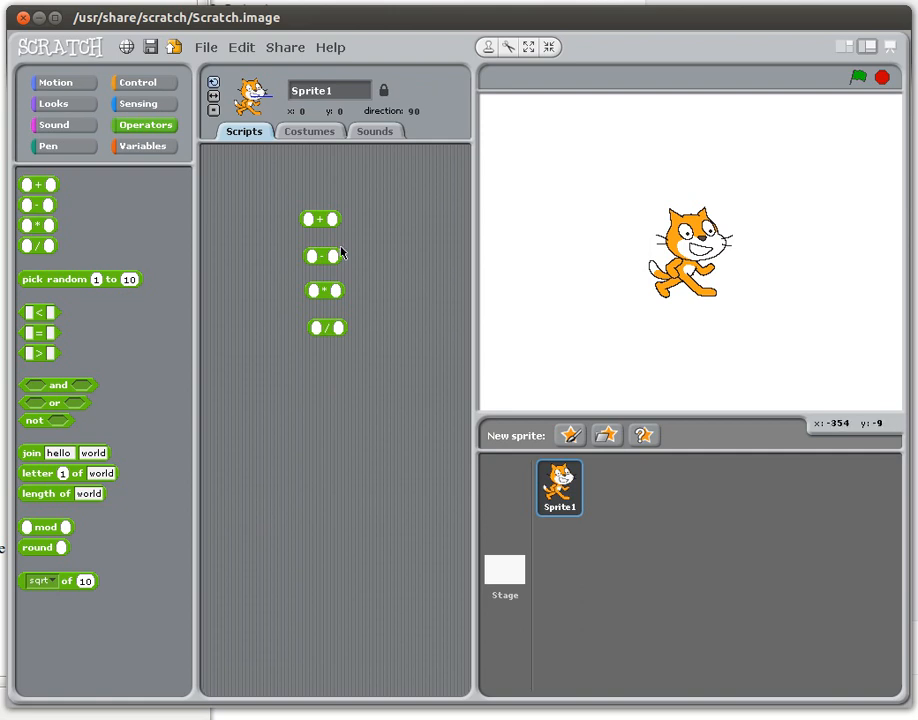
- Nudge the + operator block slightly up and to the right
{"action": "left_click_drag", "start_coordinate": [320, 218], "coordinate": [333, 210]}
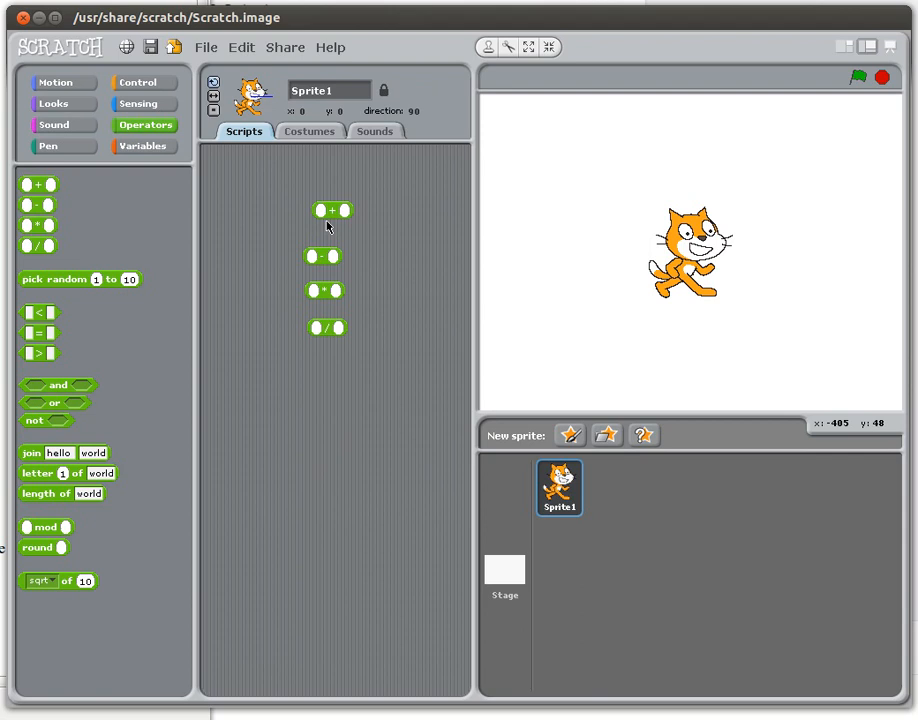
{"action": "mouse_move", "coordinate": [328, 288]}
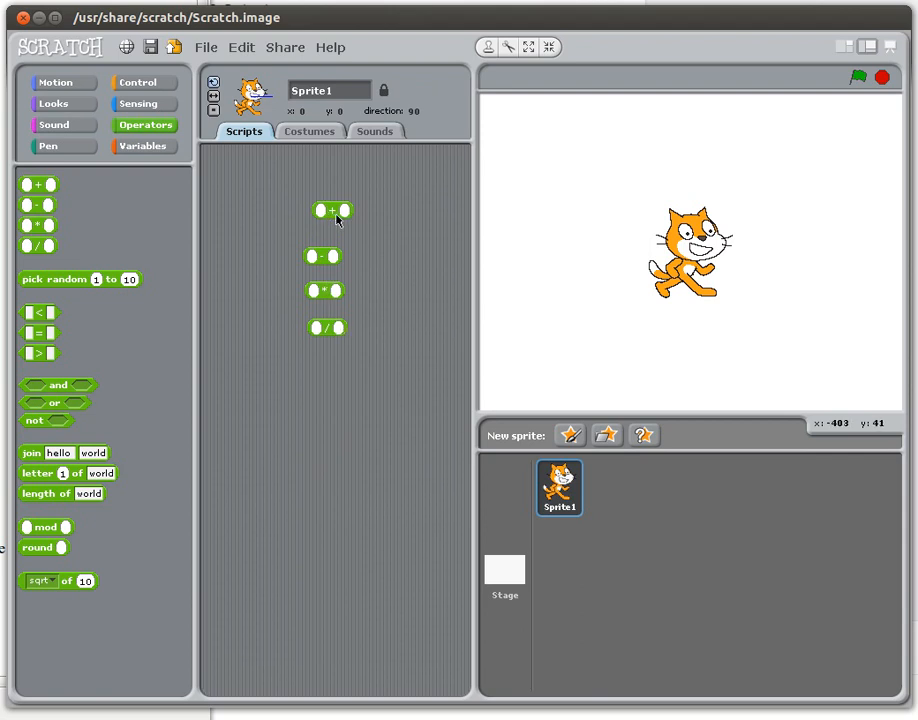
{"action": "mouse_move", "coordinate": [336, 218]}
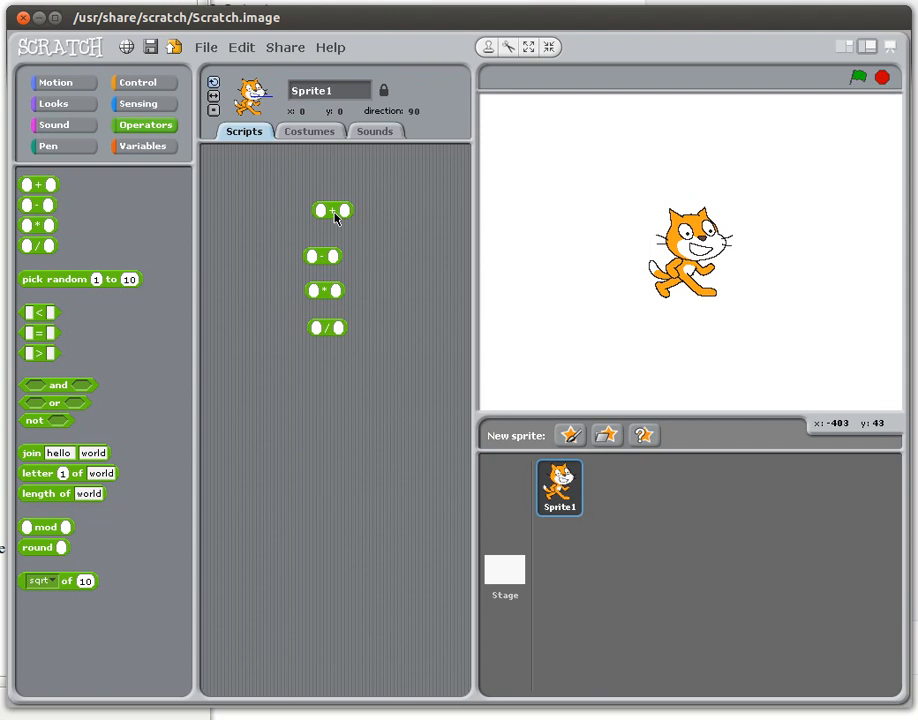
{"action": "mouse_move", "coordinate": [148, 149]}
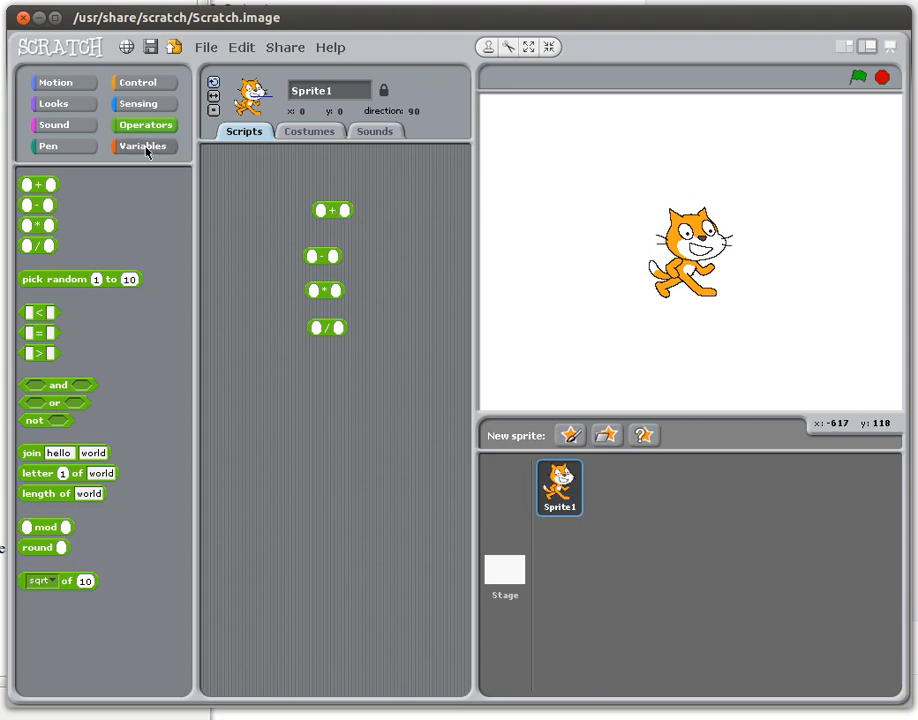
- Create the global variable num1, then start making the second variable num2
{"action": "left_click", "coordinate": [143, 146]}
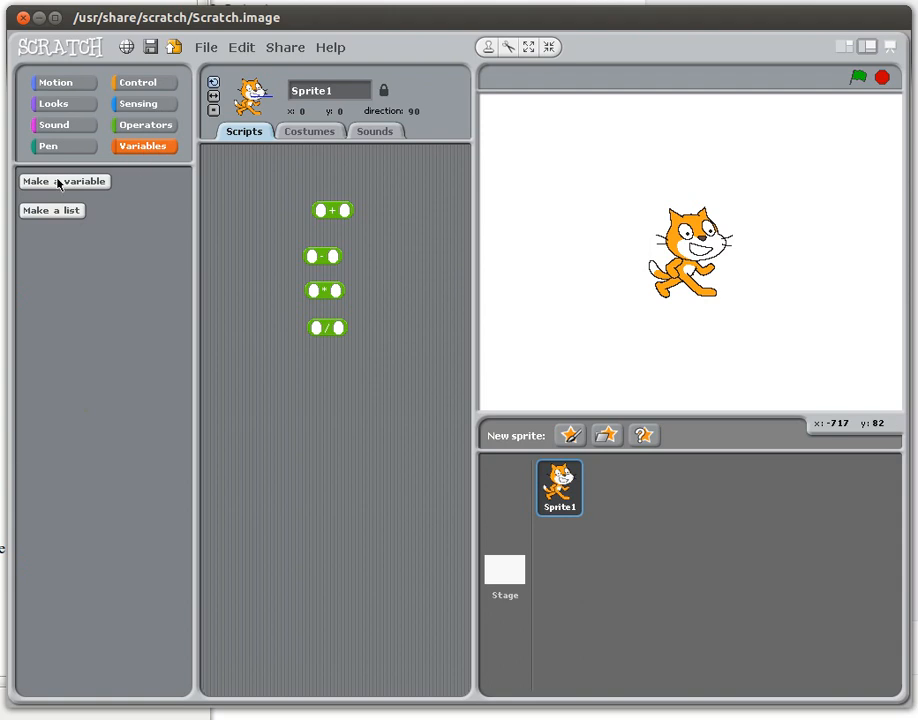
{"action": "left_click", "coordinate": [64, 181]}
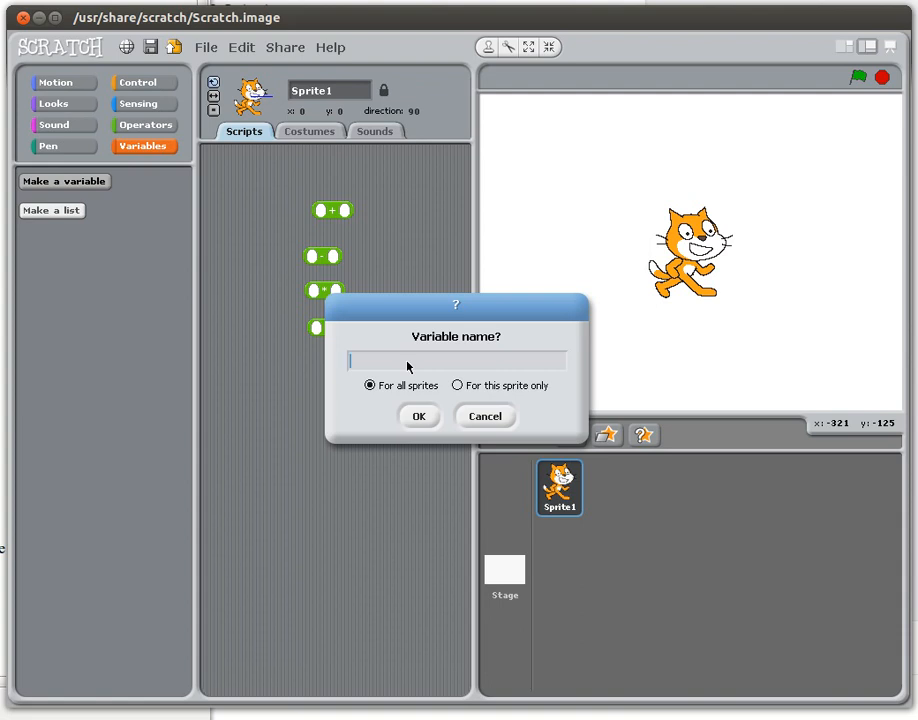
{"action": "type", "text": "num1"}
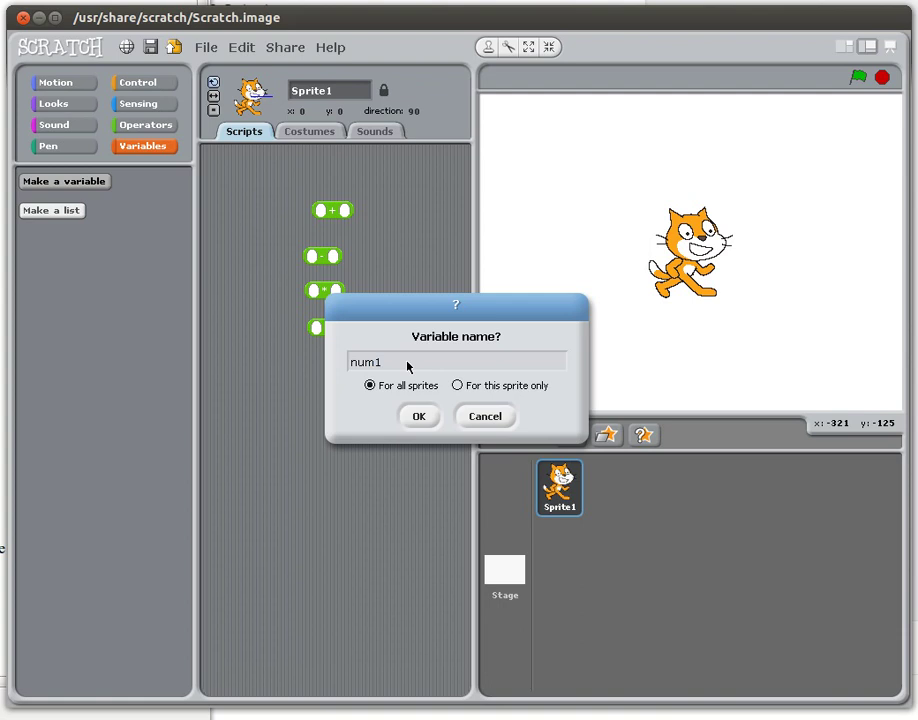
{"action": "left_click", "coordinate": [419, 416]}
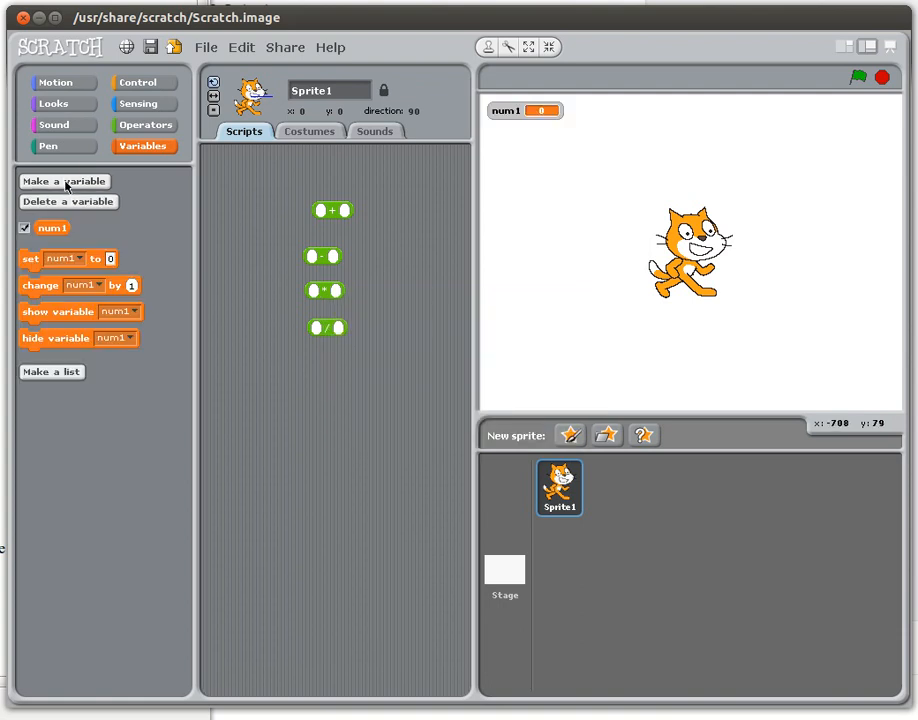
{"action": "left_click", "coordinate": [64, 181]}
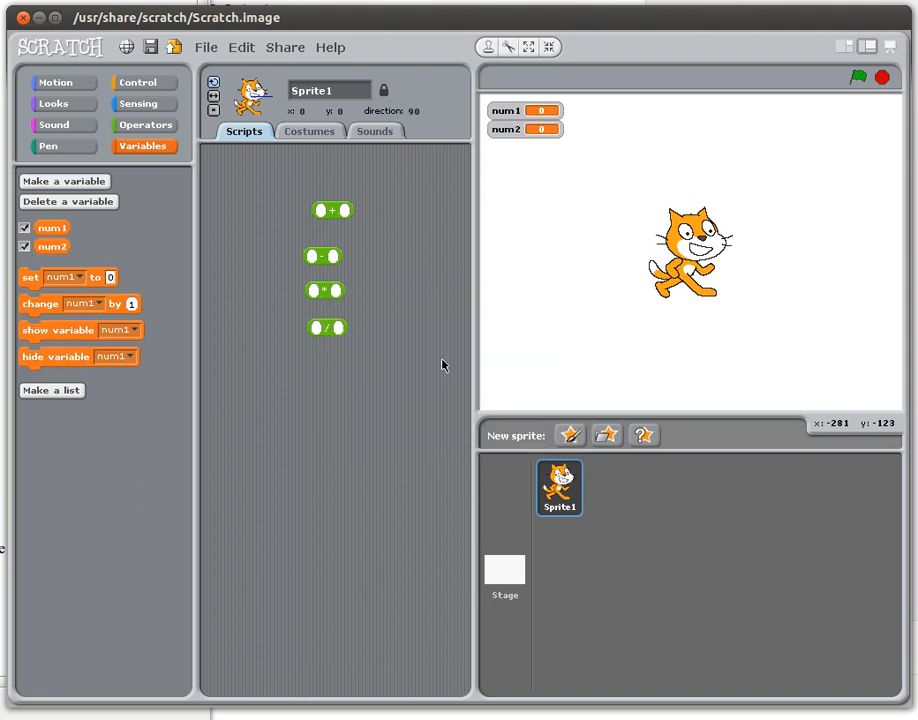
{"action": "mouse_move", "coordinate": [314, 229]}
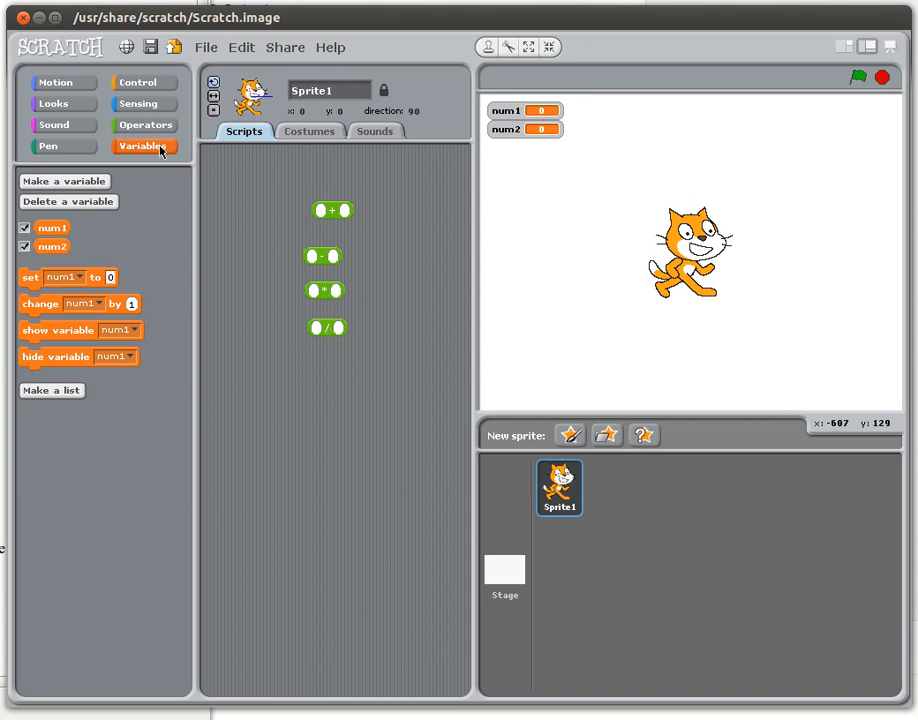
{"action": "mouse_move", "coordinate": [165, 150]}
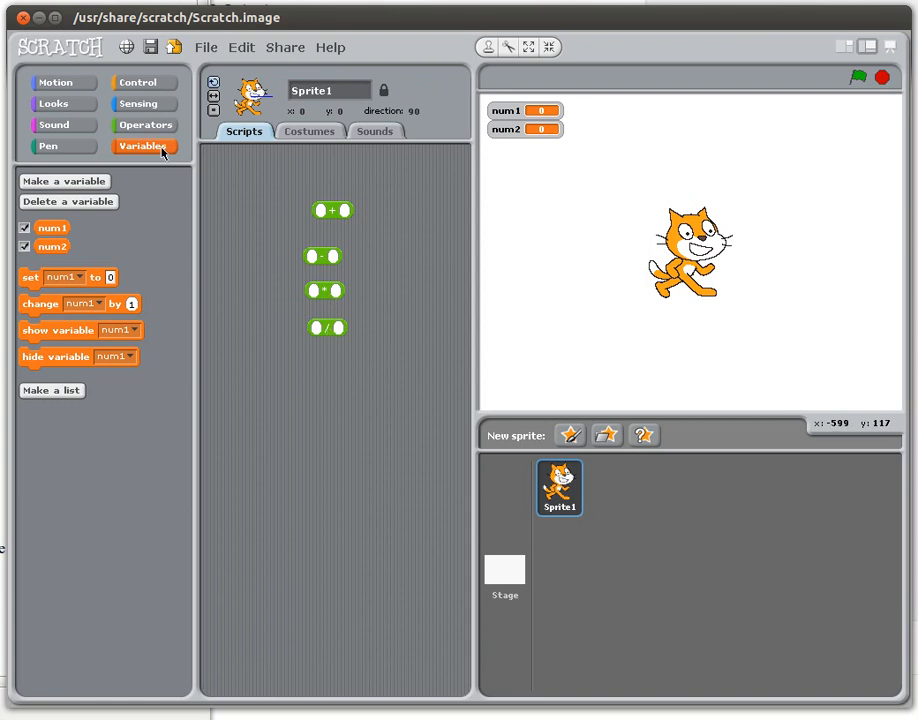
{"action": "mouse_move", "coordinate": [315, 222]}
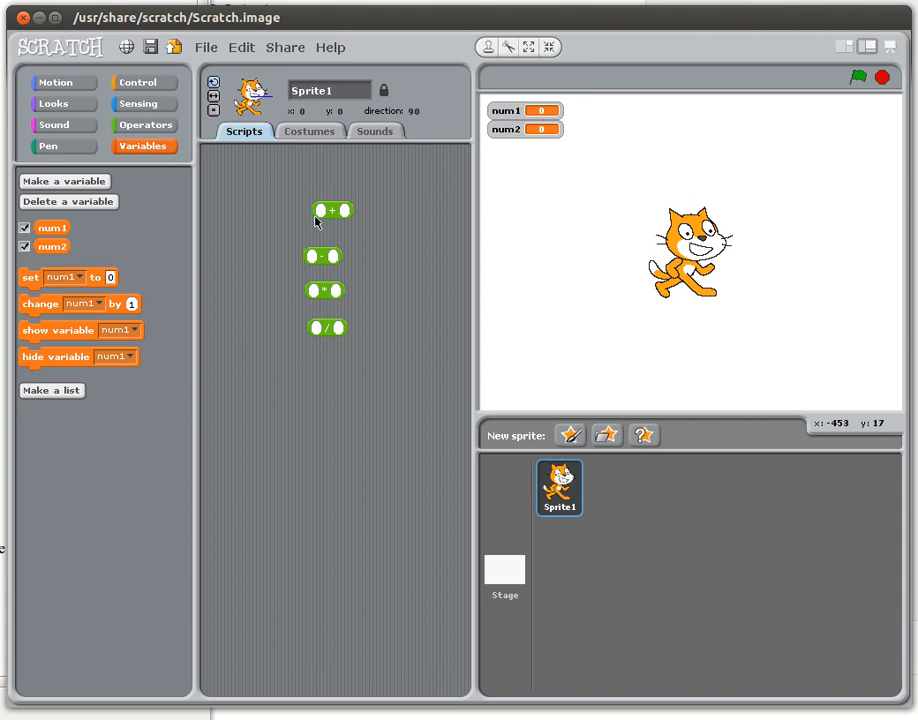
{"action": "mouse_move", "coordinate": [62, 182]}
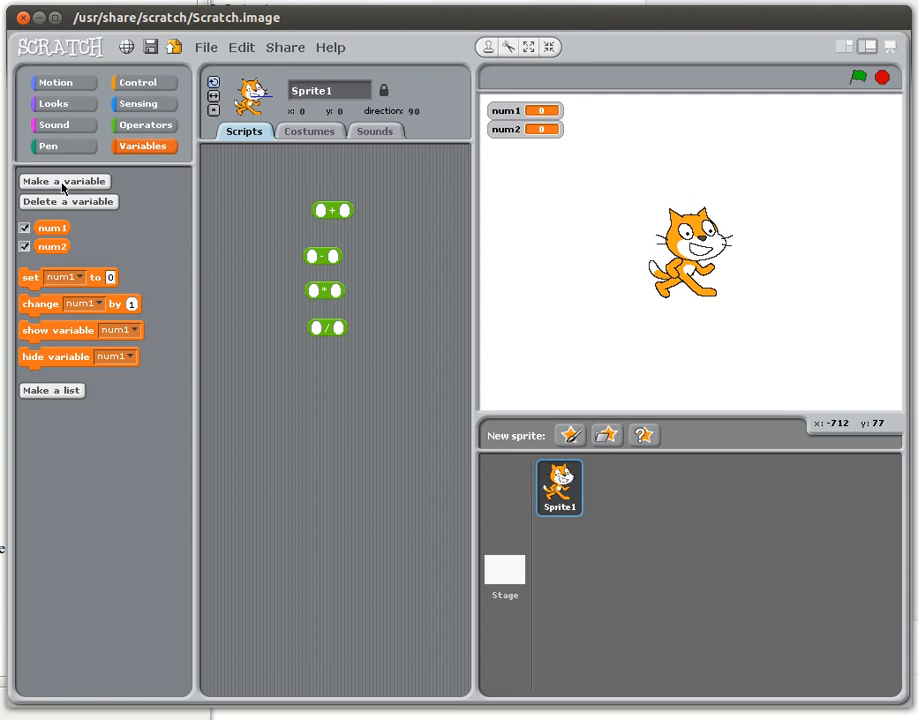
{"action": "mouse_move", "coordinate": [332, 227]}
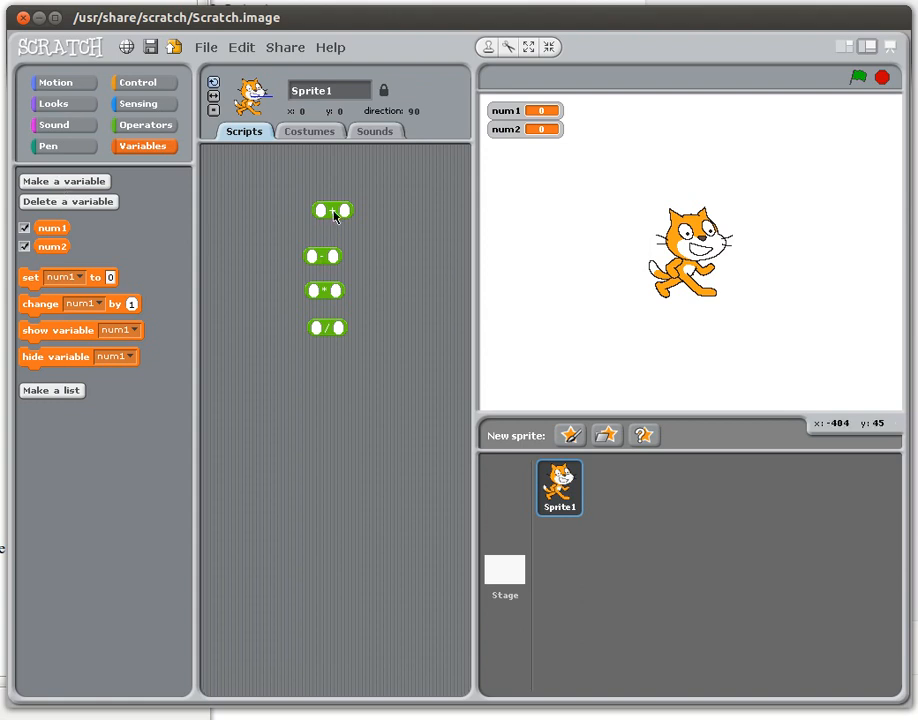
{"action": "mouse_move", "coordinate": [324, 257]}
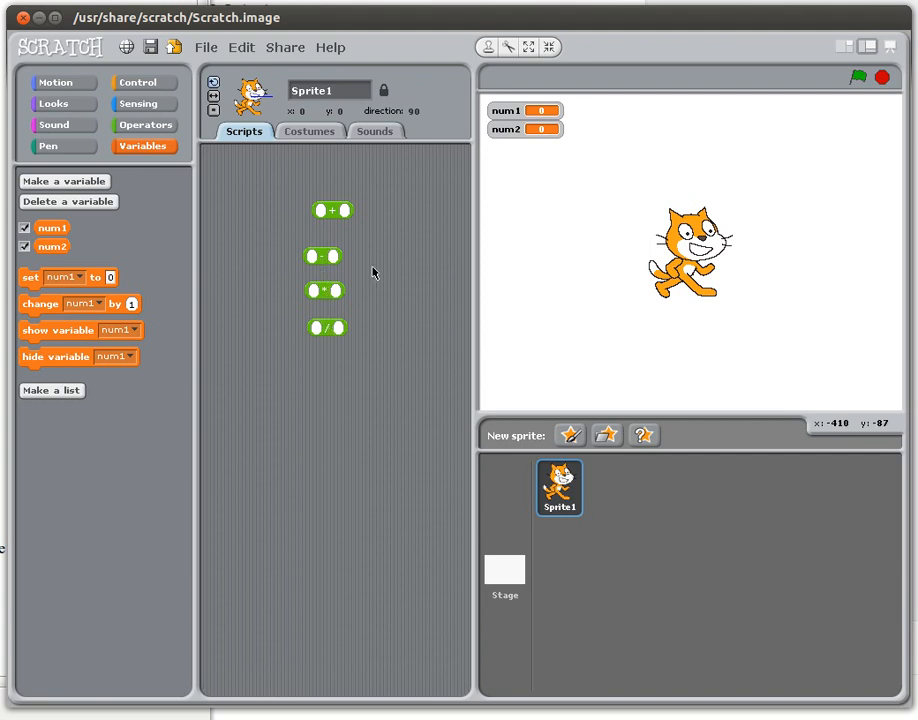
{"action": "mouse_move", "coordinate": [88, 165]}
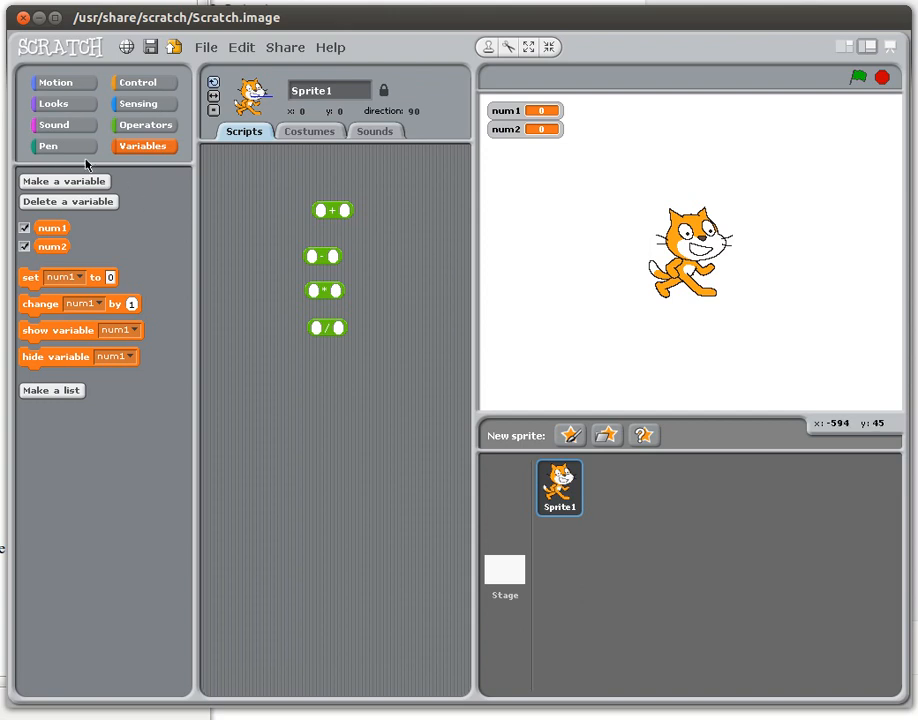
- Make a new variable named sum, kept for all sprites
{"action": "left_click", "coordinate": [63, 181]}
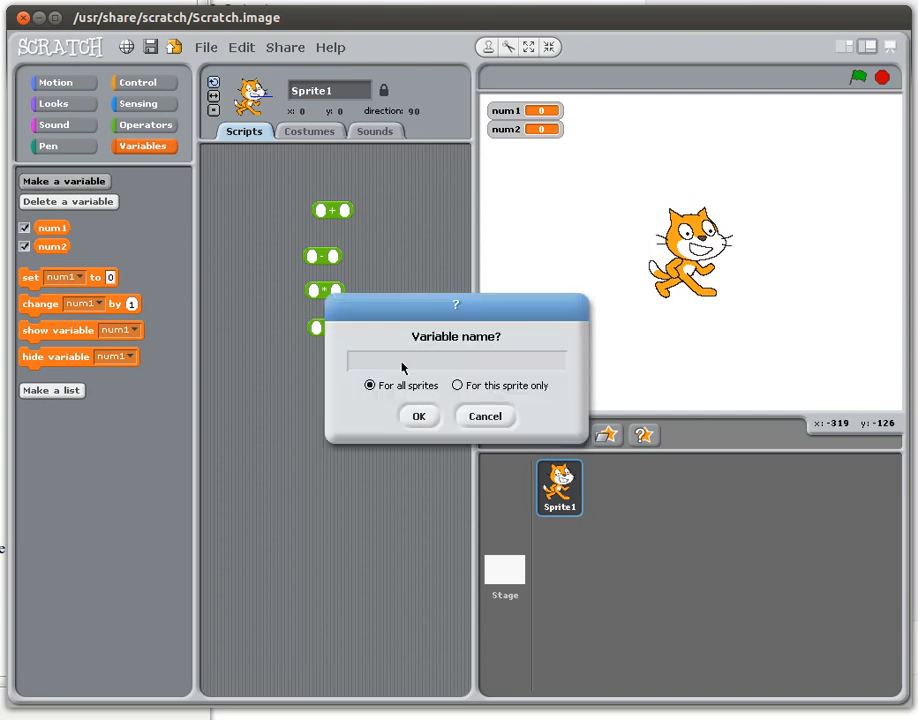
{"action": "type", "text": "sum"}
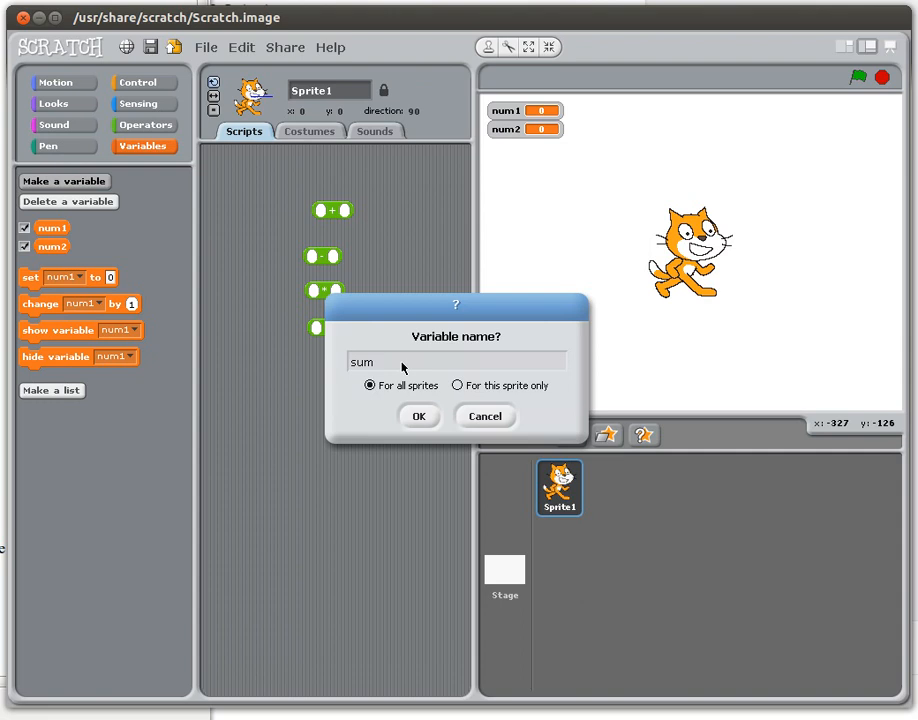
{"action": "left_click", "coordinate": [420, 416]}
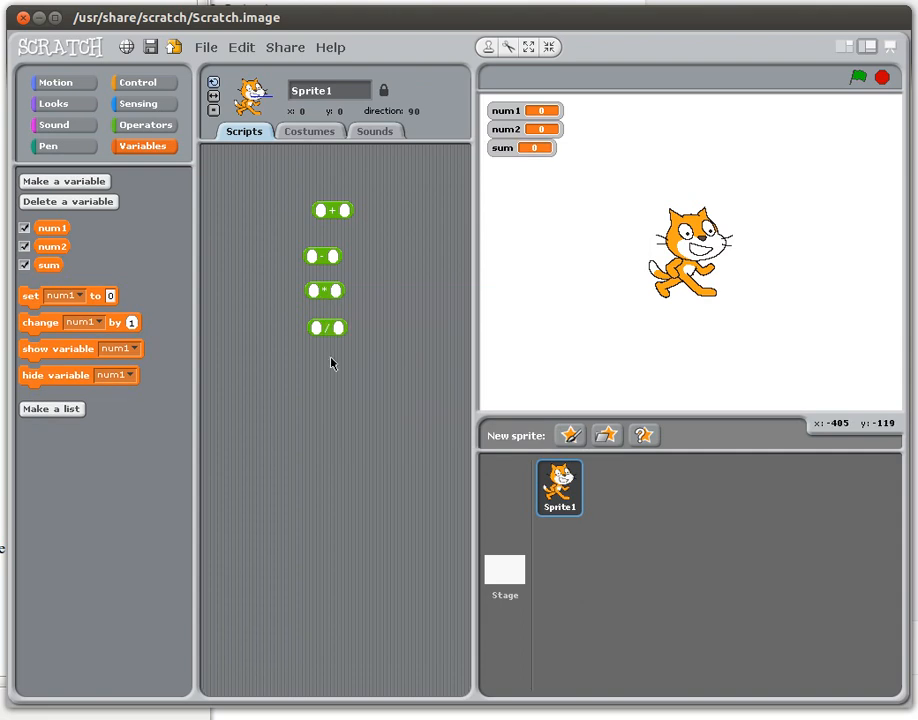
{"action": "mouse_move", "coordinate": [243, 349]}
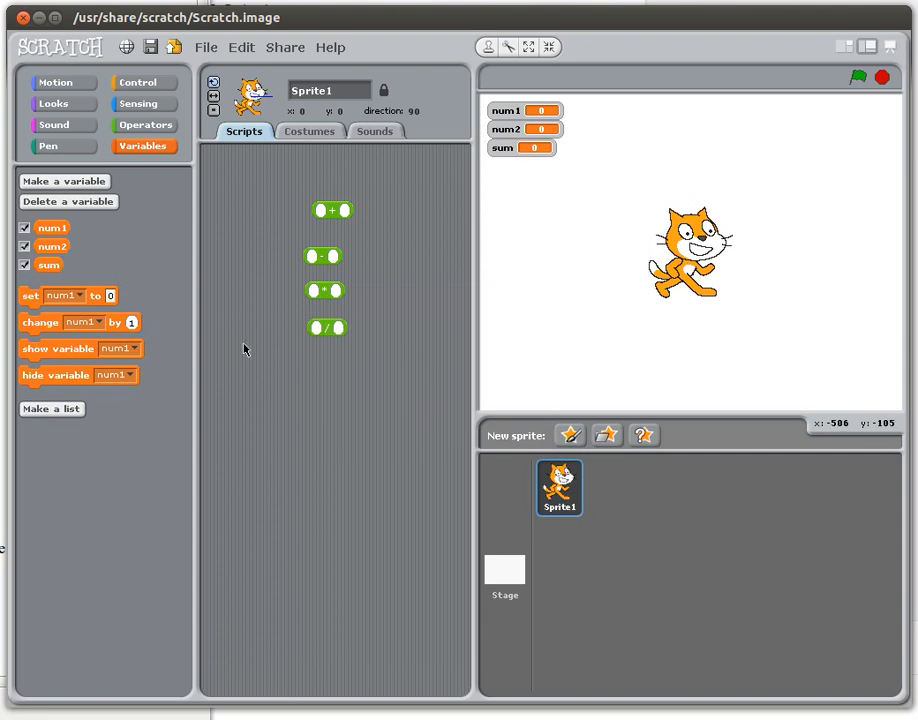
- Move the -, / and * blocks lower and fill the + block with num1 and num2
{"action": "left_click_drag", "start_coordinate": [325, 327], "coordinate": [338, 492]}
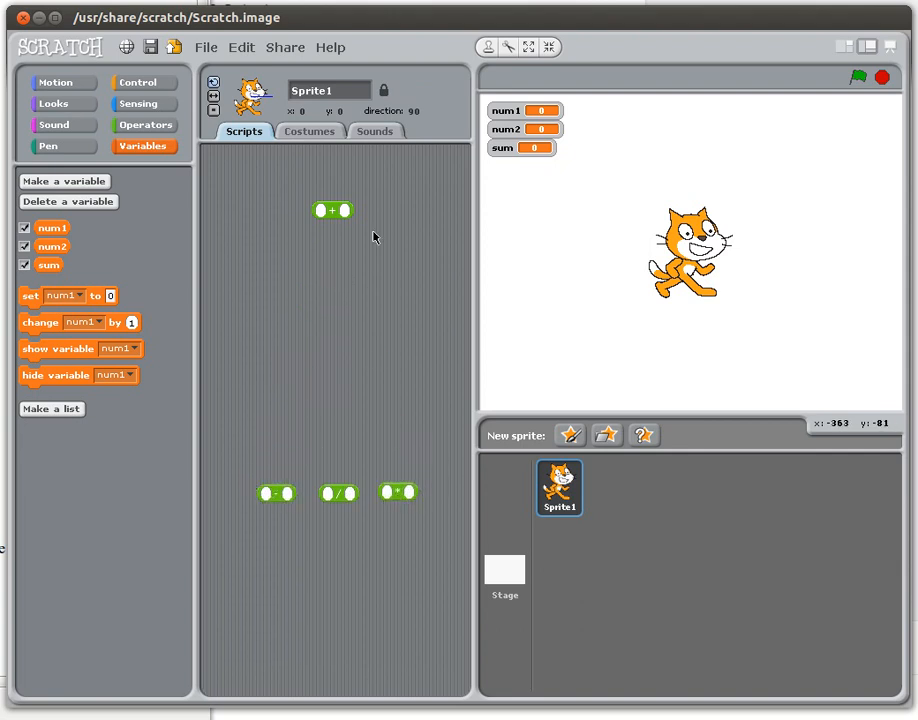
{"action": "mouse_move", "coordinate": [307, 307]}
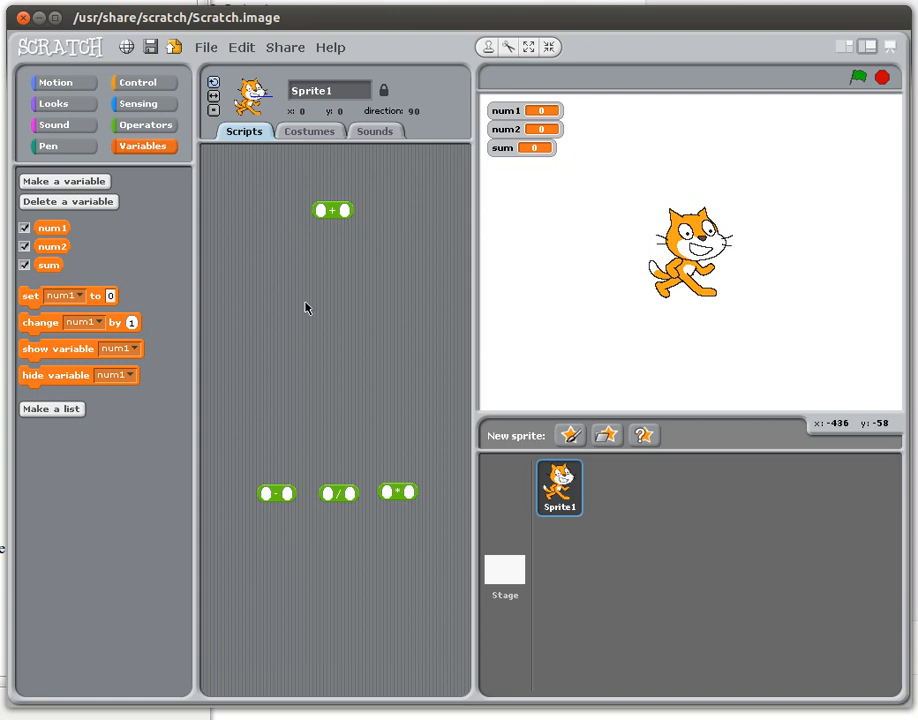
{"action": "mouse_move", "coordinate": [65, 246]}
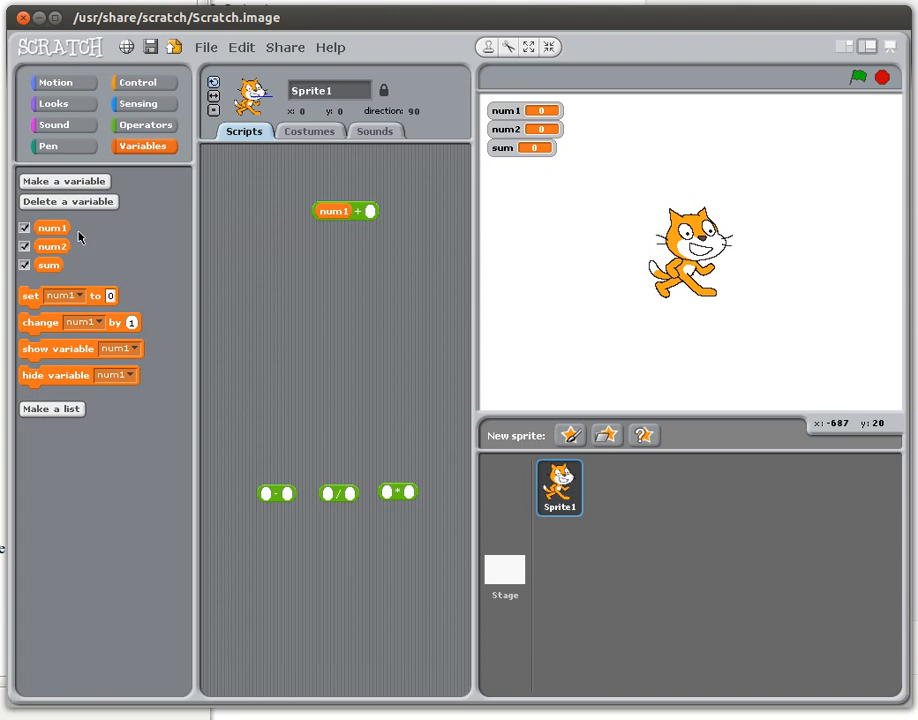
{"action": "left_click_drag", "start_coordinate": [52, 246], "coordinate": [384, 211]}
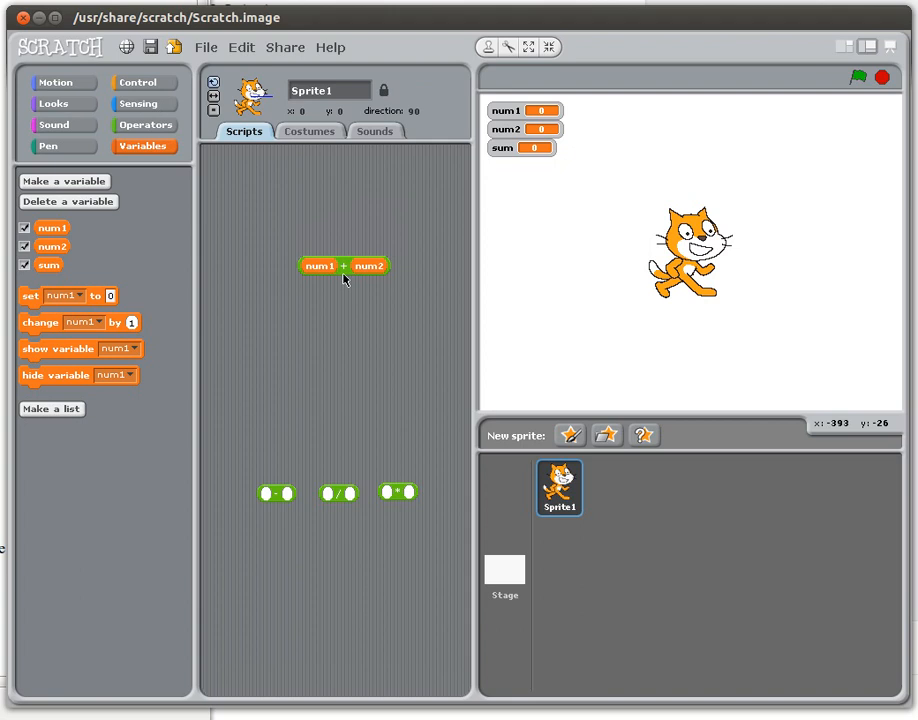
{"action": "left_click_drag", "start_coordinate": [343, 265], "coordinate": [361, 278]}
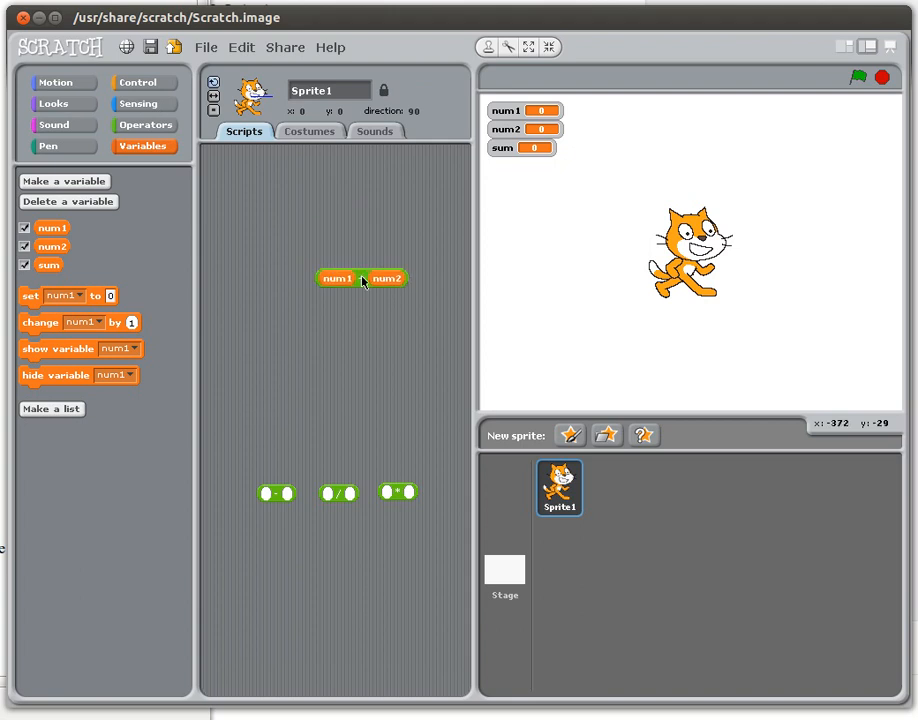
{"action": "mouse_move", "coordinate": [321, 364]}
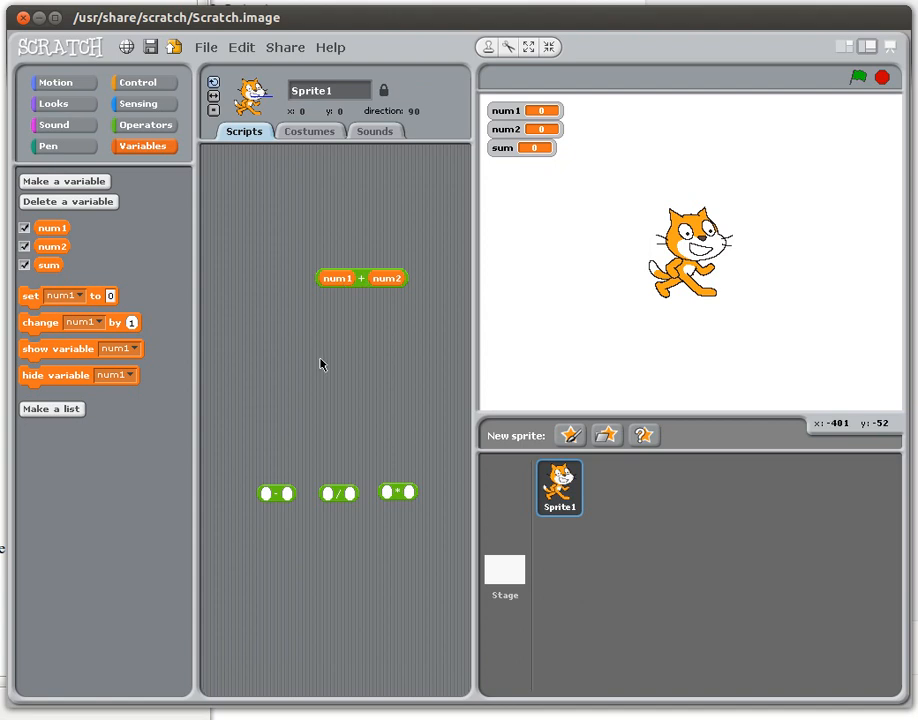
{"action": "mouse_move", "coordinate": [352, 321]}
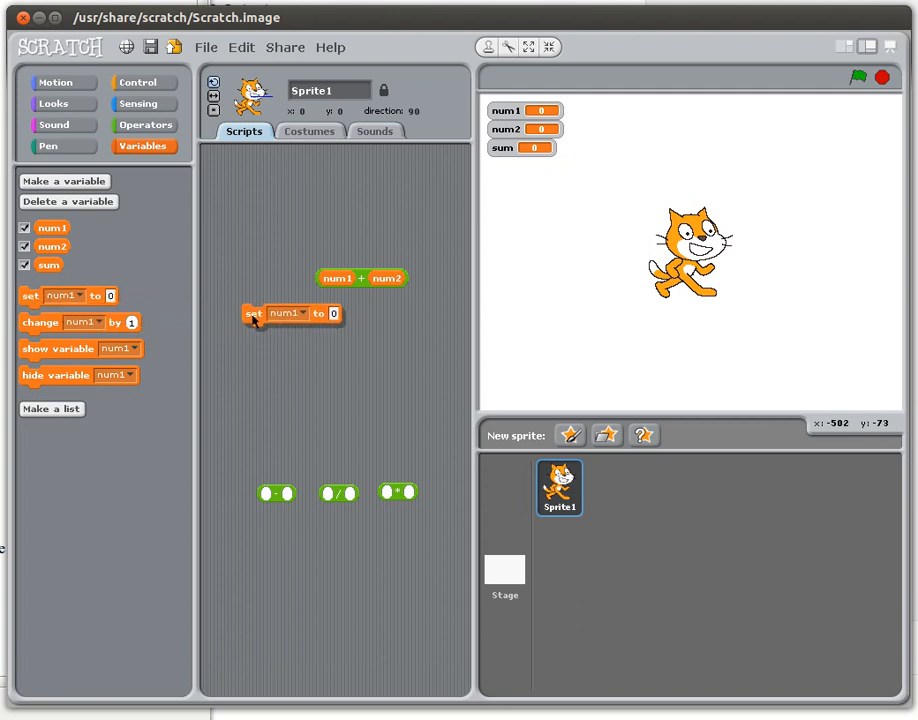
{"action": "mouse_move", "coordinate": [298, 317]}
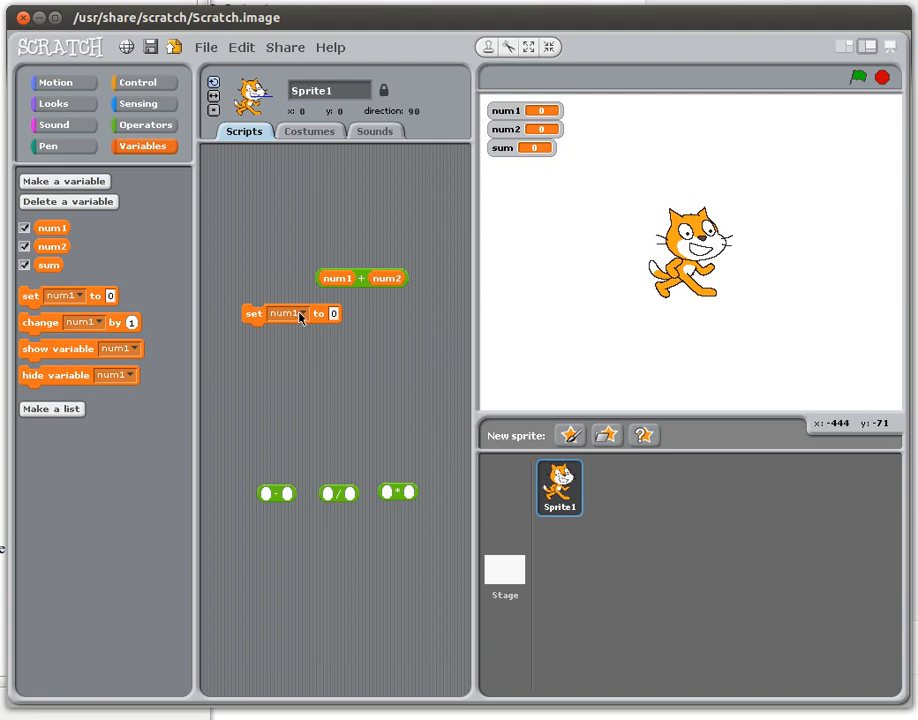
- Make a set sum to num1 + num2 block, move it higher, and shift spare operators aside
{"action": "left_click", "coordinate": [287, 313]}
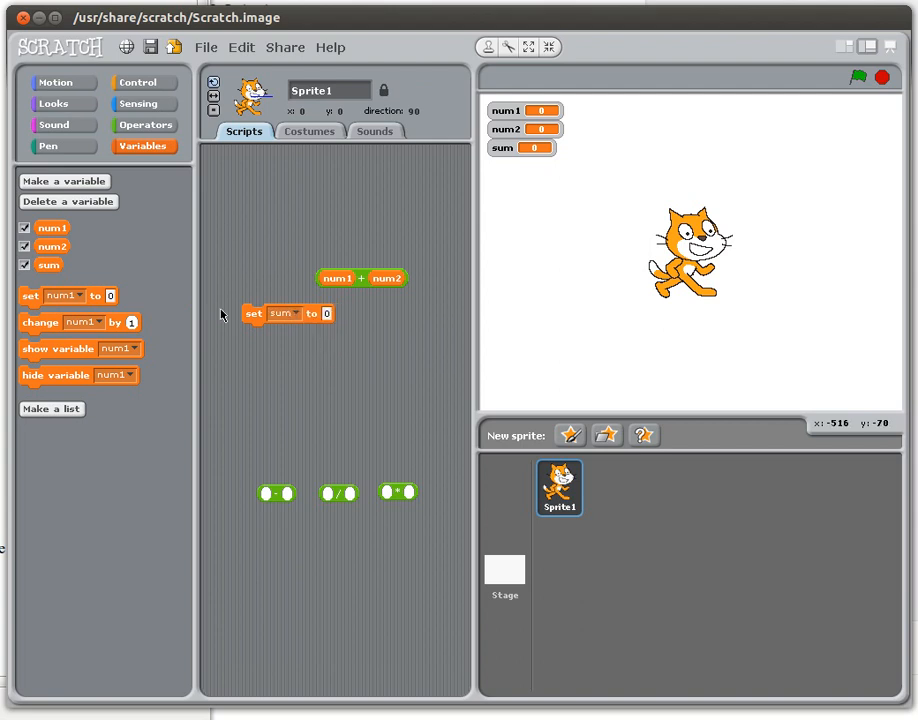
{"action": "mouse_move", "coordinate": [287, 311]}
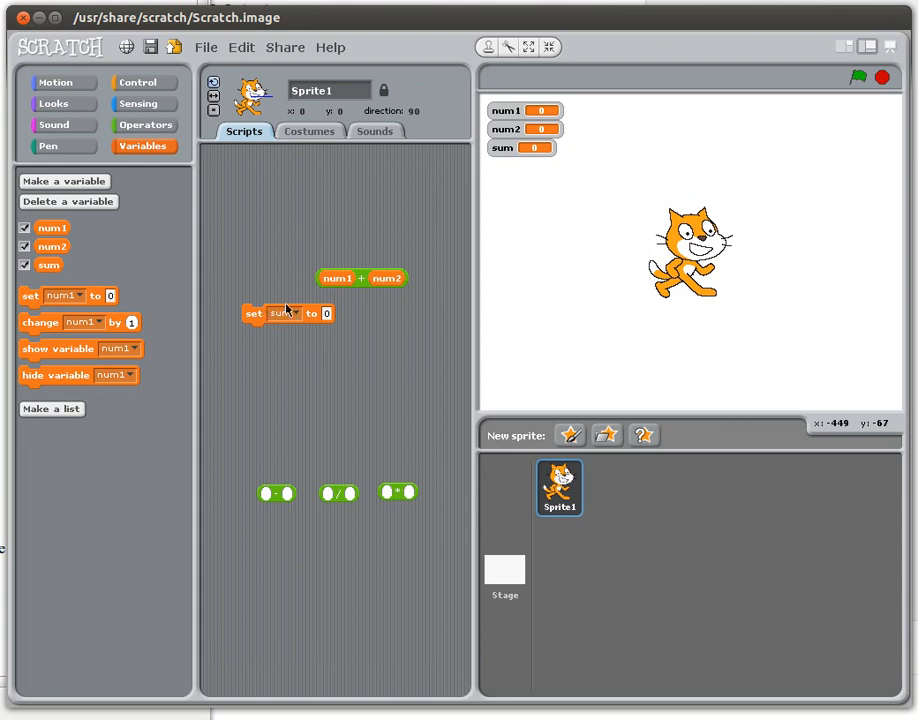
{"action": "mouse_move", "coordinate": [334, 313]}
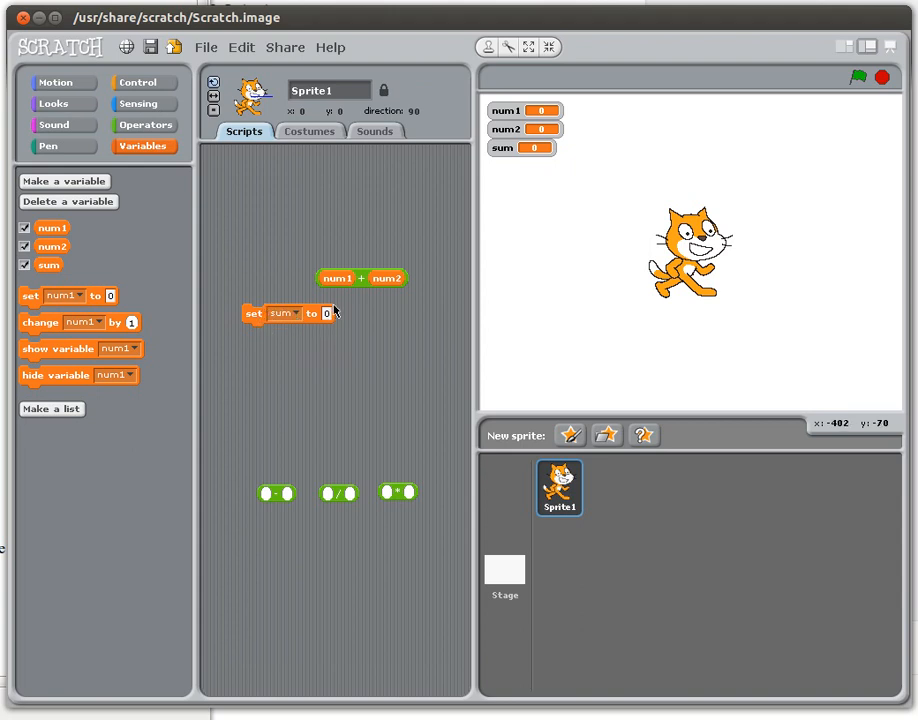
{"action": "mouse_move", "coordinate": [330, 325]}
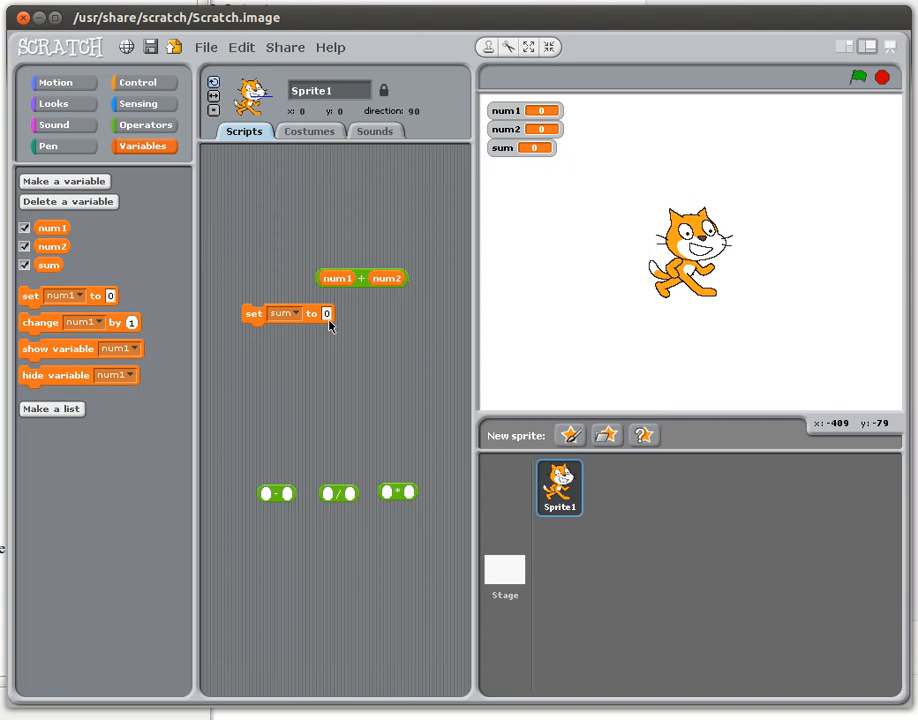
{"action": "left_click_drag", "start_coordinate": [362, 278], "coordinate": [362, 306]}
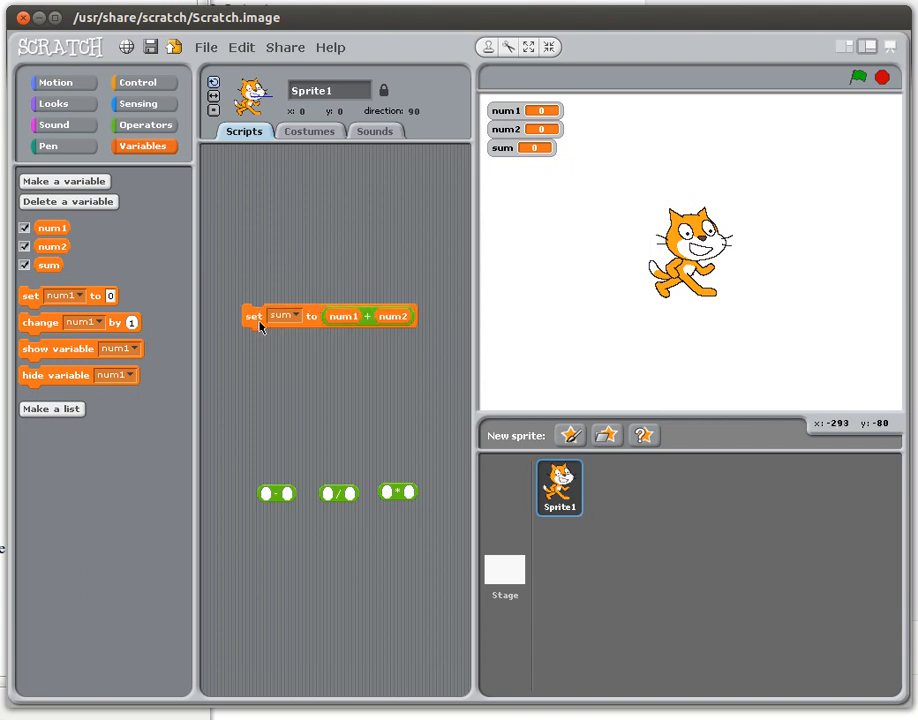
{"action": "left_click_drag", "start_coordinate": [253, 316], "coordinate": [248, 238]}
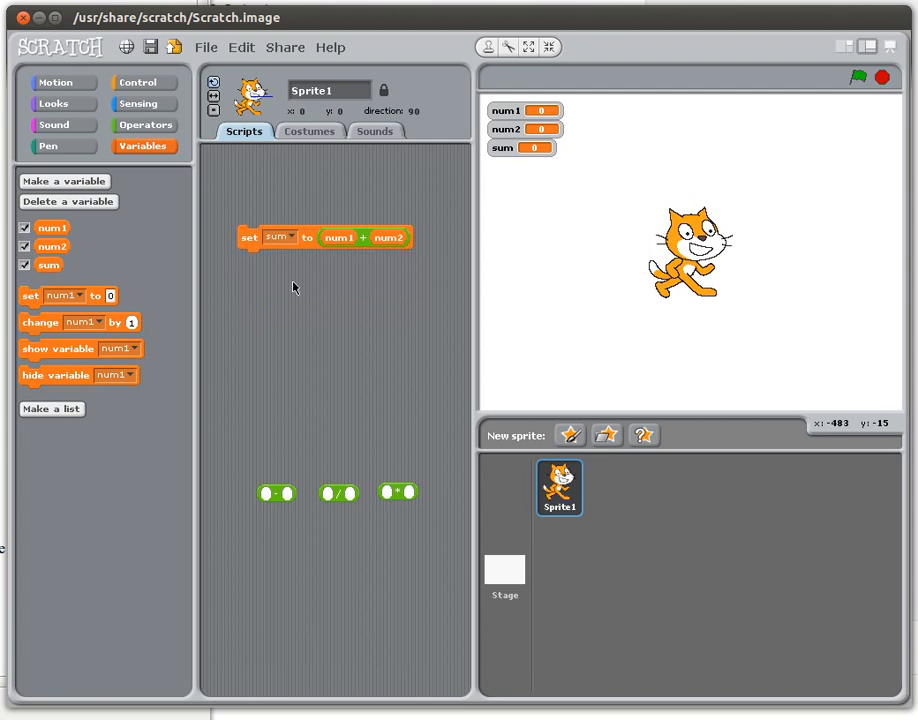
{"action": "mouse_move", "coordinate": [316, 287]}
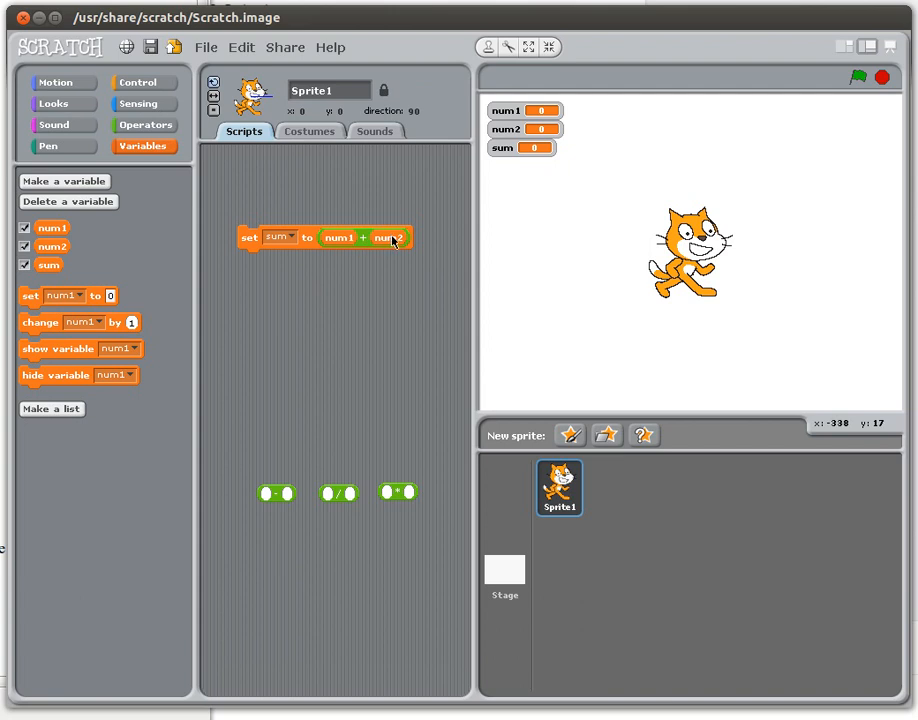
{"action": "mouse_move", "coordinate": [283, 256]}
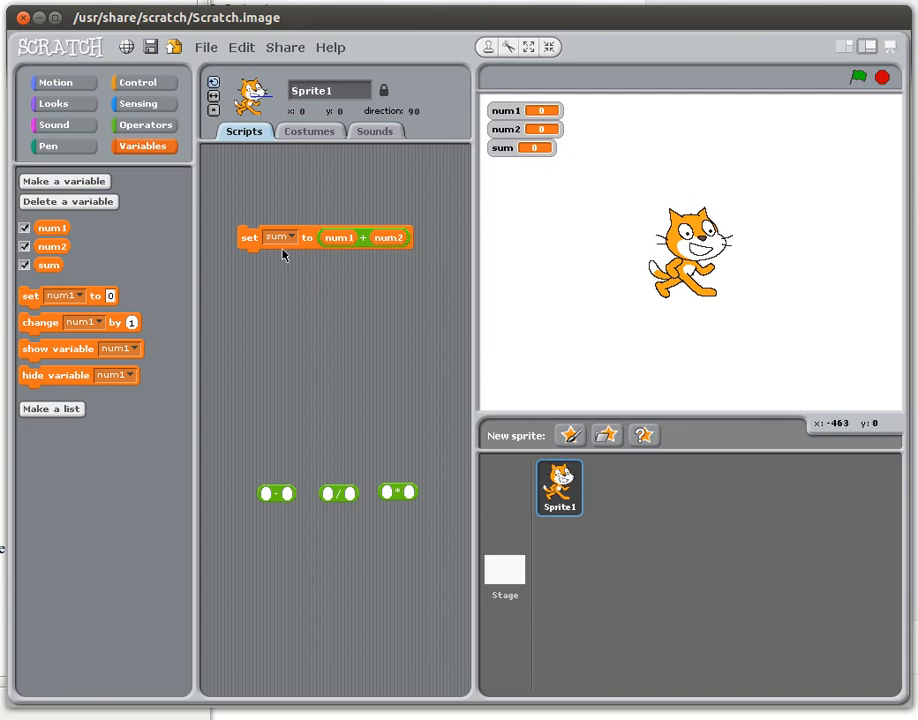
{"action": "mouse_move", "coordinate": [278, 245]}
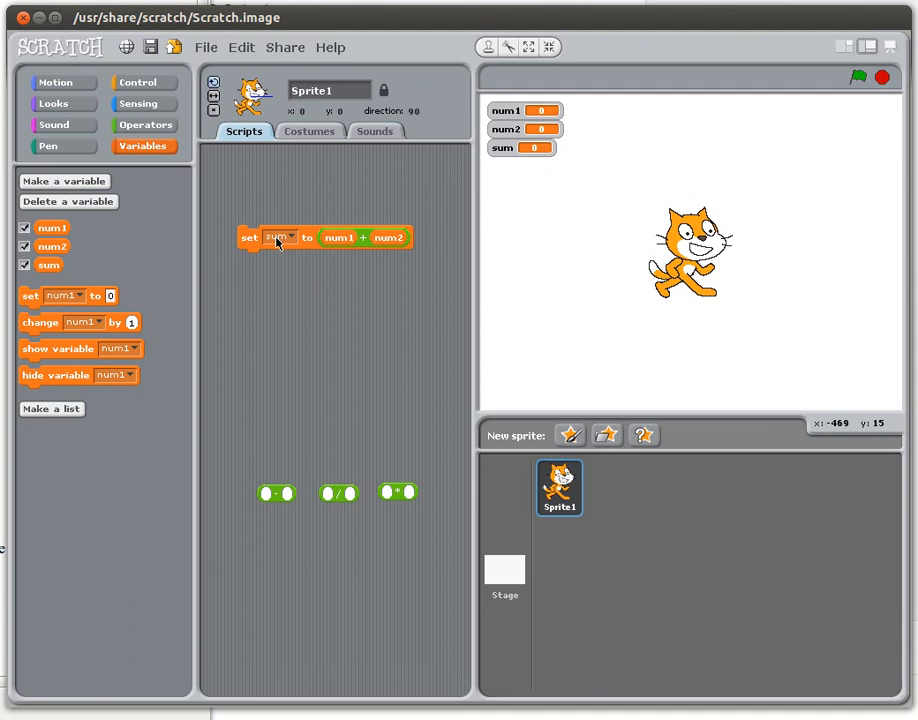
{"action": "mouse_move", "coordinate": [378, 386]}
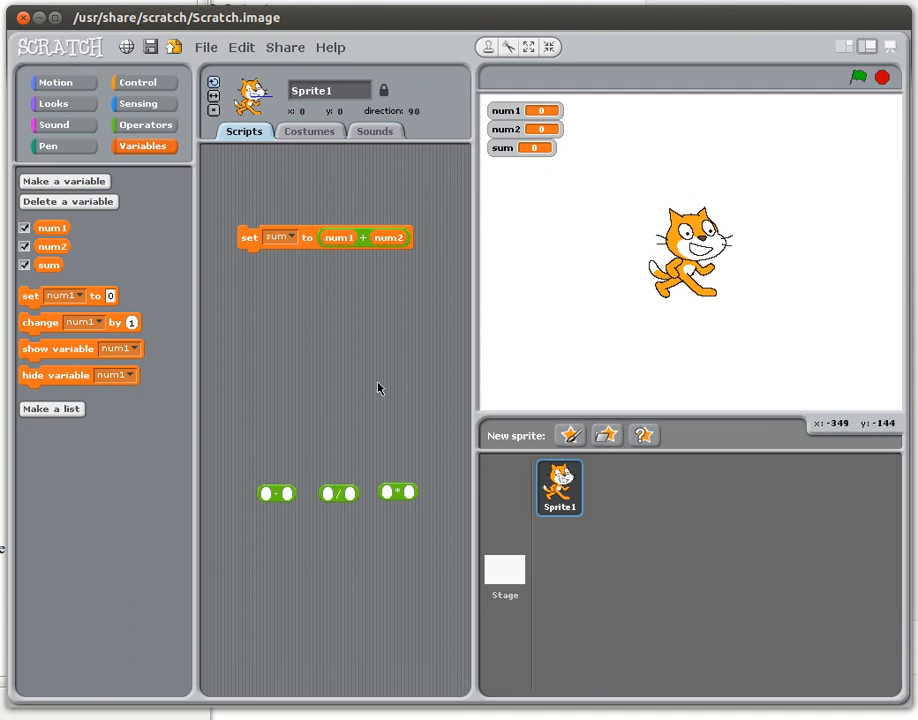
{"action": "left_click_drag", "start_coordinate": [277, 492], "coordinate": [363, 316]}
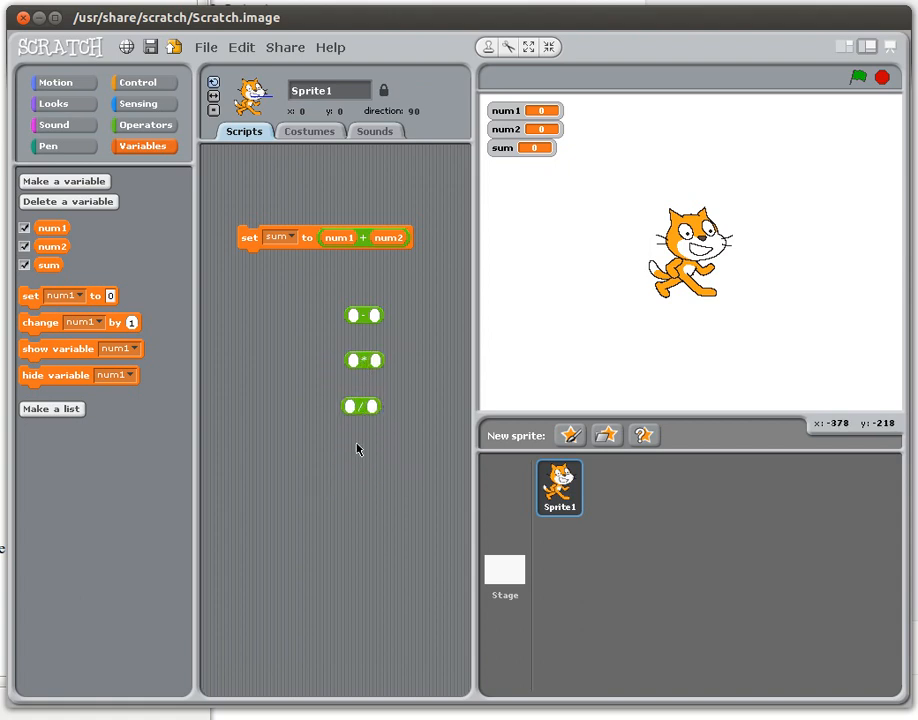
{"action": "mouse_move", "coordinate": [310, 272]}
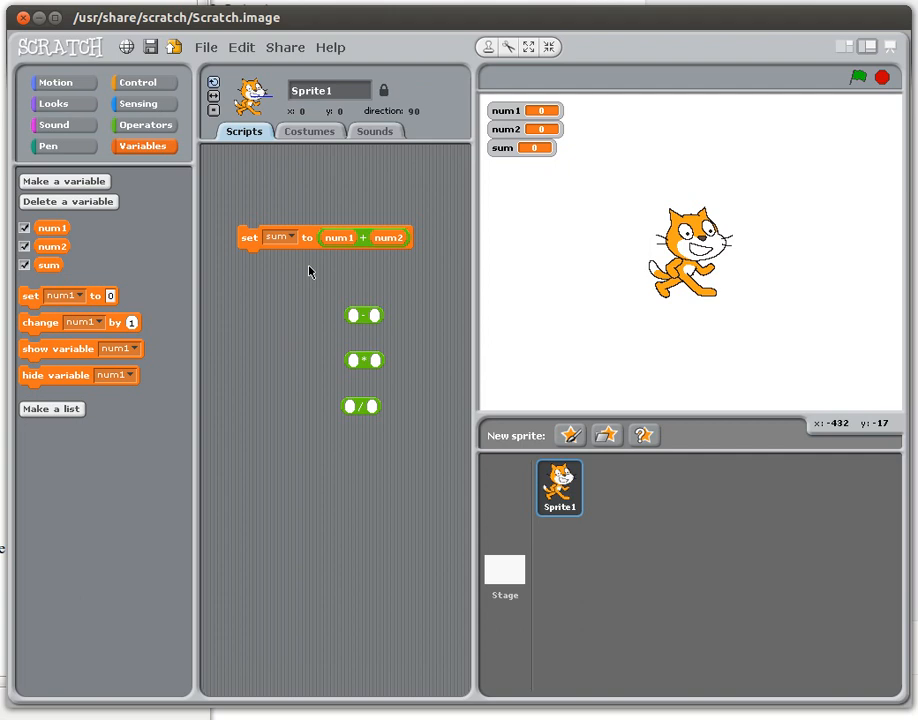
{"action": "mouse_move", "coordinate": [257, 263]}
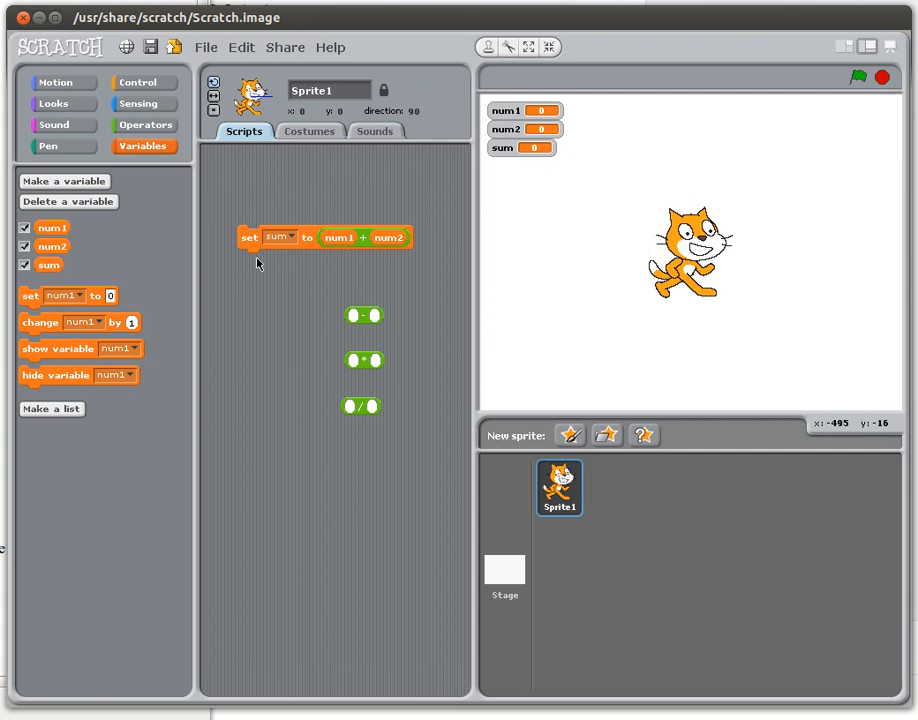
{"action": "mouse_move", "coordinate": [349, 237]}
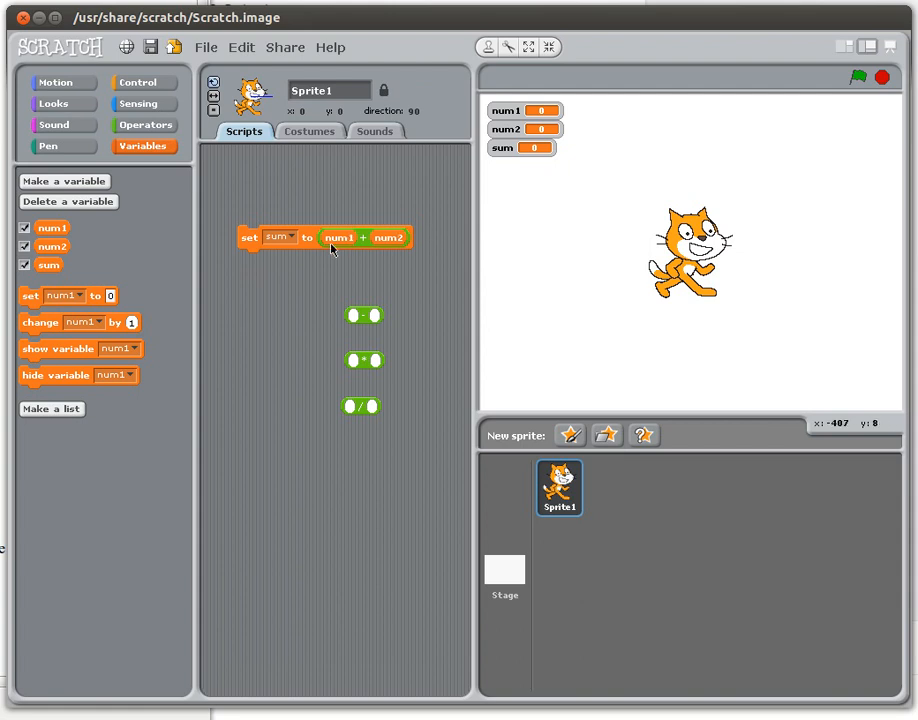
{"action": "mouse_move", "coordinate": [250, 242]}
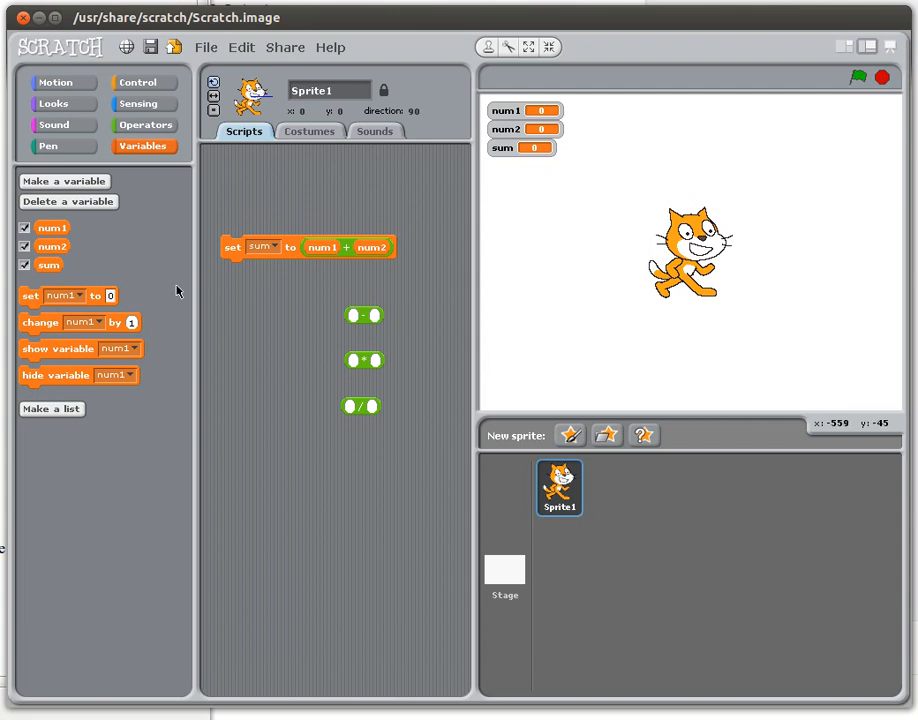
{"action": "mouse_move", "coordinate": [114, 262]}
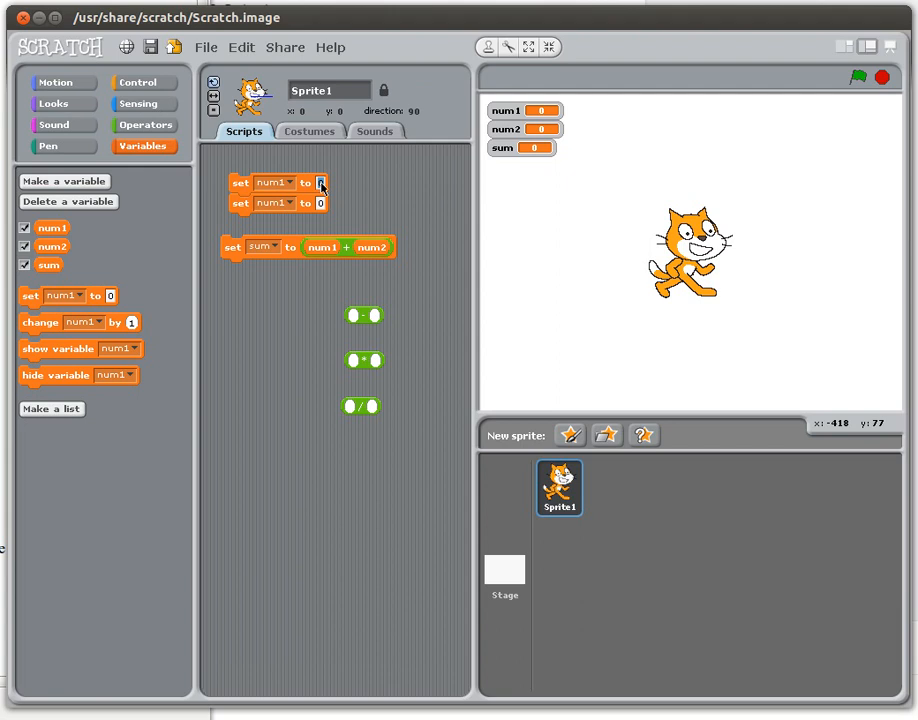
- Enter 5 and 2 in two set blocks, attach set sum, and switch the second to num2
{"action": "type", "text": "5"}
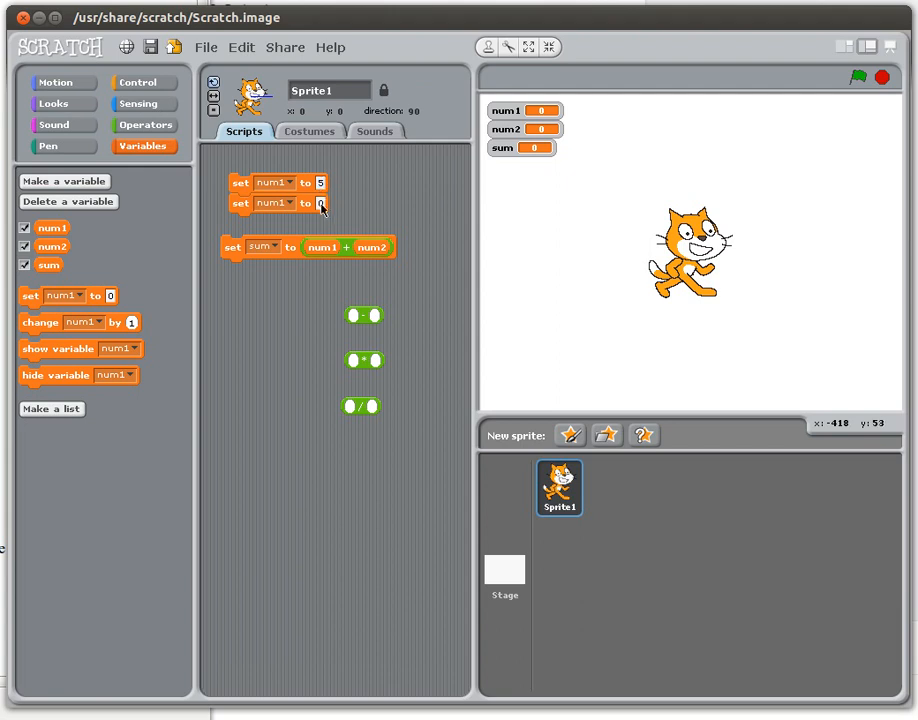
{"action": "type", "text": "2"}
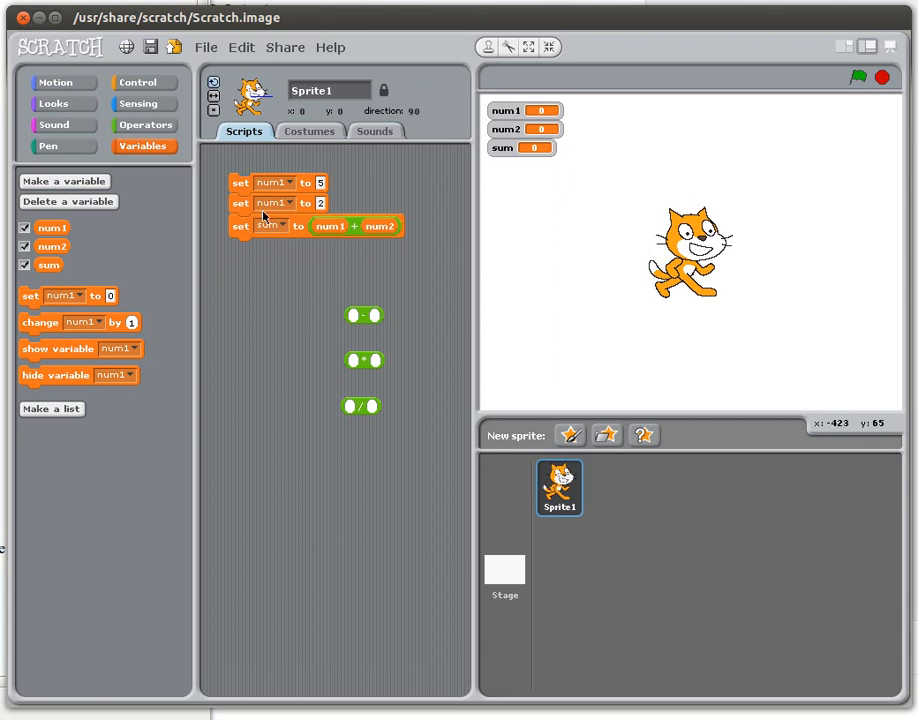
{"action": "left_click_drag", "start_coordinate": [240, 225], "coordinate": [243, 253]}
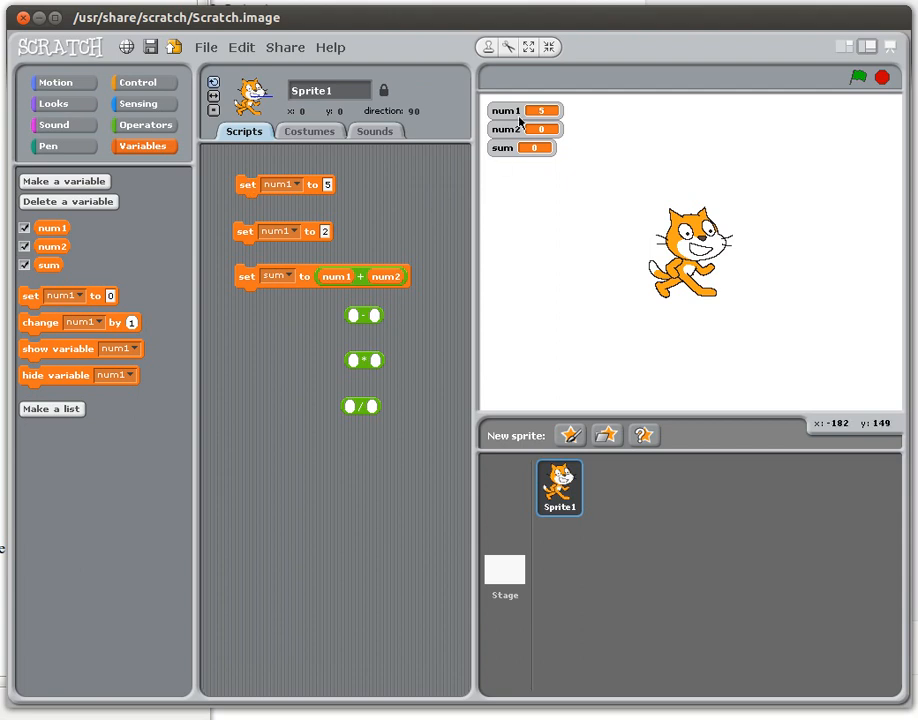
{"action": "mouse_move", "coordinate": [528, 129]}
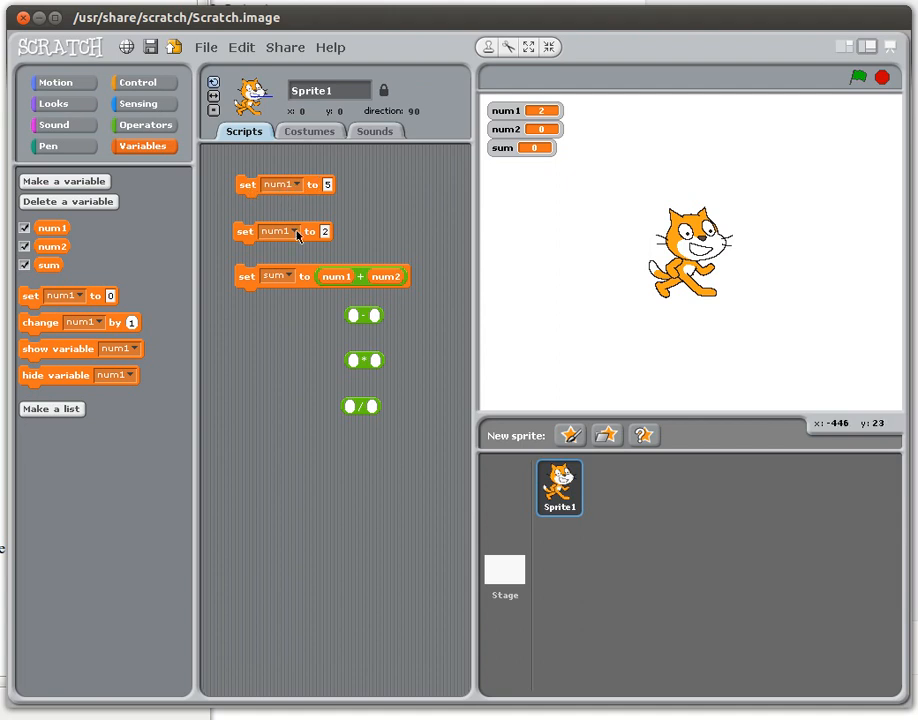
{"action": "left_click", "coordinate": [289, 231]}
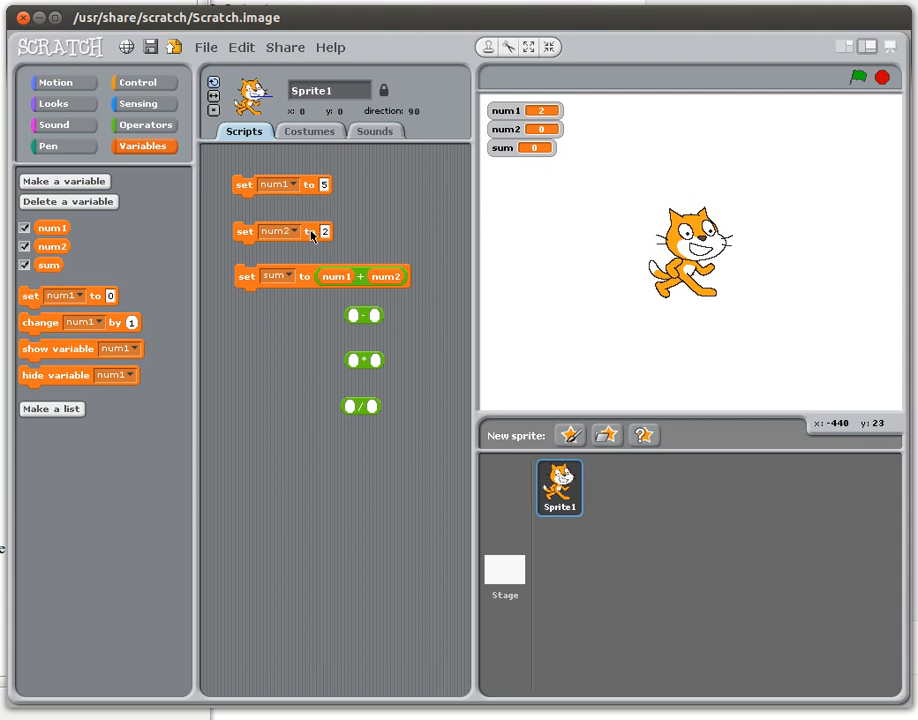
{"action": "mouse_move", "coordinate": [282, 282]}
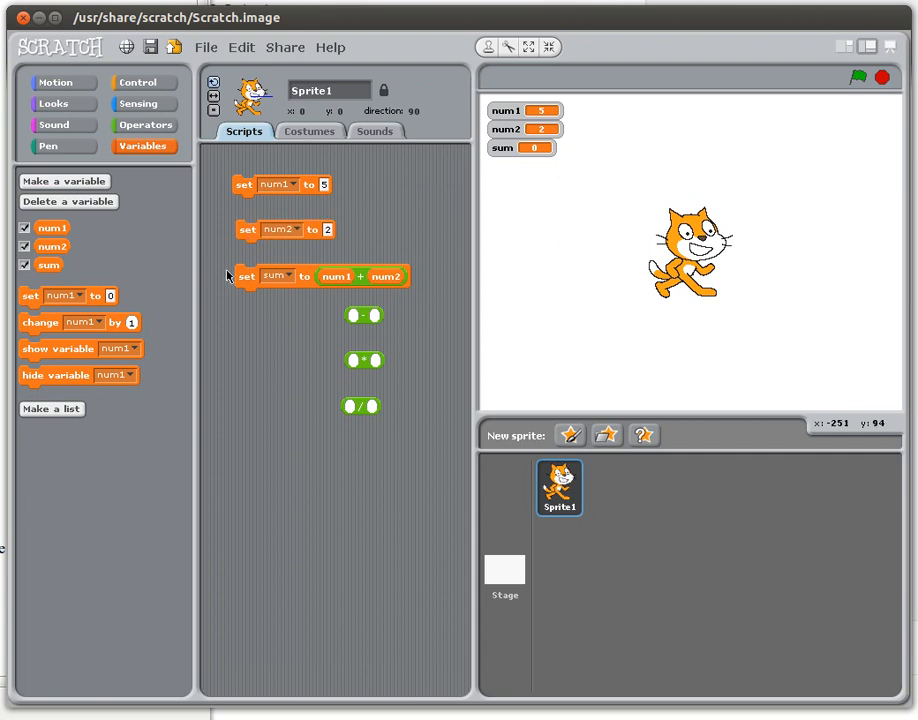
{"action": "mouse_move", "coordinate": [247, 288]}
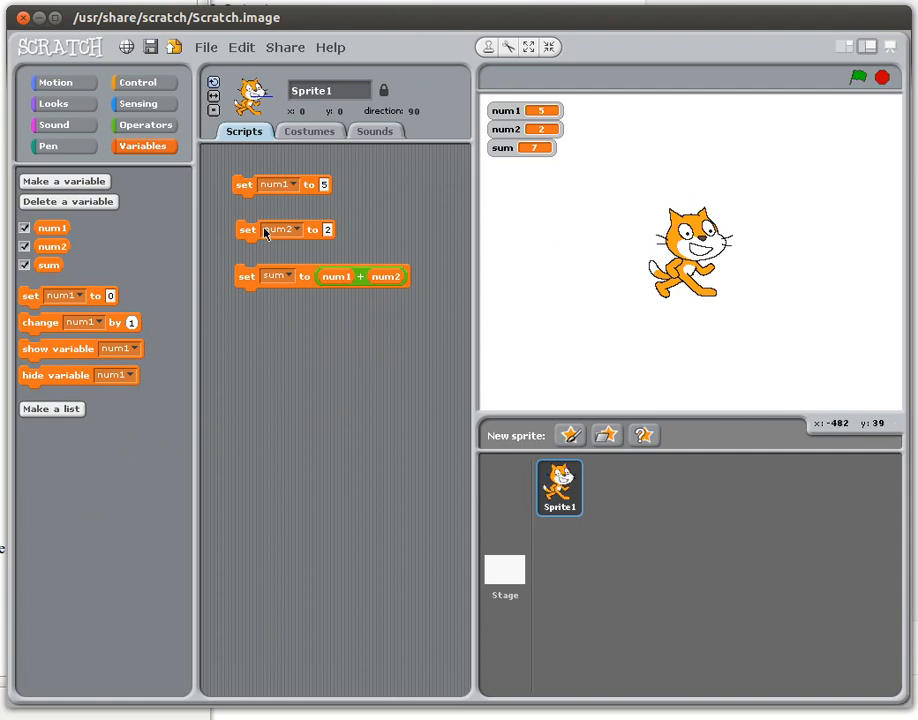
- Join the set blocks into one stack under a when-flag-clicked hat and run it, showing sum 4
{"action": "left_click_drag", "start_coordinate": [247, 229], "coordinate": [240, 205]}
{"action": "type", "text": "3"}
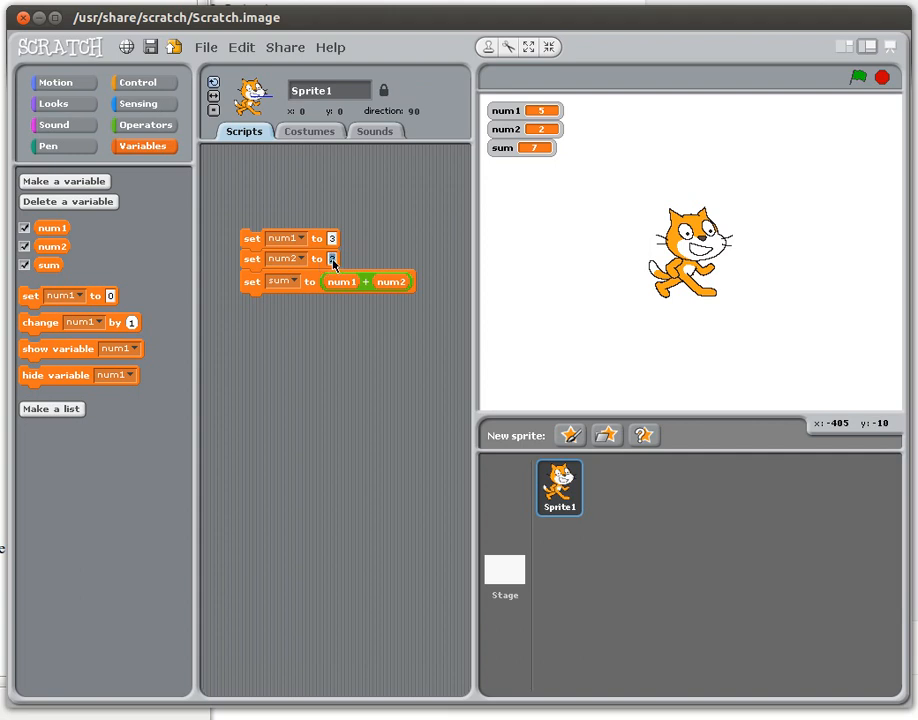
{"action": "mouse_move", "coordinate": [208, 305]}
{"action": "type", "text": "1"}
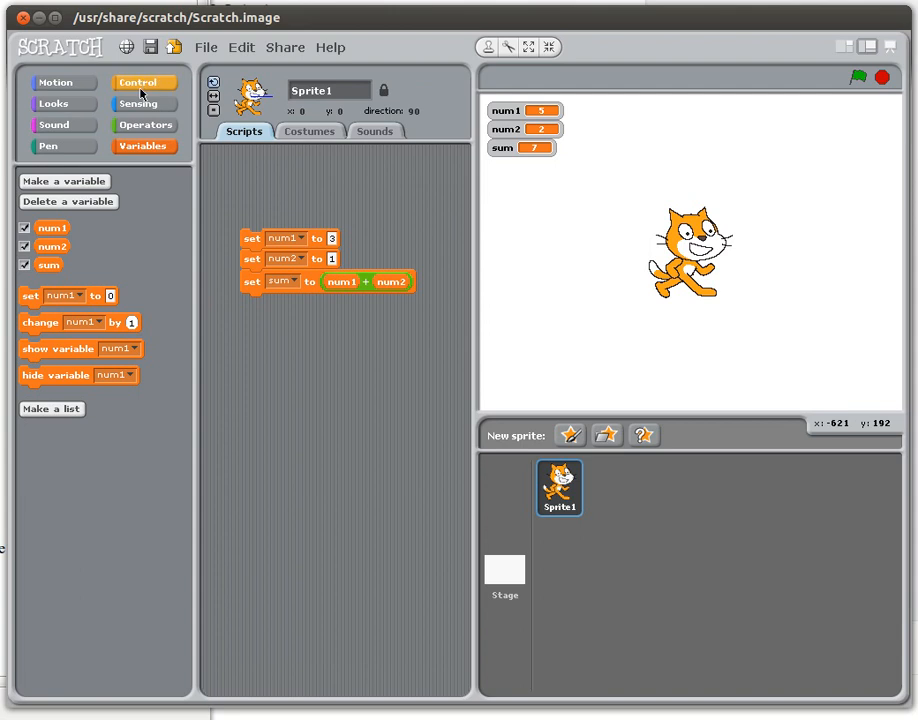
{"action": "left_click", "coordinate": [157, 82]}
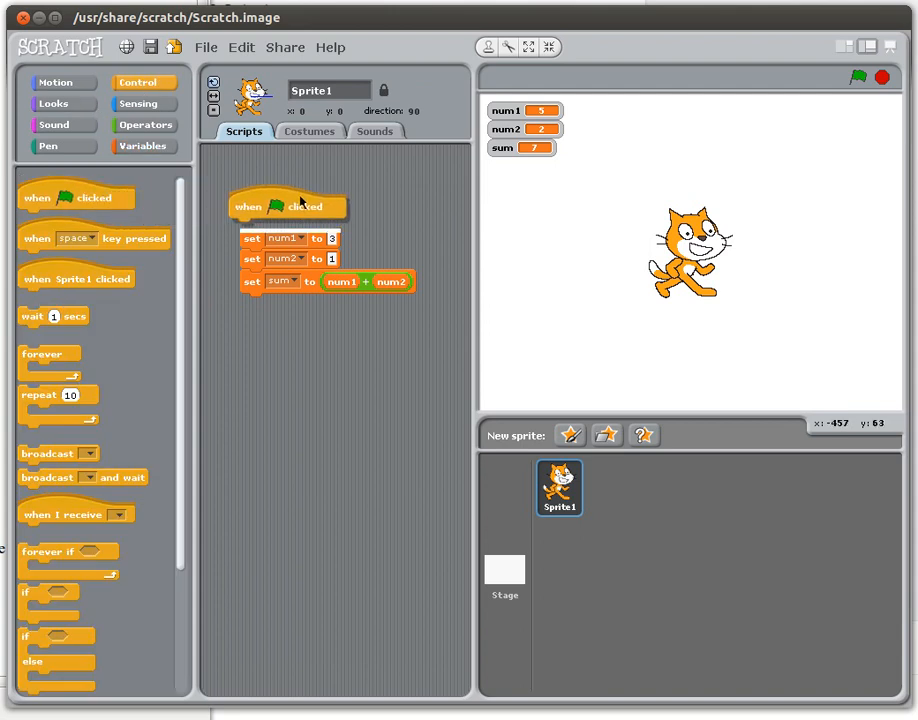
{"action": "left_click", "coordinate": [143, 146]}
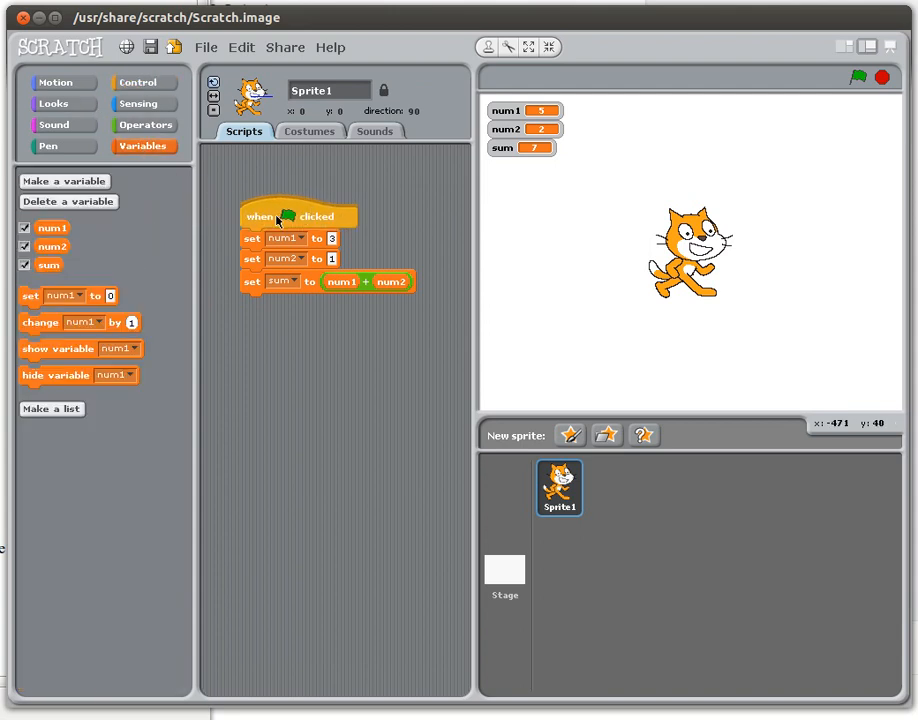
{"action": "left_click", "coordinate": [859, 80]}
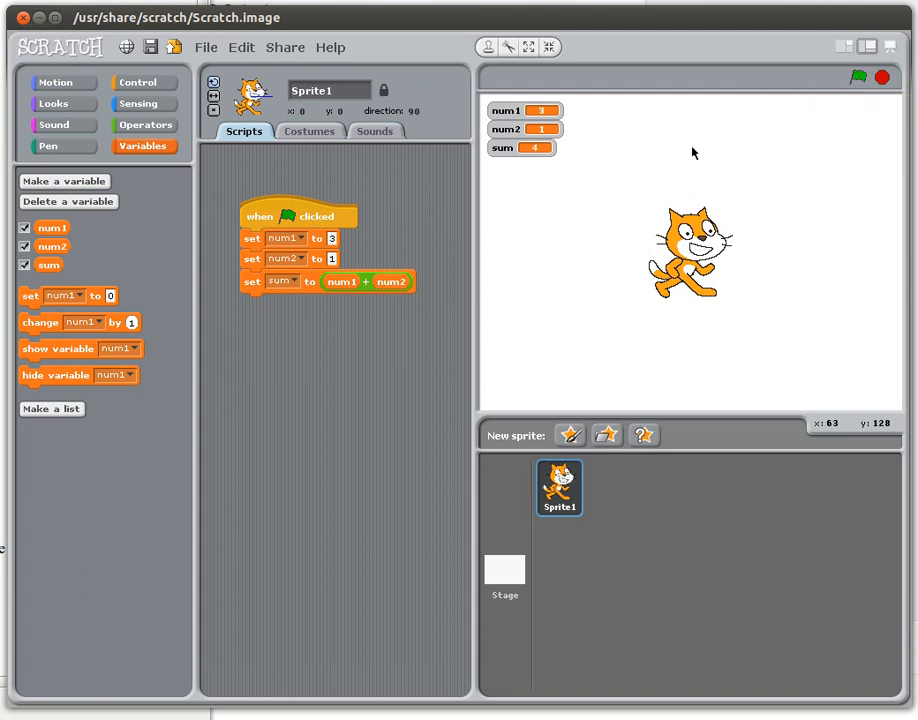
{"action": "mouse_move", "coordinate": [558, 131]}
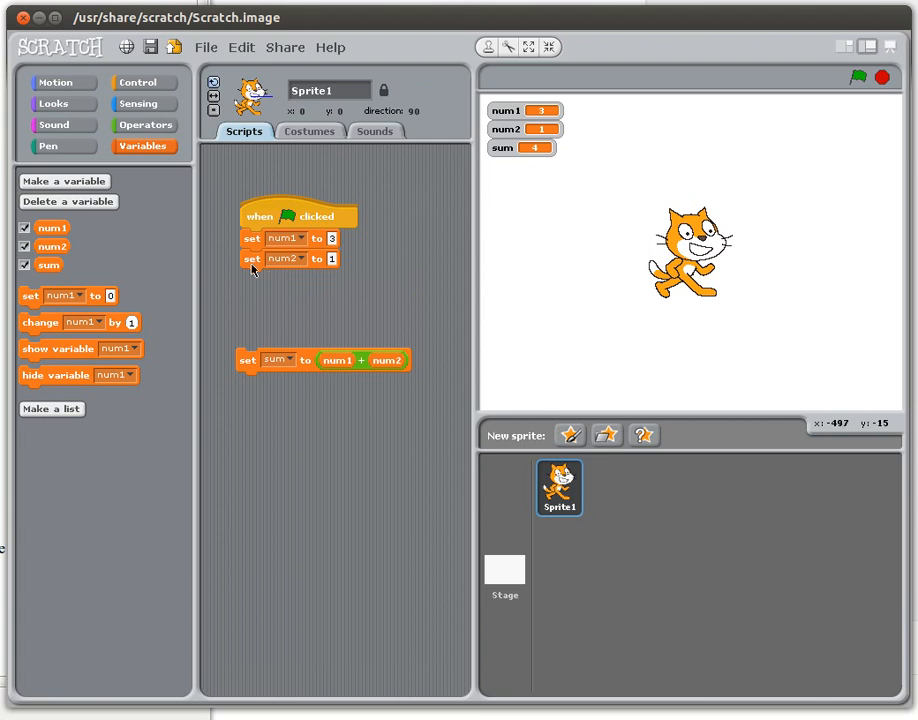
- Detach the set sum and set num2 blocks from the flag script
{"action": "left_click_drag", "start_coordinate": [251, 258], "coordinate": [251, 303]}
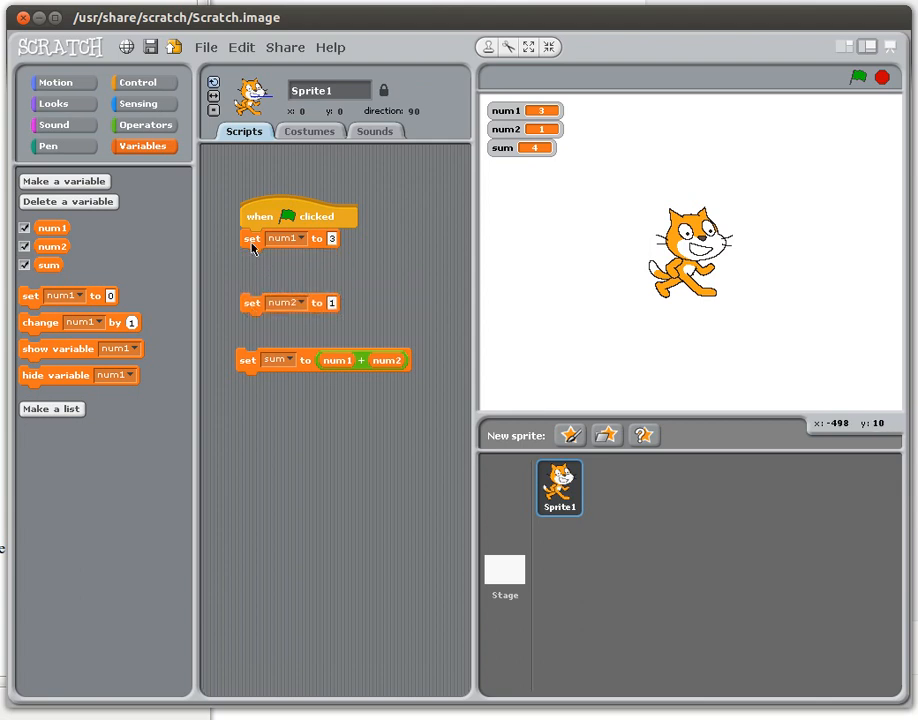
{"action": "left_click_drag", "start_coordinate": [252, 238], "coordinate": [248, 264]}
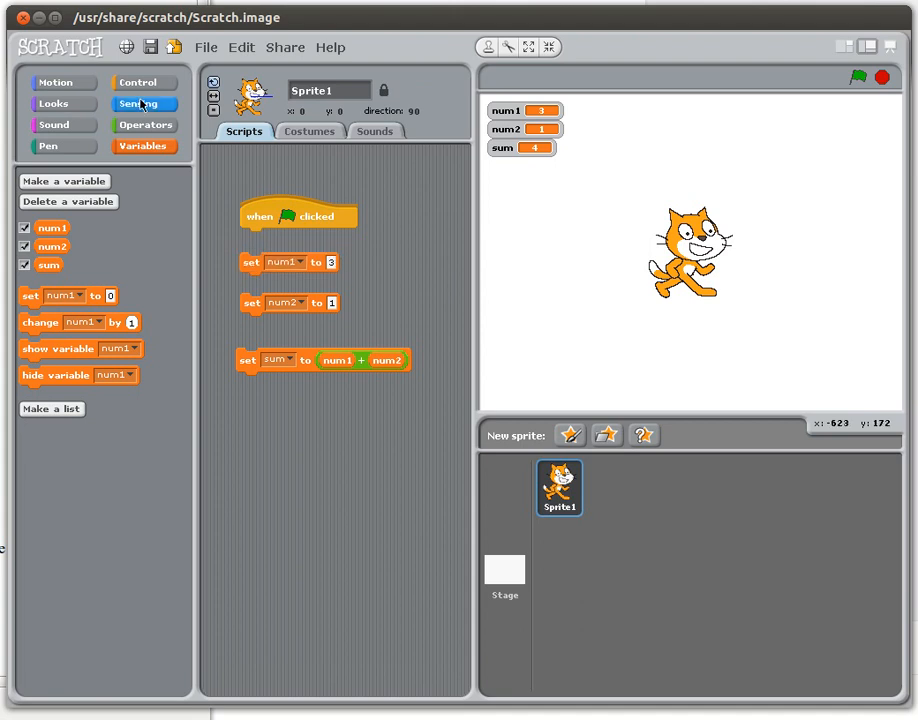
- Use the Sensing answer as num1's value and bring set num2 into the flag script
{"action": "left_click", "coordinate": [144, 103]}
{"action": "type", "text": "What is the first number?"}
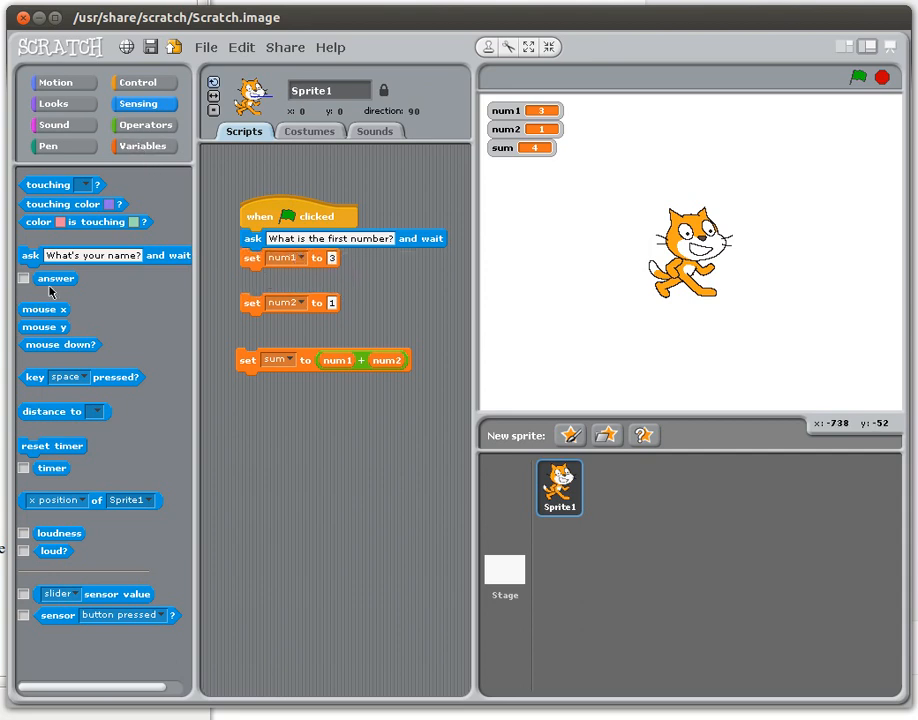
{"action": "left_click_drag", "start_coordinate": [50, 278], "coordinate": [350, 258]}
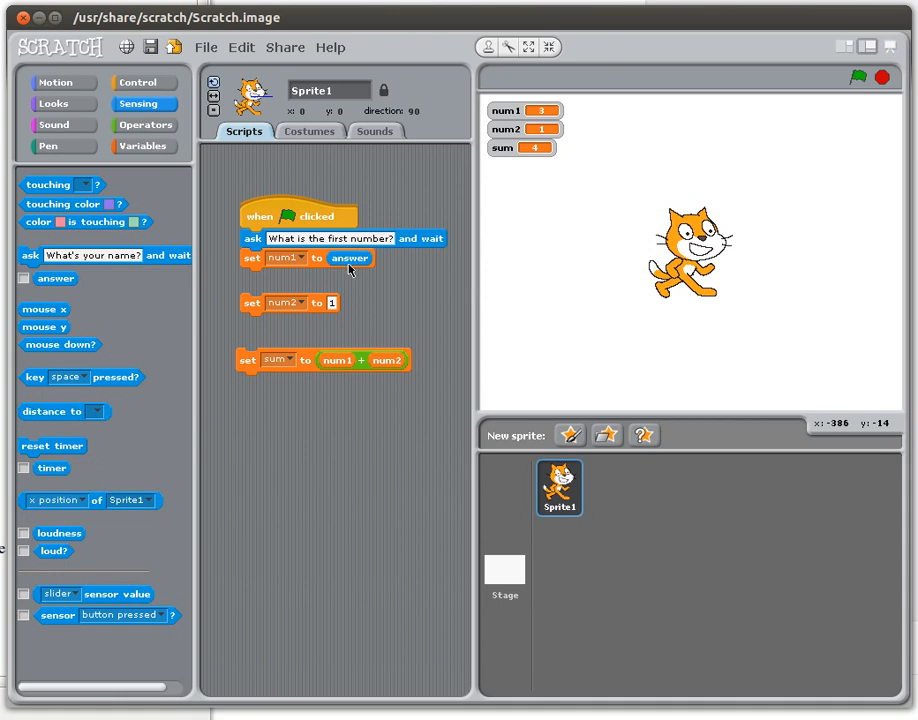
{"action": "mouse_move", "coordinate": [290, 262]}
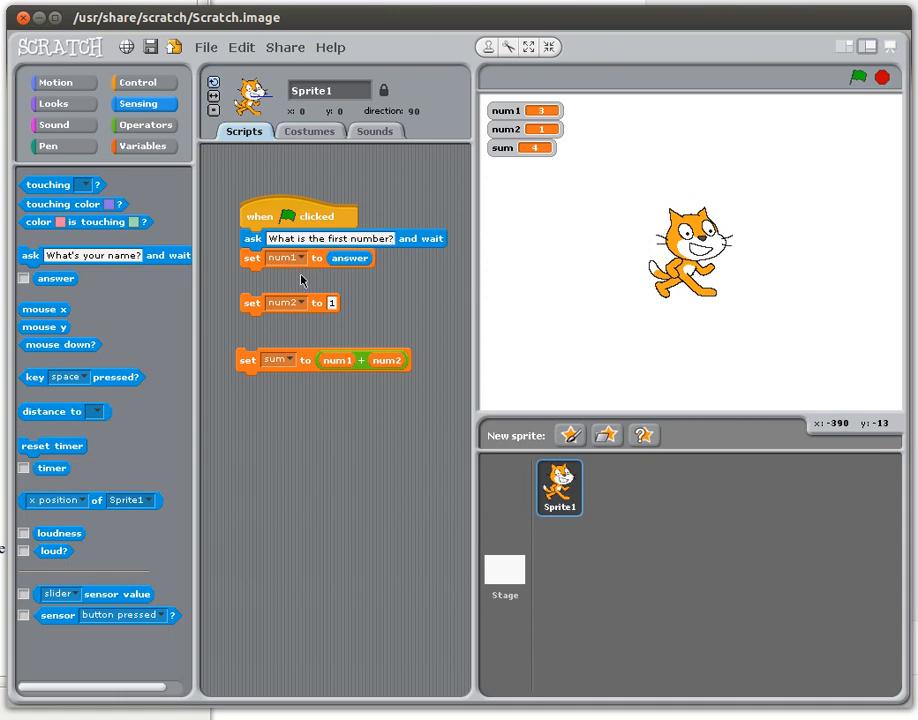
{"action": "left_click_drag", "start_coordinate": [31, 255], "coordinate": [275, 271]}
{"action": "type", "text": "What is the second number?"}
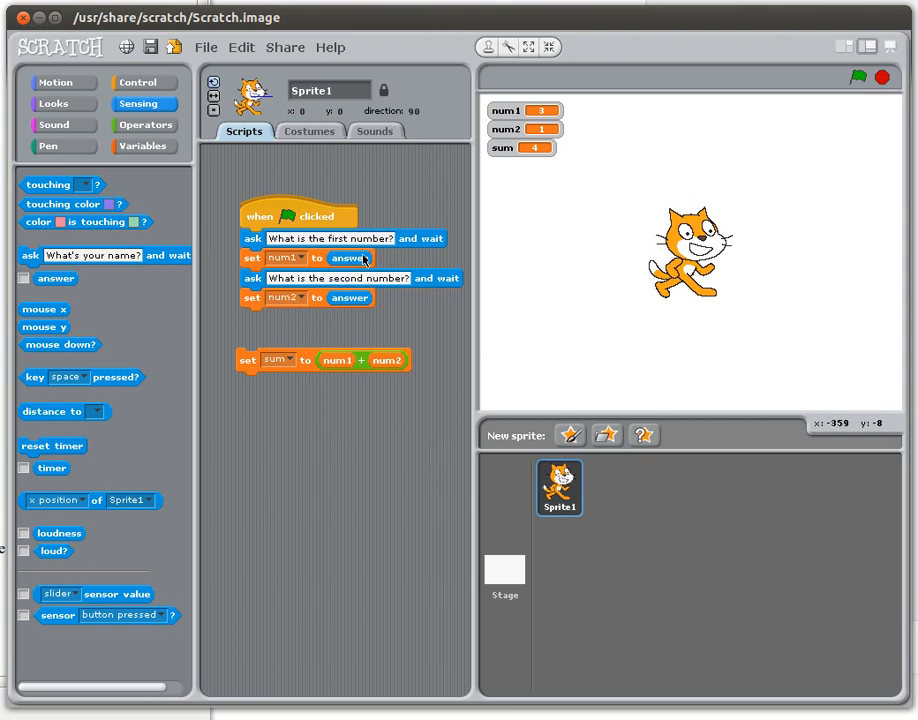
{"action": "mouse_move", "coordinate": [352, 297]}
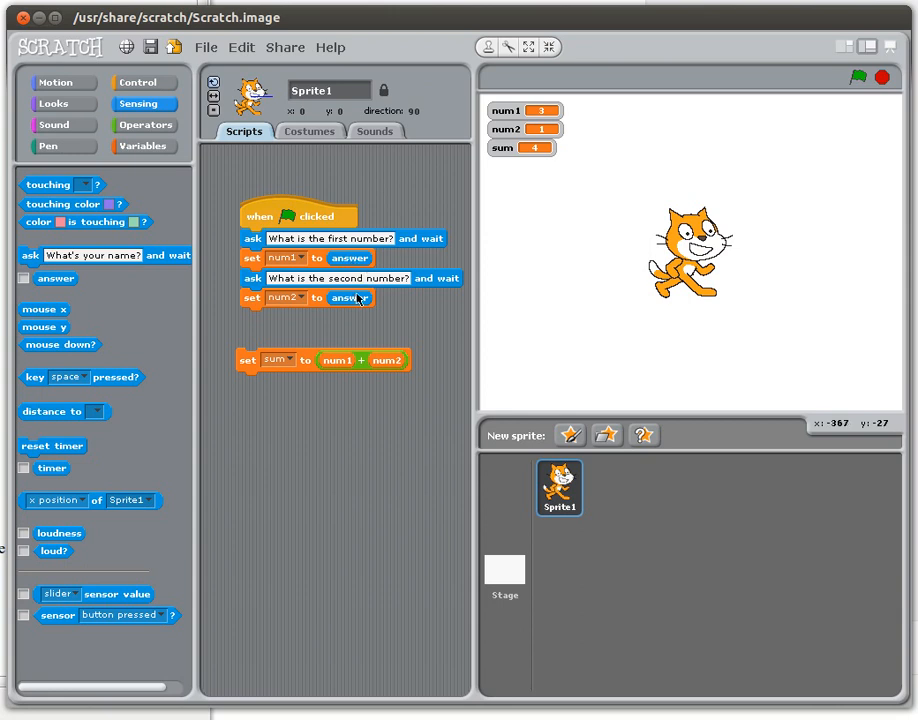
{"action": "mouse_move", "coordinate": [360, 303]}
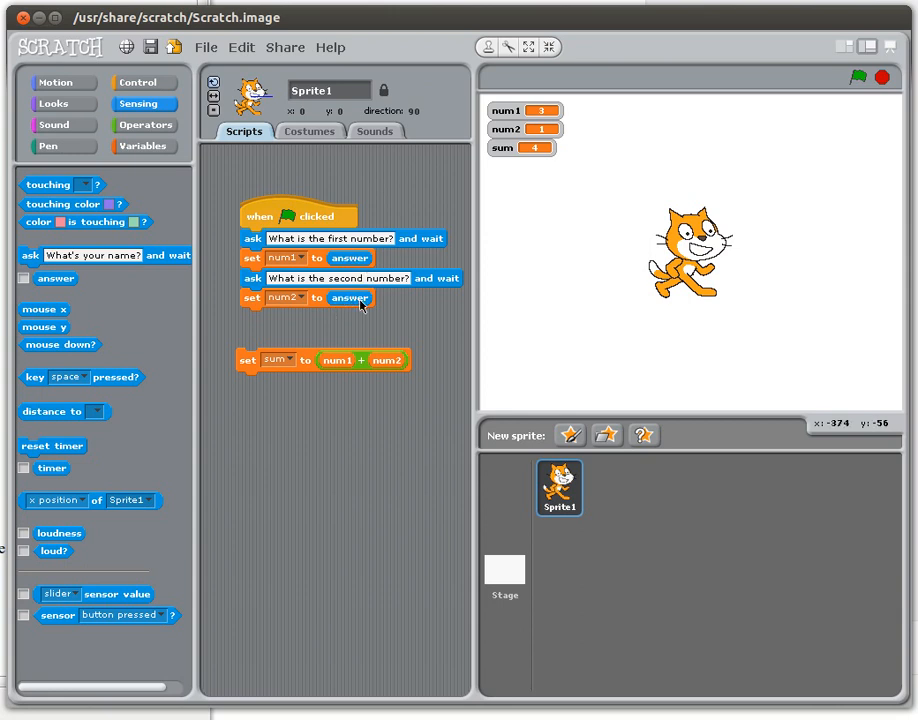
{"action": "mouse_move", "coordinate": [368, 310]}
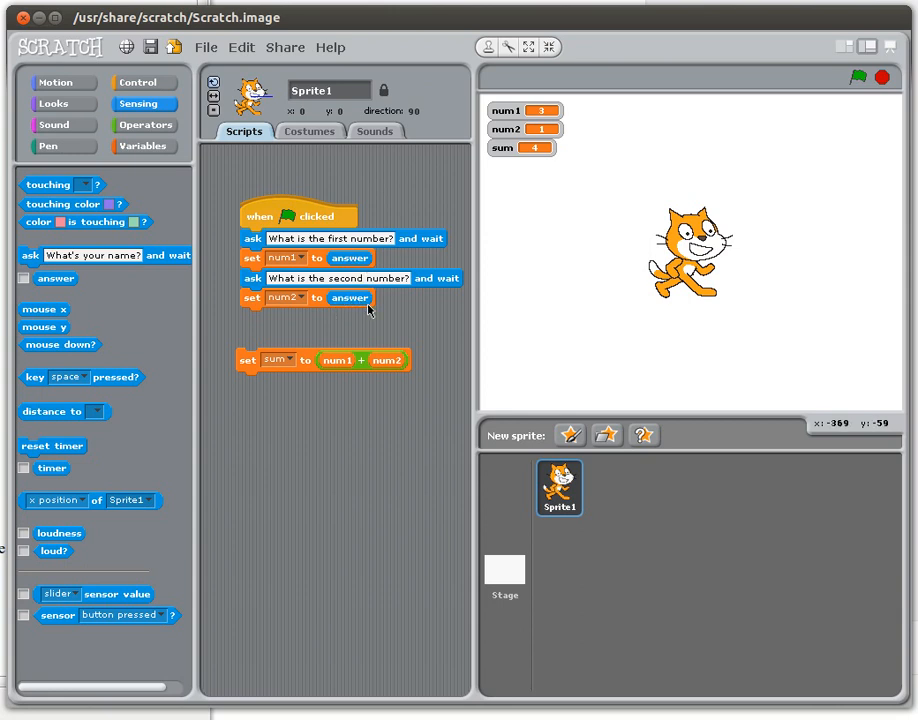
{"action": "mouse_move", "coordinate": [381, 313]}
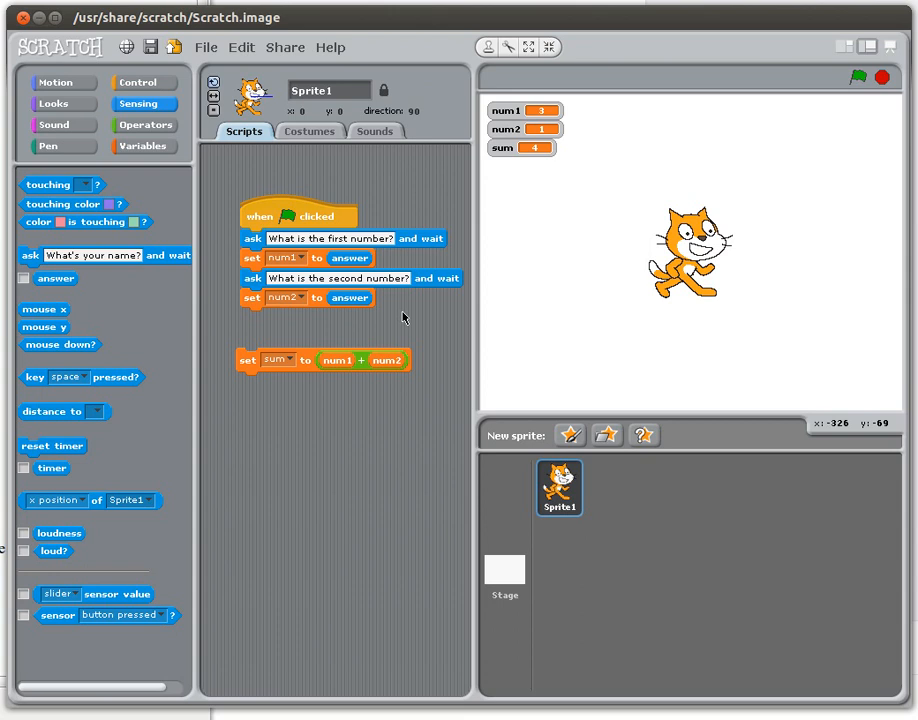
{"action": "mouse_move", "coordinate": [253, 372]}
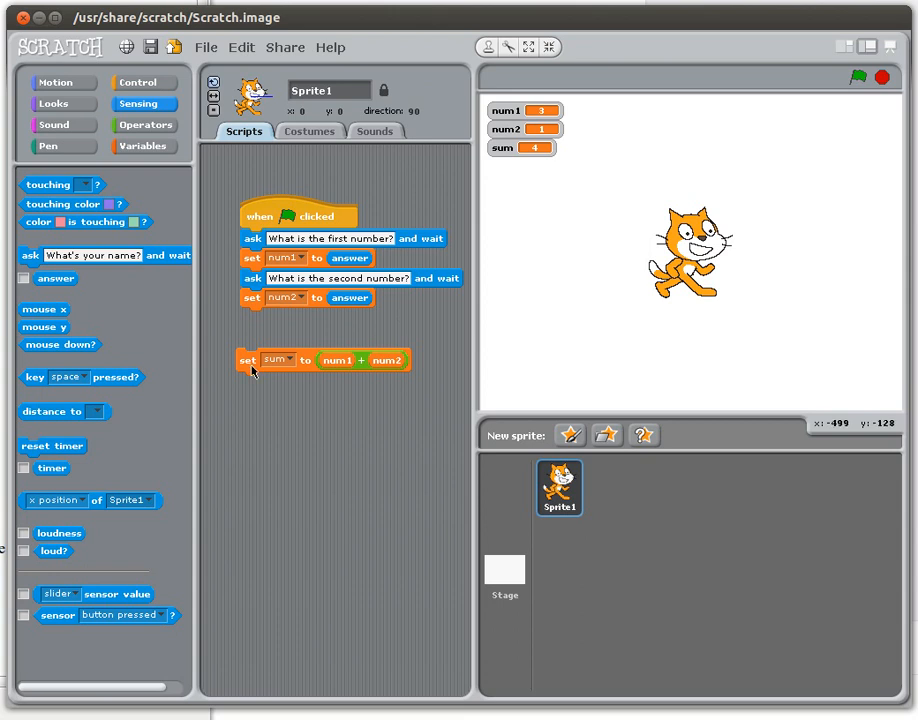
- Snap the 'set sum to num1 + num2' block under 'set num2 to answer'
{"action": "left_click_drag", "start_coordinate": [248, 360], "coordinate": [260, 381]}
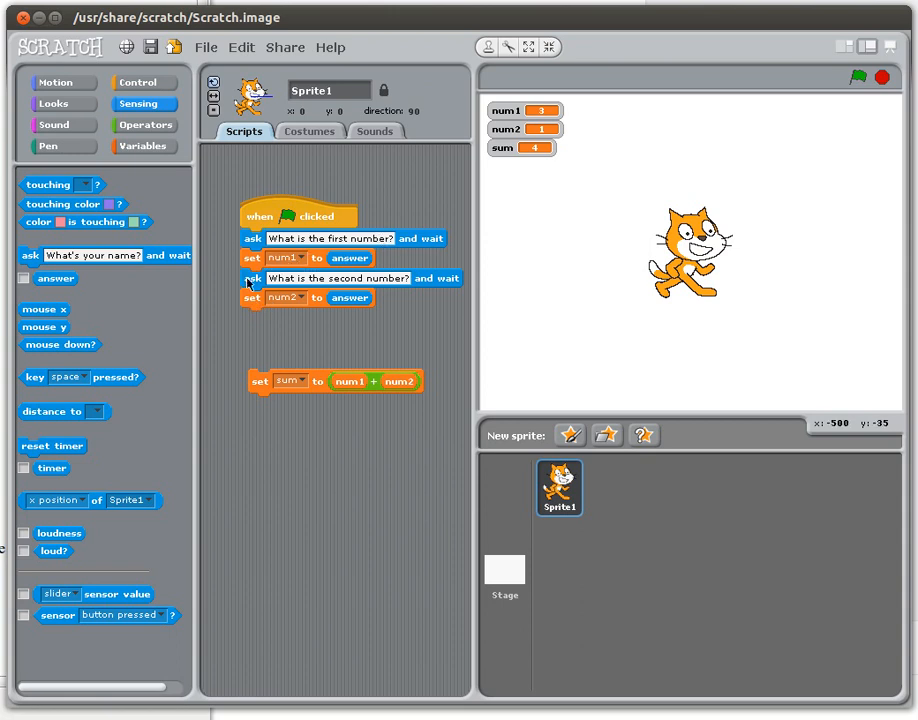
{"action": "mouse_move", "coordinate": [267, 383]}
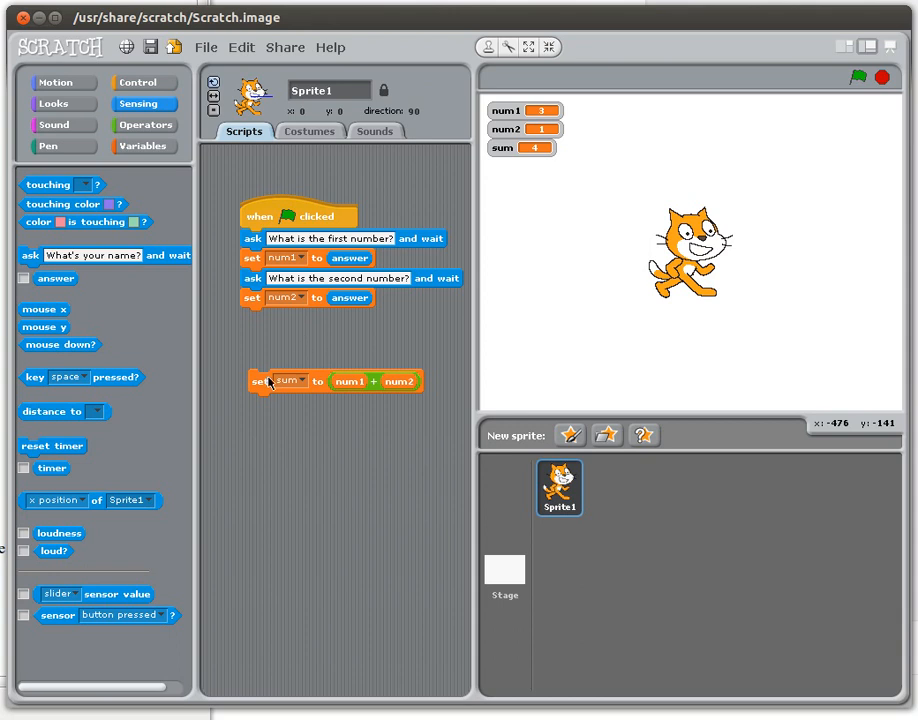
{"action": "left_click_drag", "start_coordinate": [268, 381], "coordinate": [253, 320]}
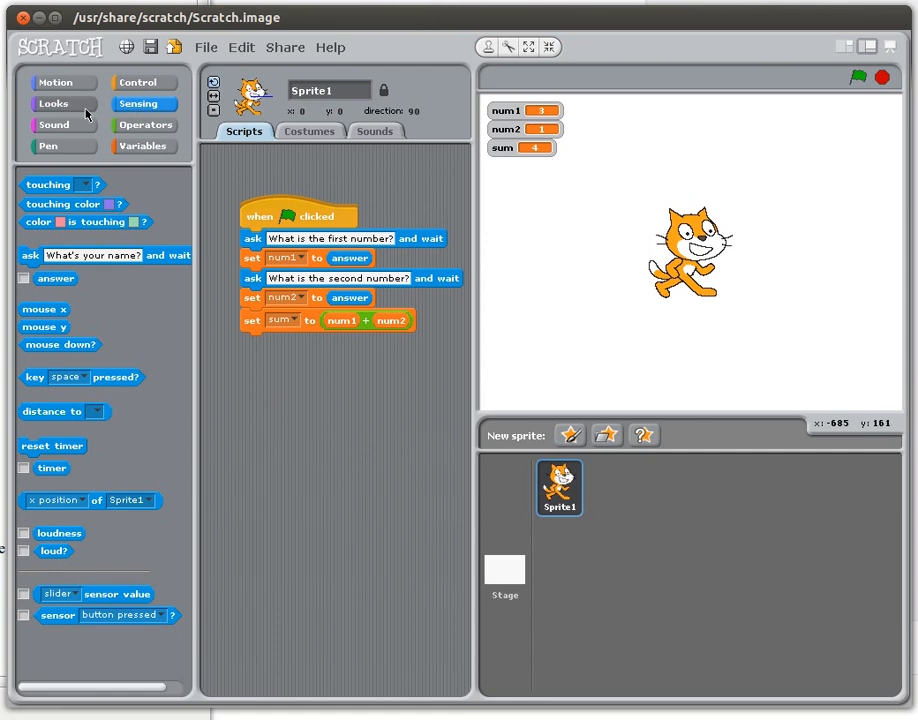
- Build a 'say join The sum is, sum' block at the end of the script
{"action": "left_click", "coordinate": [50, 102]}
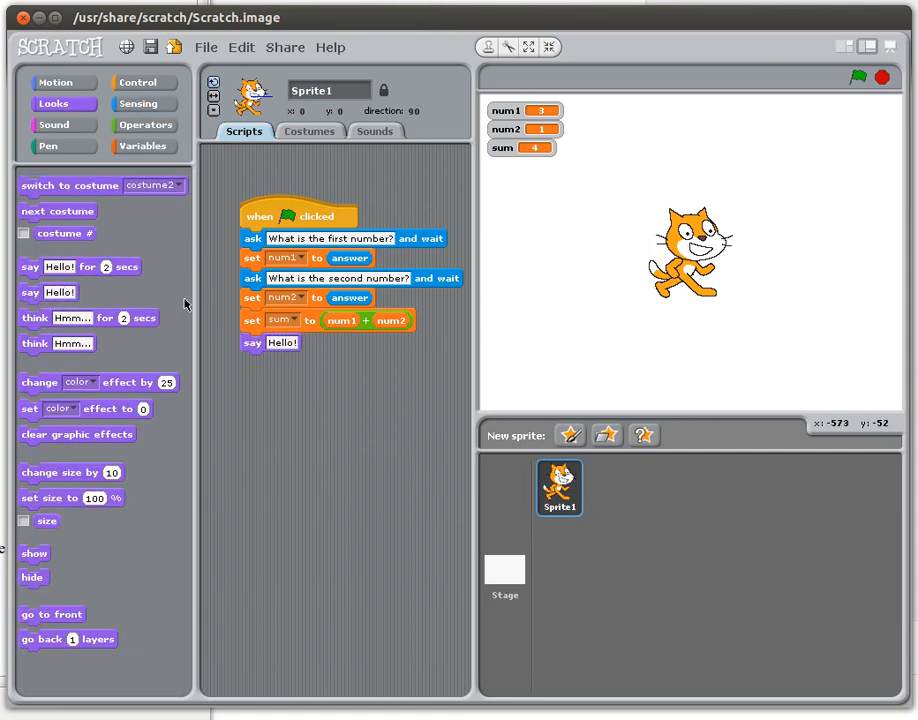
{"action": "mouse_move", "coordinate": [141, 147]}
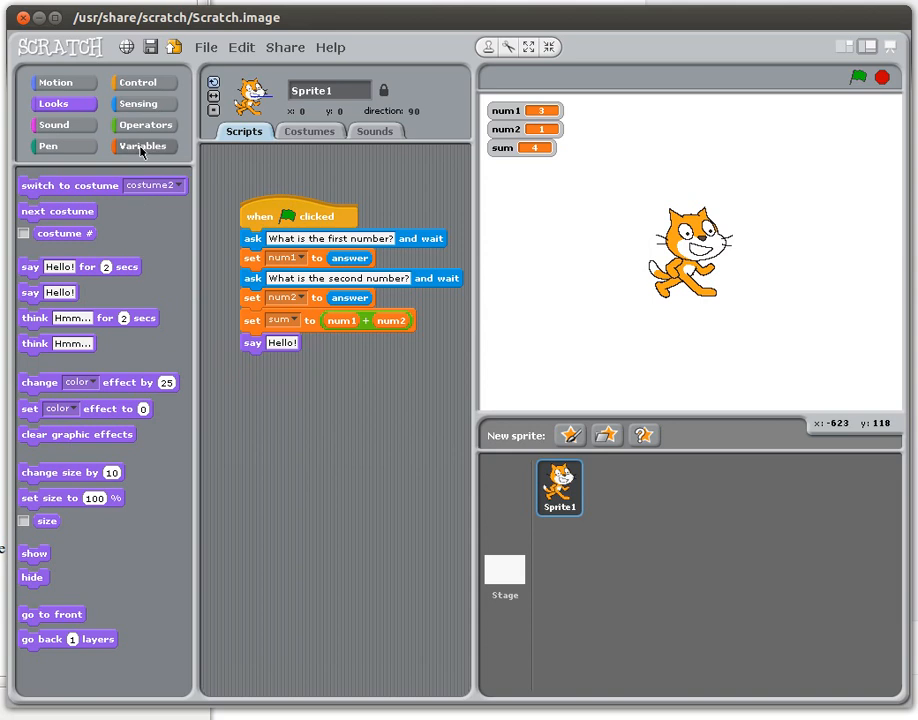
{"action": "left_click", "coordinate": [143, 146]}
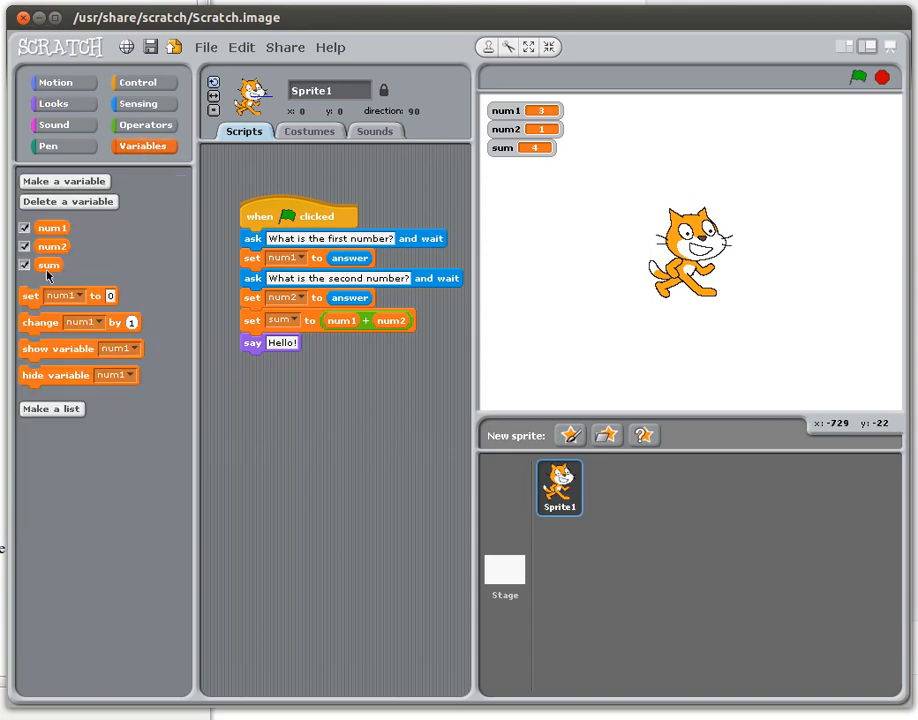
{"action": "left_click_drag", "start_coordinate": [48, 265], "coordinate": [282, 343]}
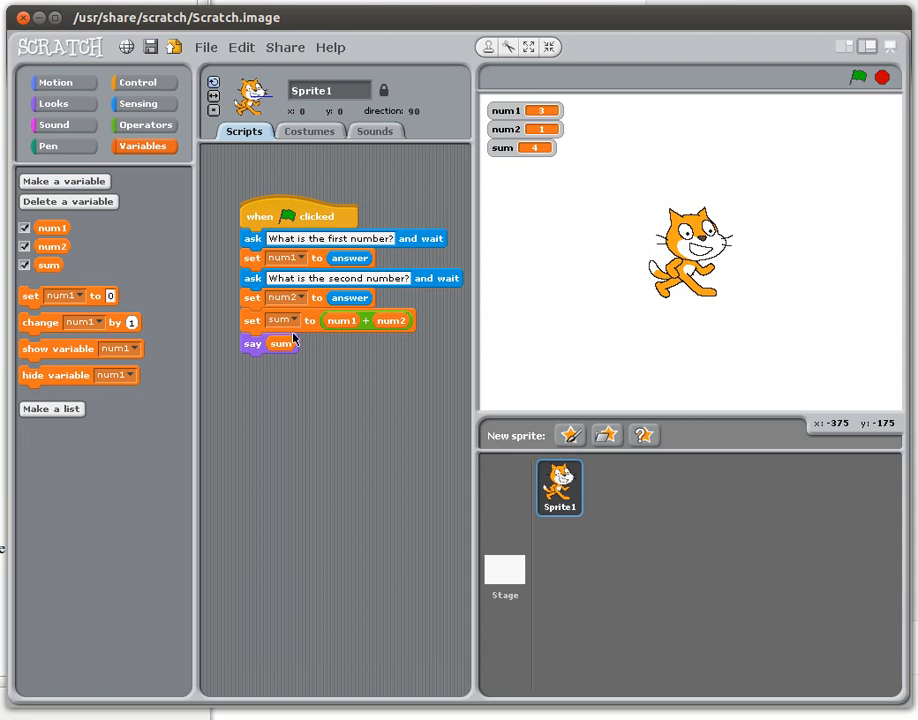
{"action": "mouse_move", "coordinate": [274, 350]}
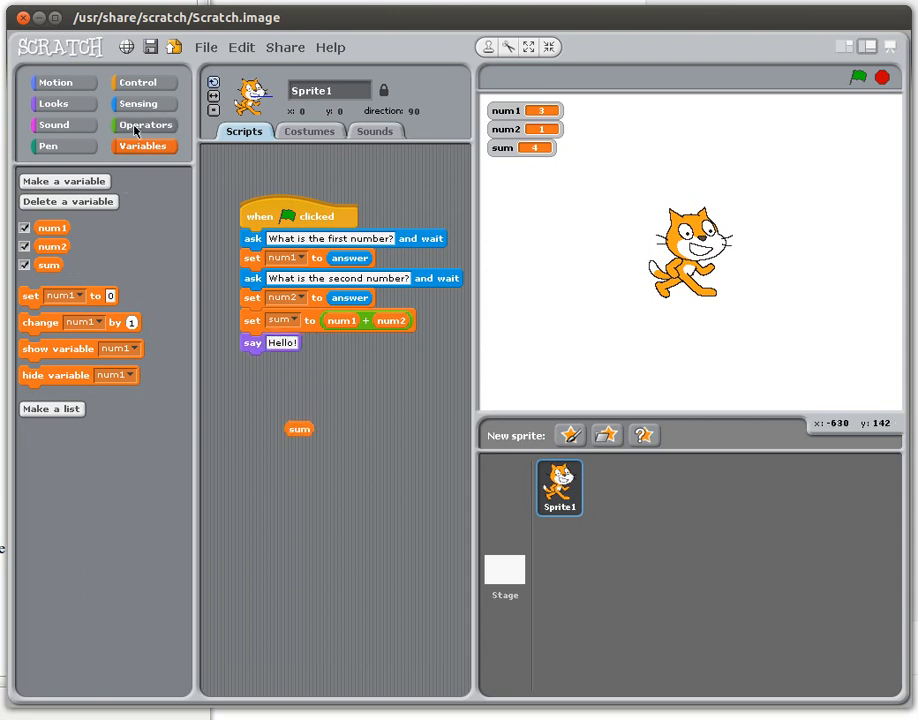
{"action": "left_click", "coordinate": [144, 124]}
{"action": "type", "text": "The sum is"}
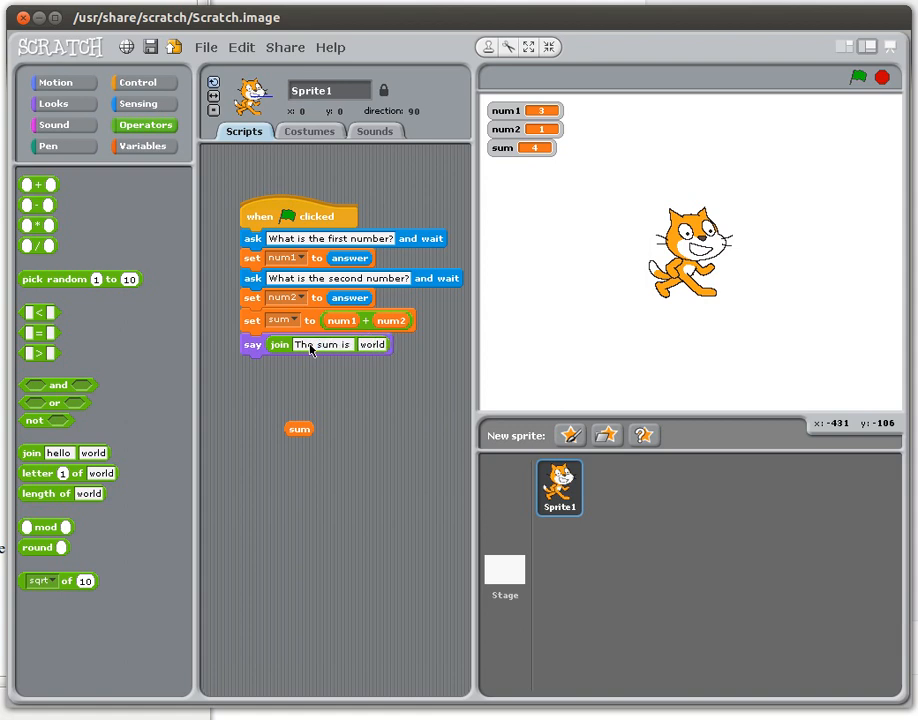
{"action": "left_click_drag", "start_coordinate": [298, 428], "coordinate": [380, 348]}
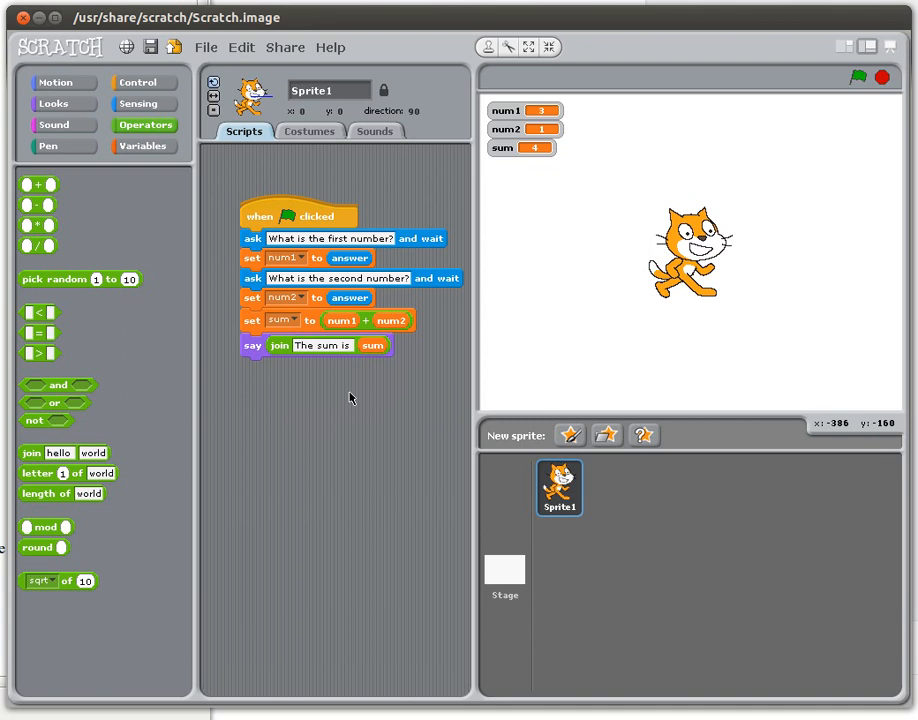
{"action": "mouse_move", "coordinate": [278, 352]}
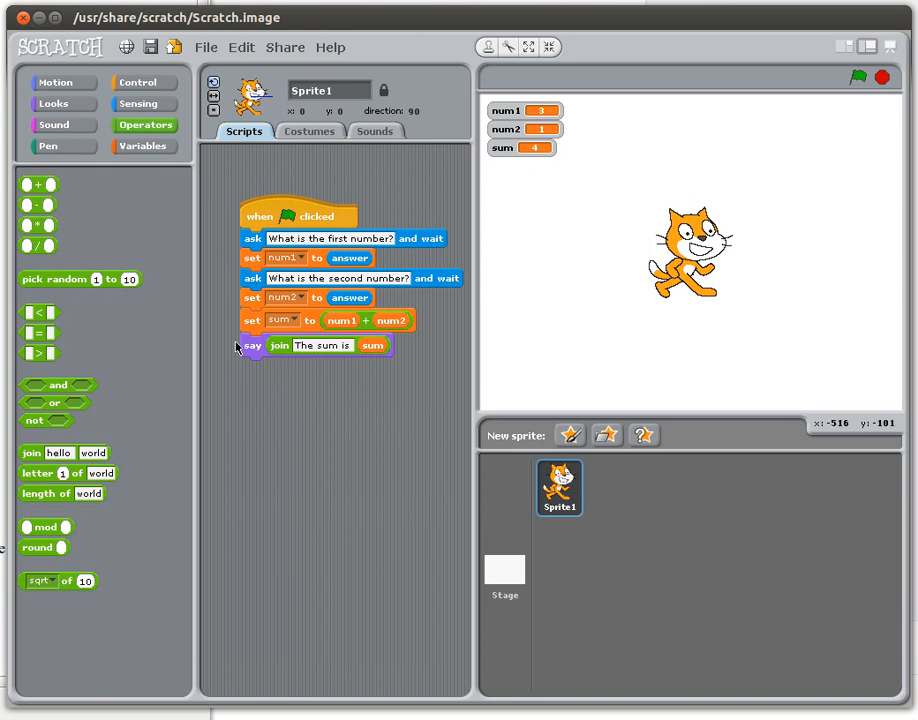
{"action": "mouse_move", "coordinate": [291, 488]}
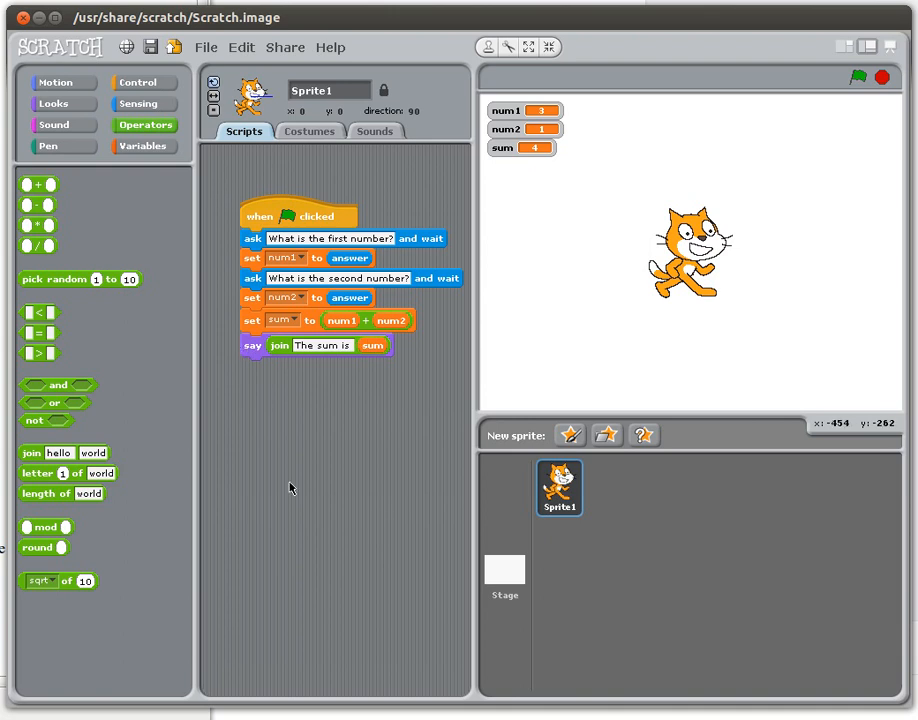
{"action": "mouse_move", "coordinate": [284, 353]}
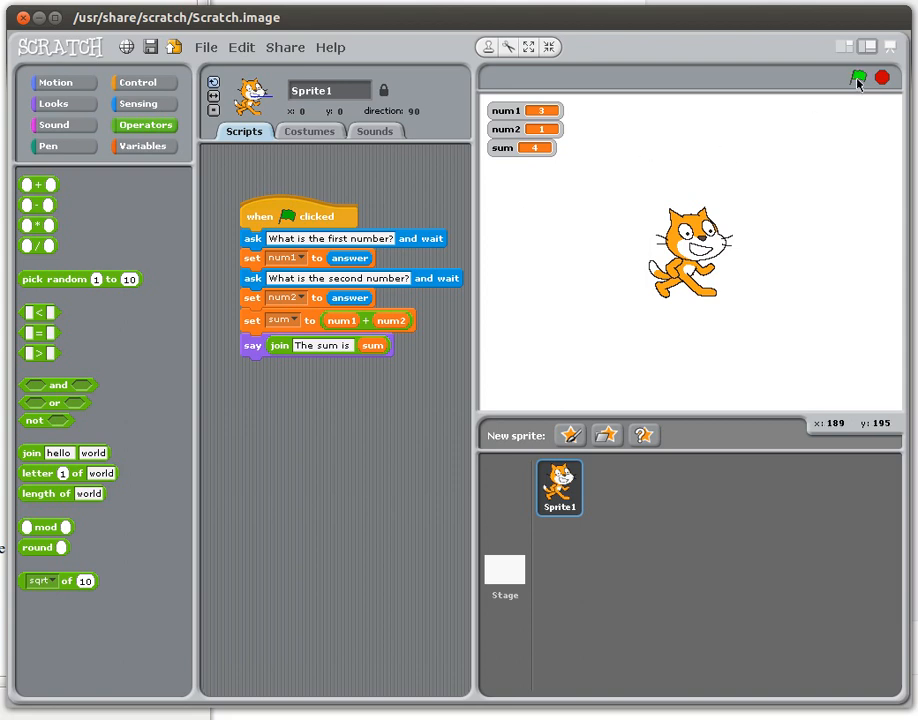
- Run the script with answers 13 and 7 so the cat says 'The sum is 20'
{"action": "left_click", "coordinate": [858, 79]}
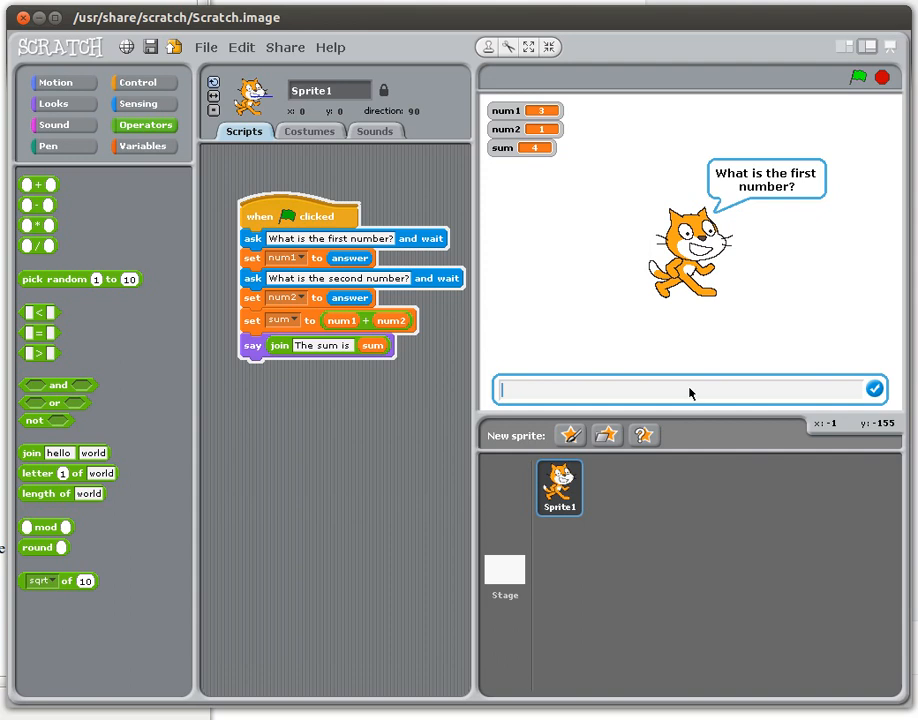
{"action": "type", "text": "13"}
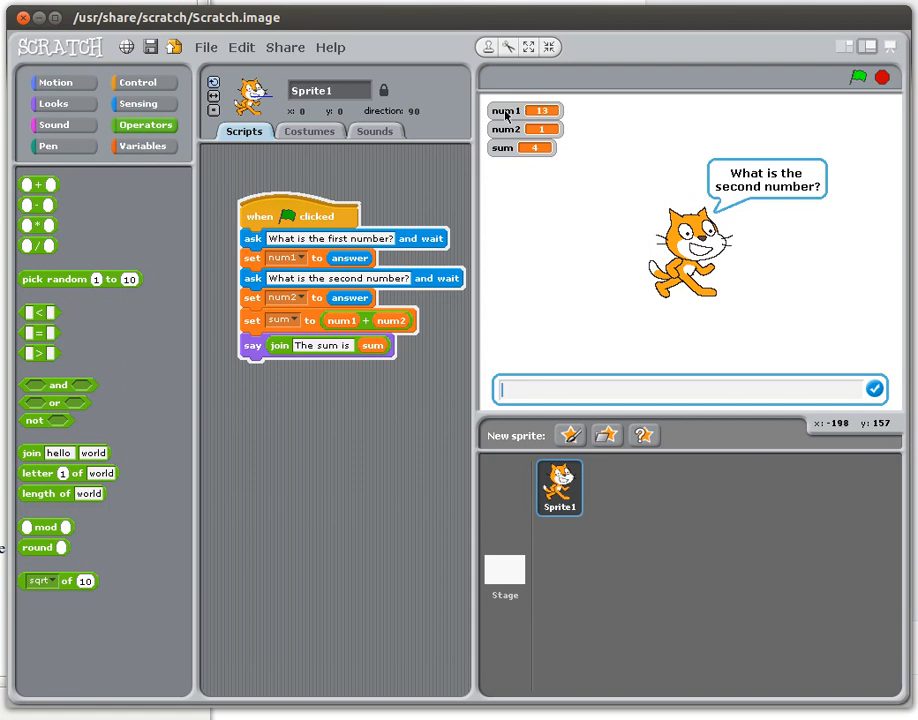
{"action": "mouse_move", "coordinate": [561, 387]}
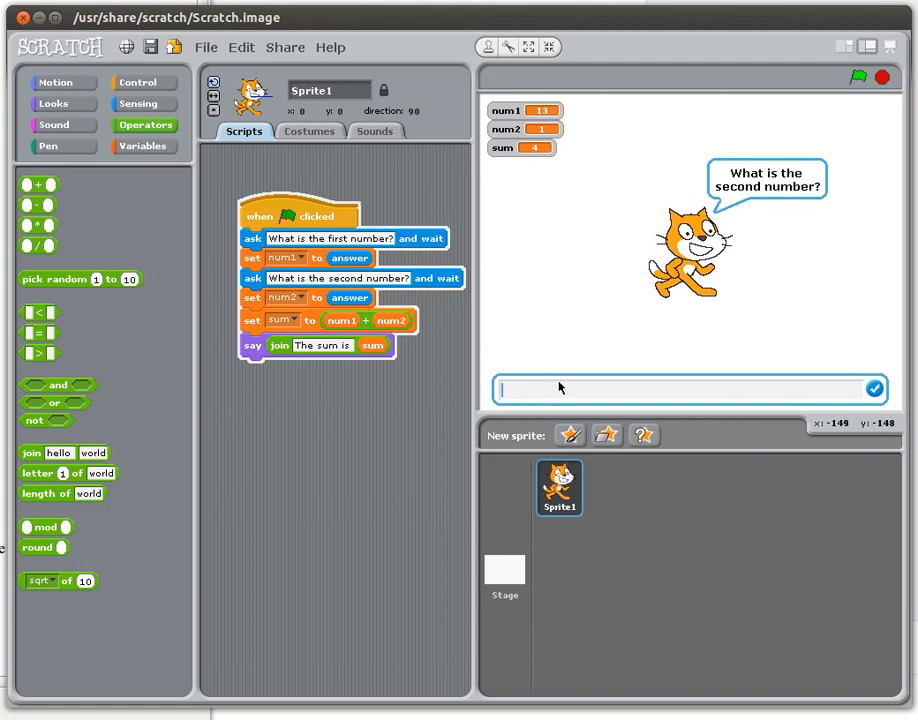
{"action": "type", "text": "7"}
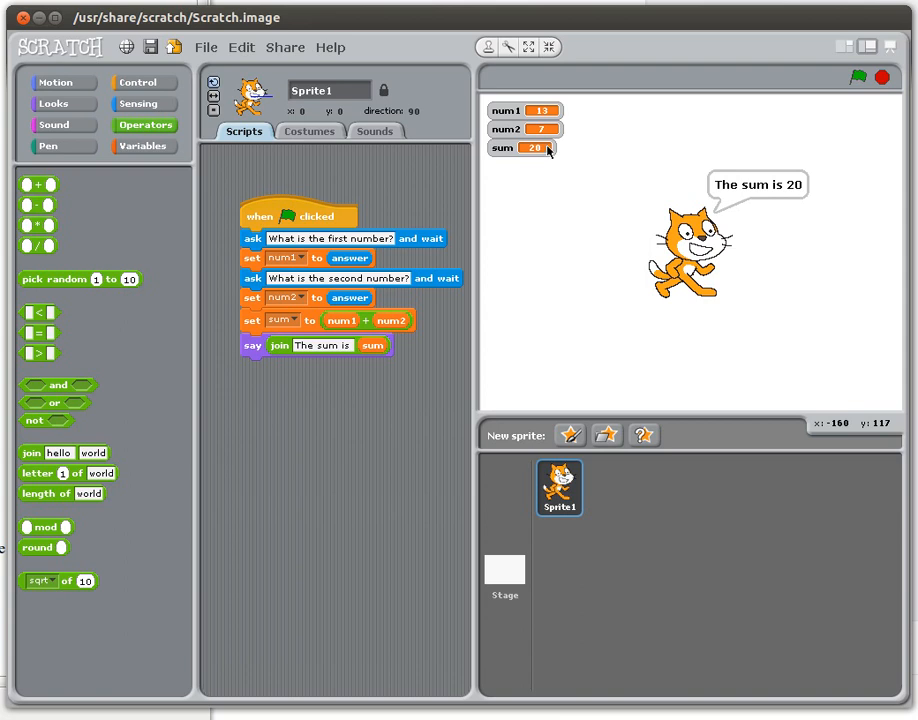
{"action": "mouse_move", "coordinate": [538, 157]}
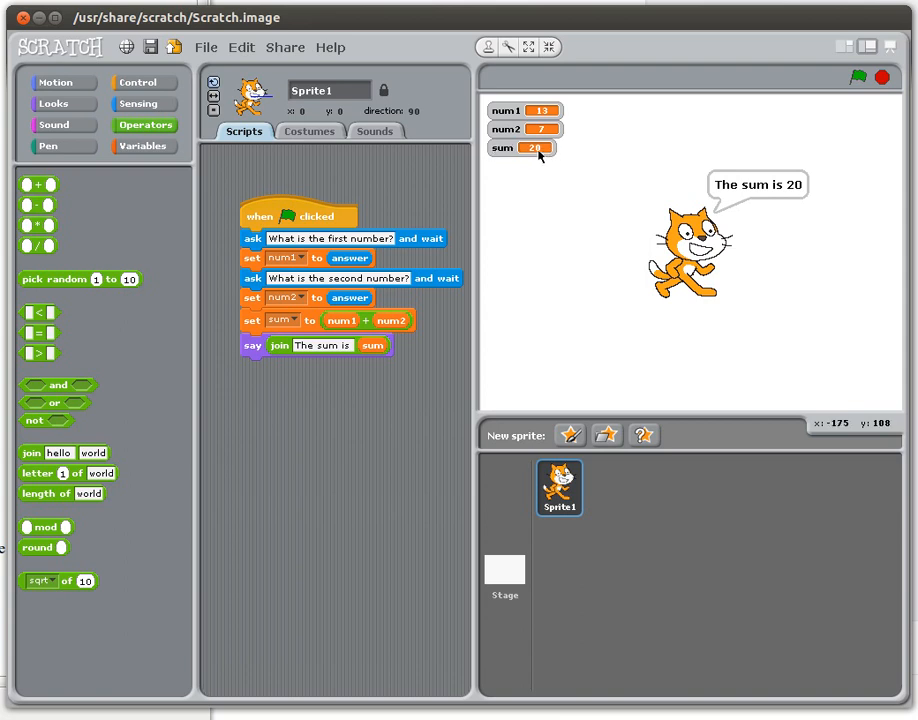
{"action": "mouse_move", "coordinate": [800, 204]}
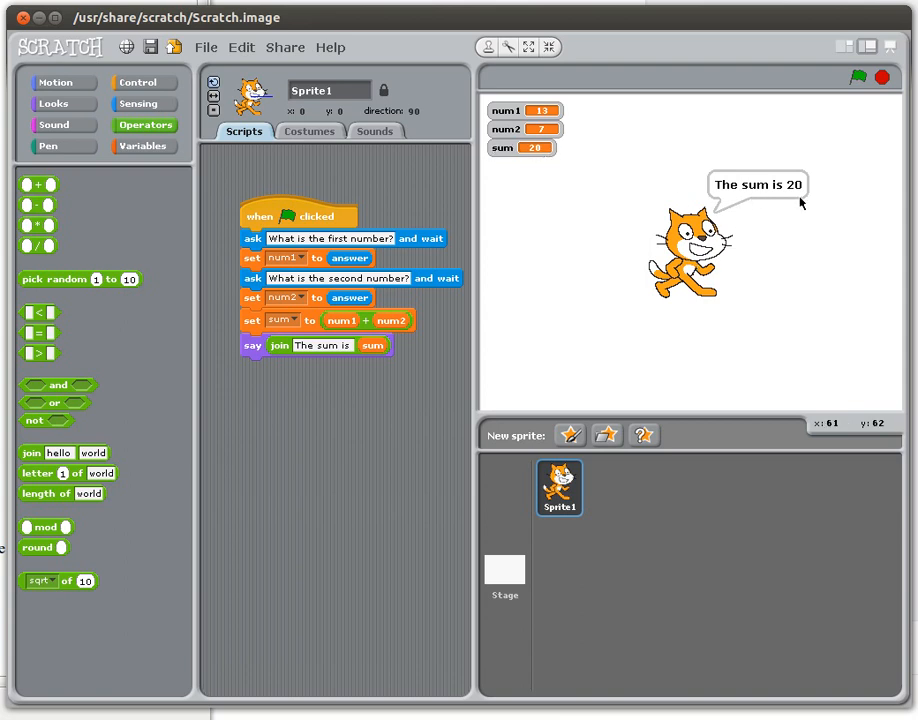
{"action": "mouse_move", "coordinate": [870, 216]}
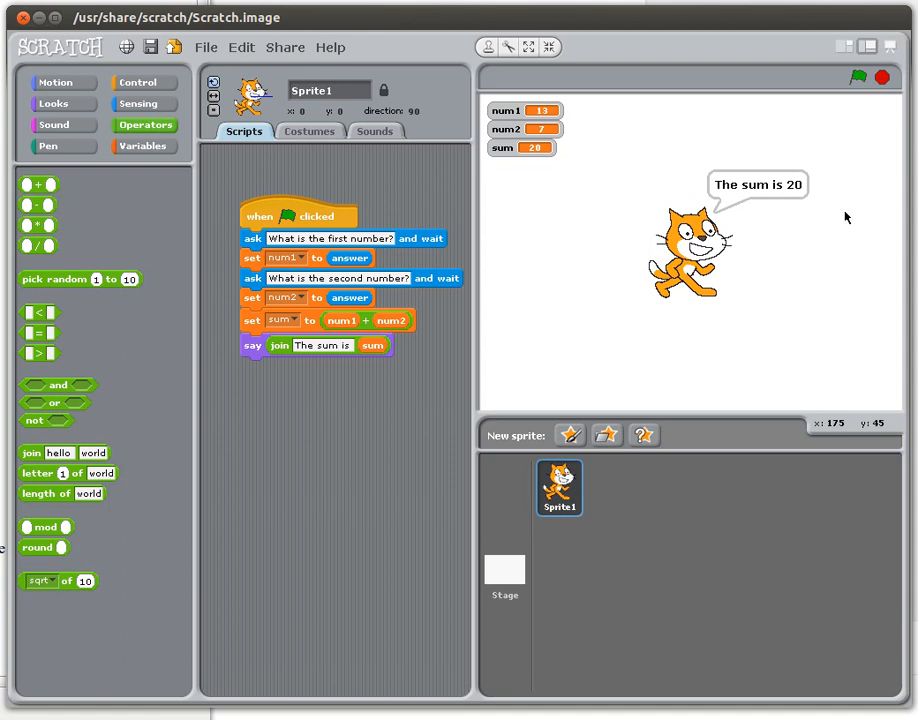
{"action": "mouse_move", "coordinate": [290, 218]}
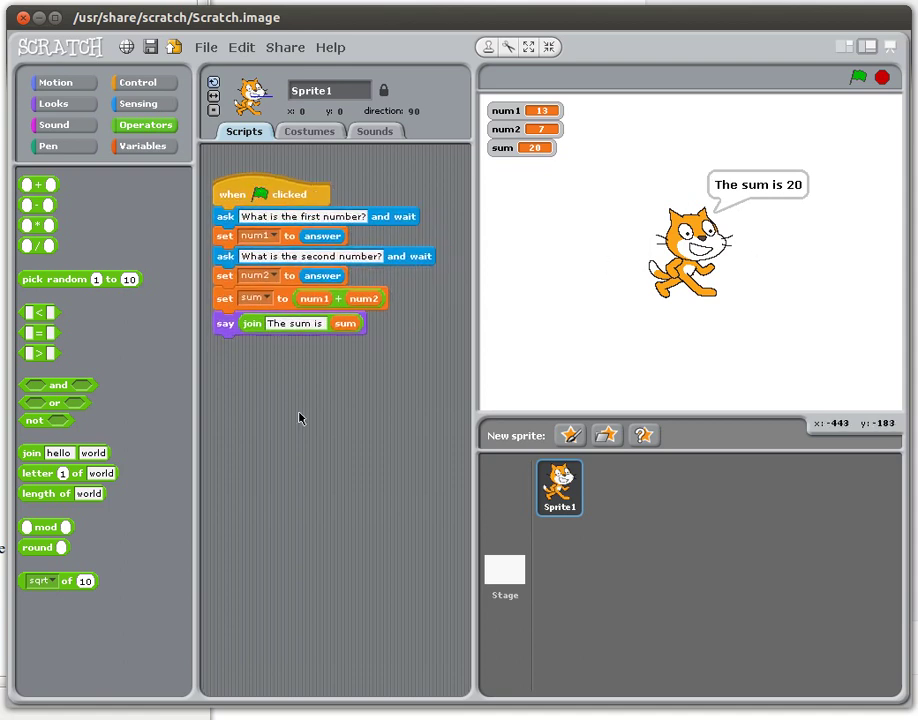
{"action": "mouse_move", "coordinate": [198, 490]}
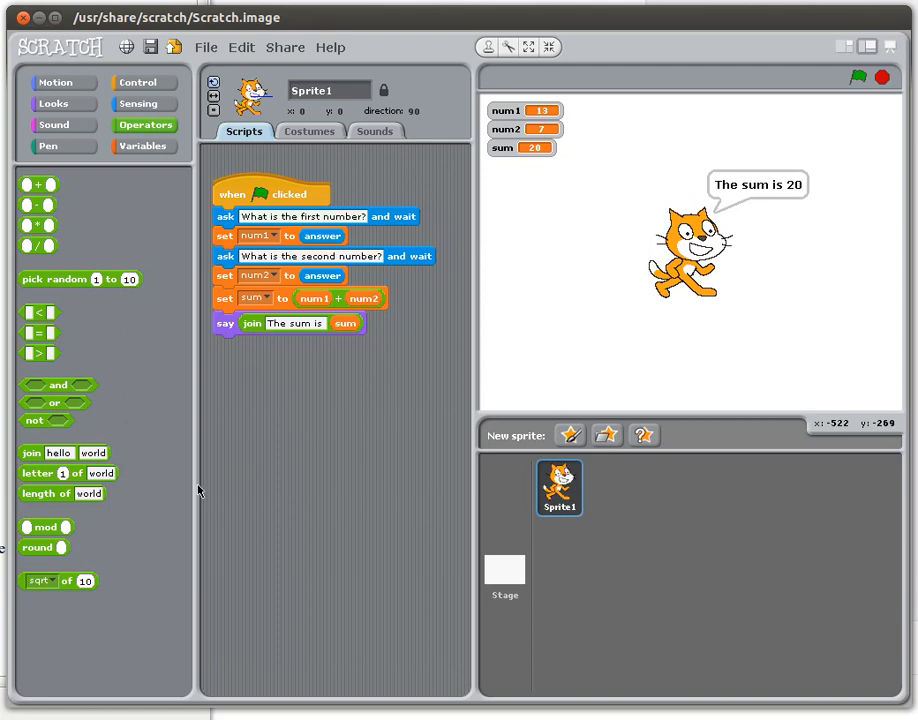
{"action": "mouse_move", "coordinate": [38, 208]}
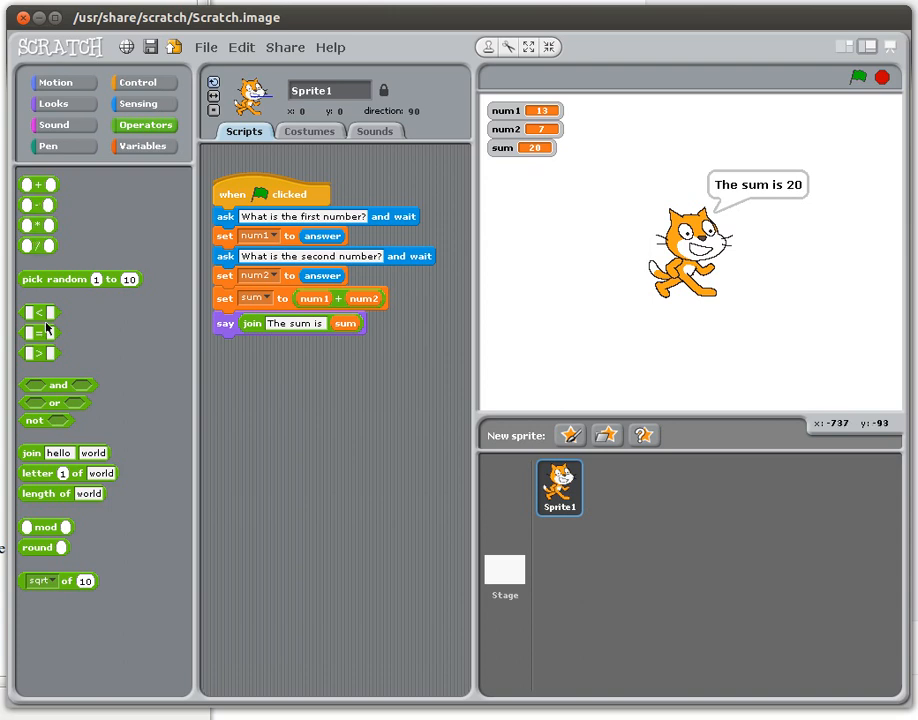
{"action": "mouse_move", "coordinate": [179, 540]}
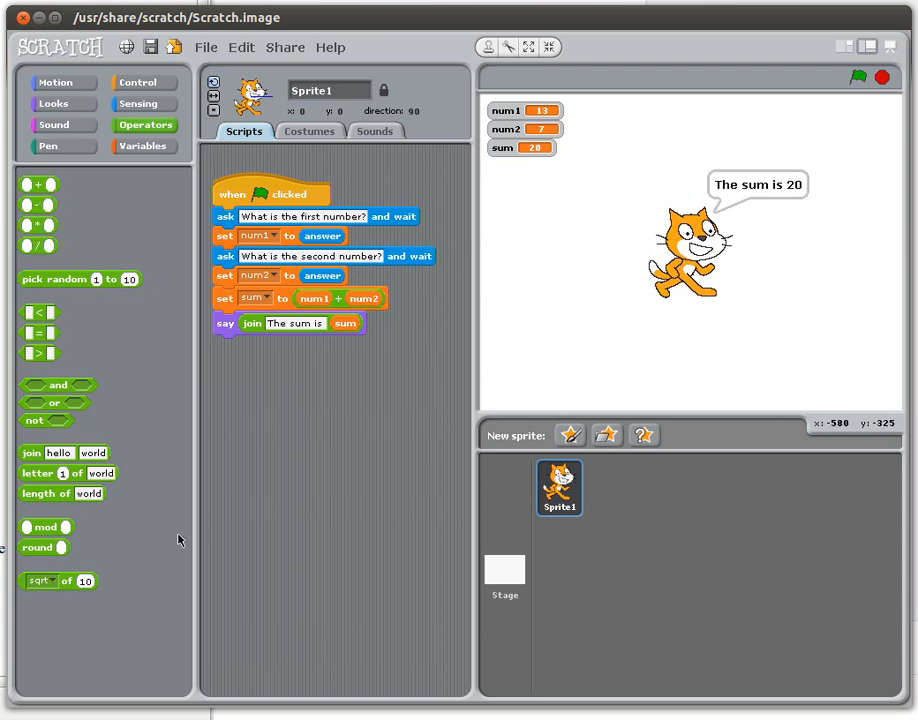
{"action": "mouse_move", "coordinate": [370, 446]}
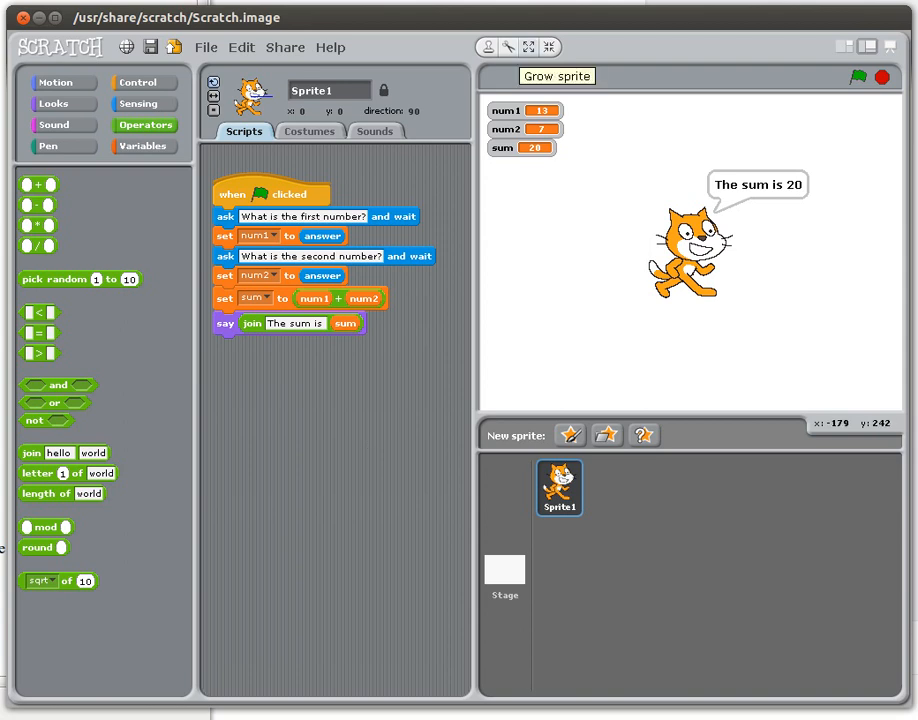
{"action": "mouse_move", "coordinate": [355, 378]}
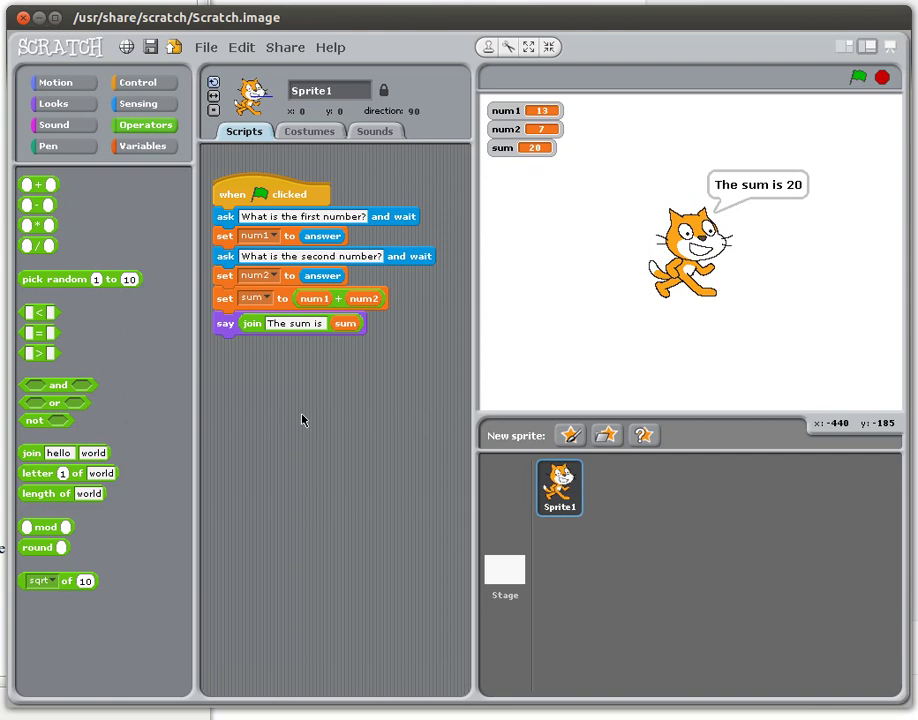
{"action": "mouse_move", "coordinate": [333, 386]}
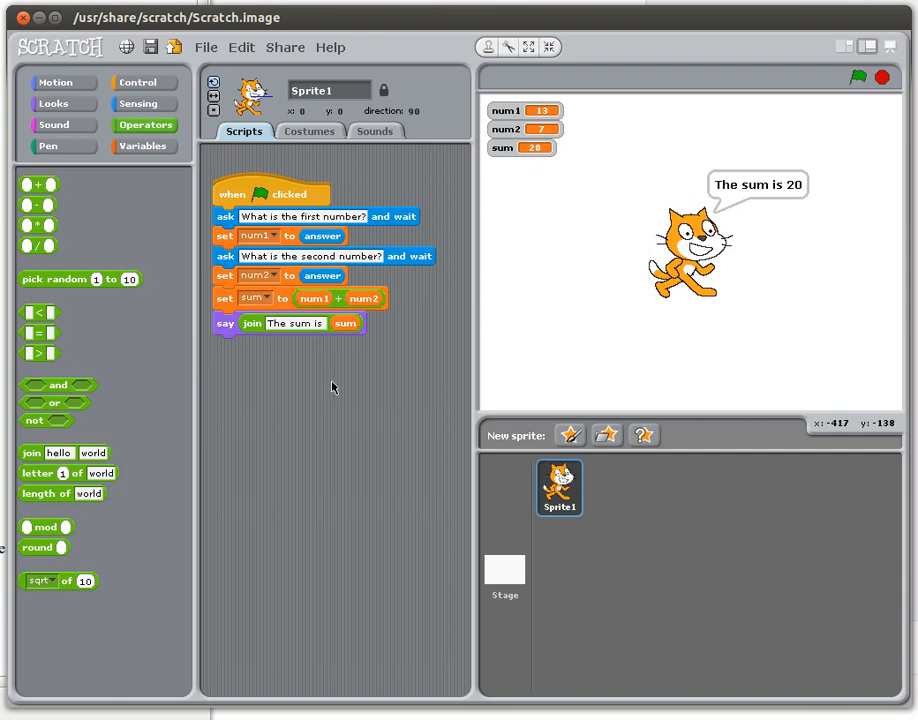
{"action": "mouse_move", "coordinate": [398, 404]}
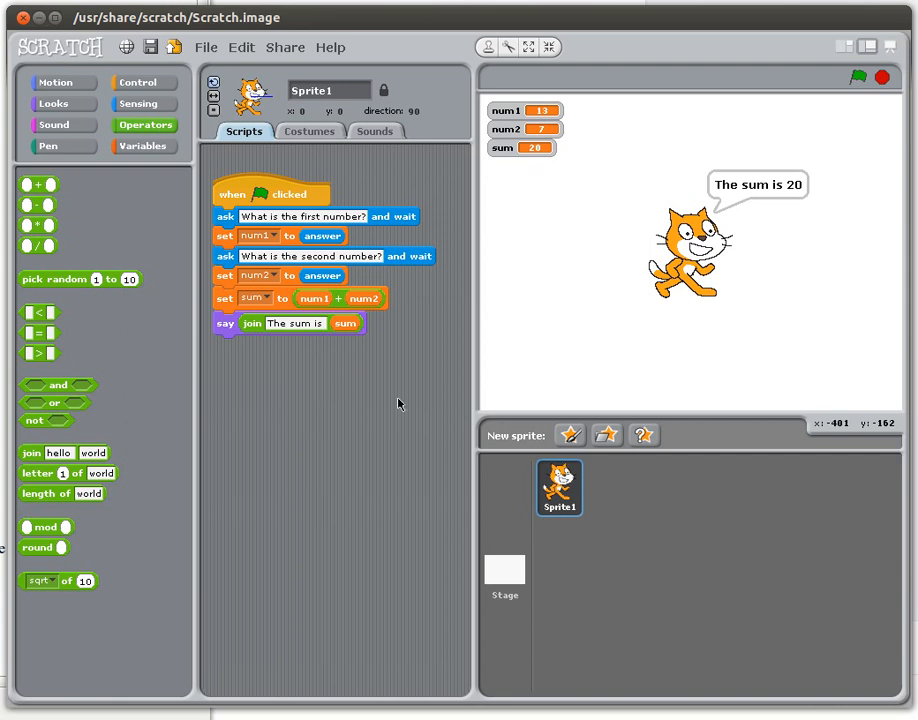